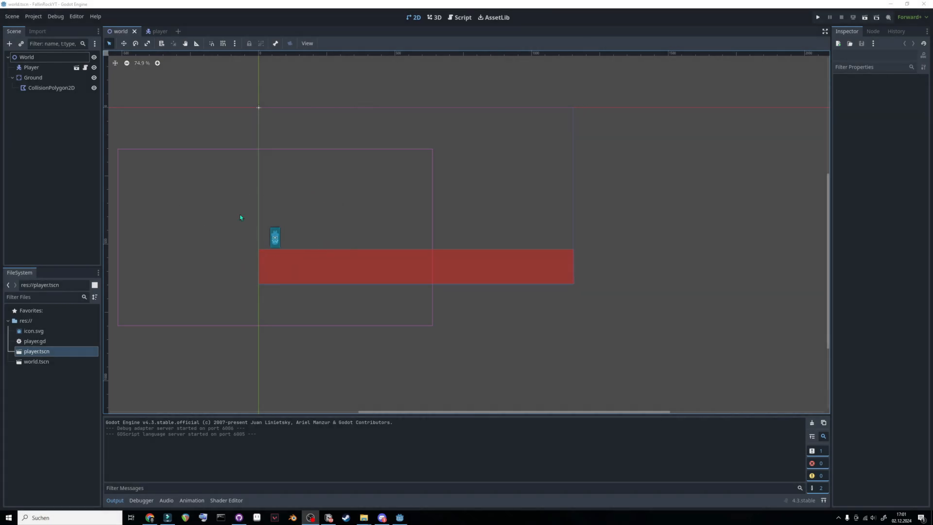
# Step: Inspect the Ground node and its CollisionPolygon2D, then switch to the player scene
pyautogui.click(33, 78)
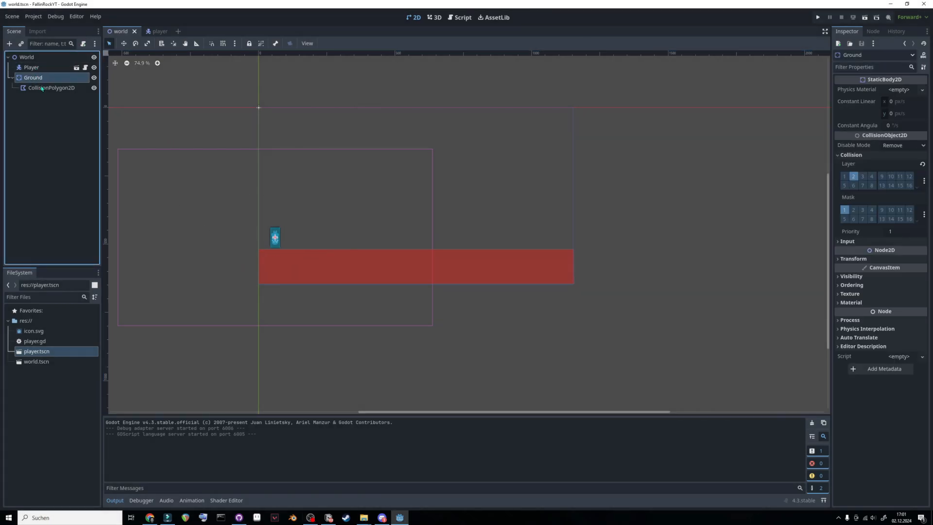
pyautogui.click(51, 88)
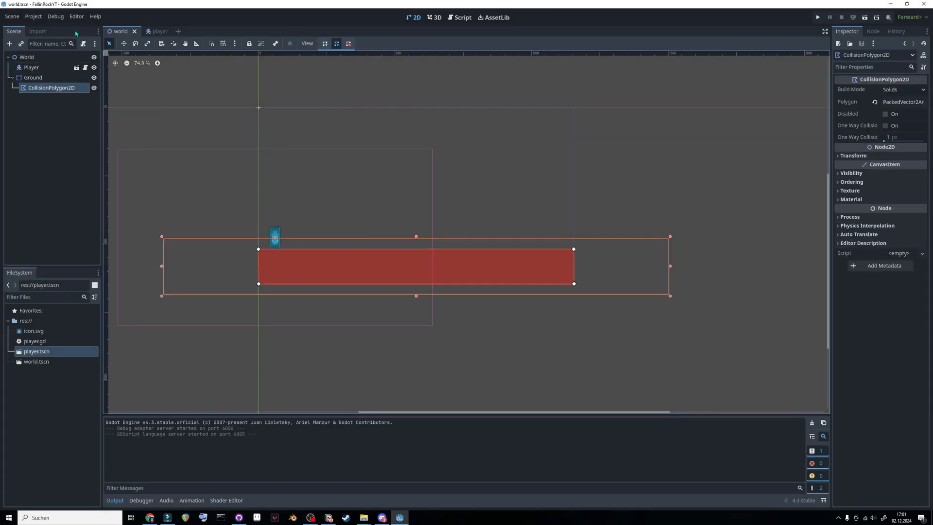
pyautogui.click(54, 16)
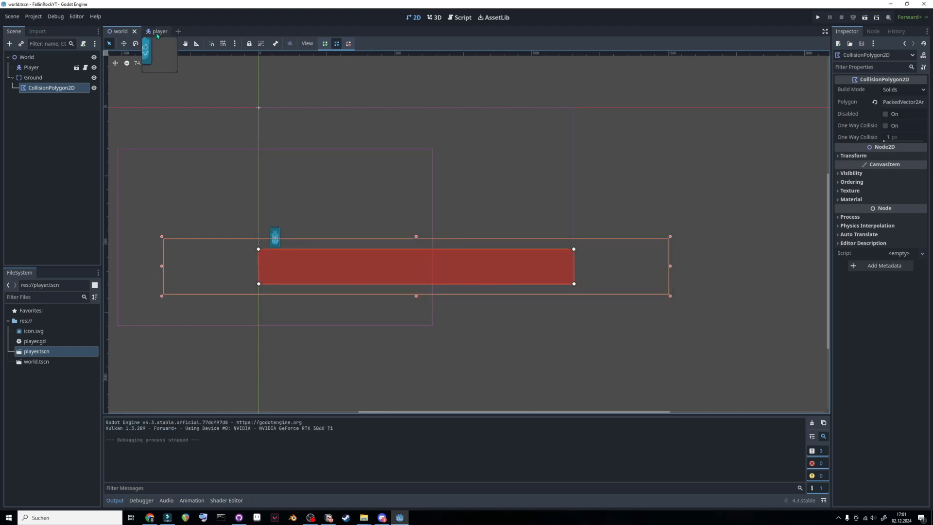
pyautogui.click(158, 32)
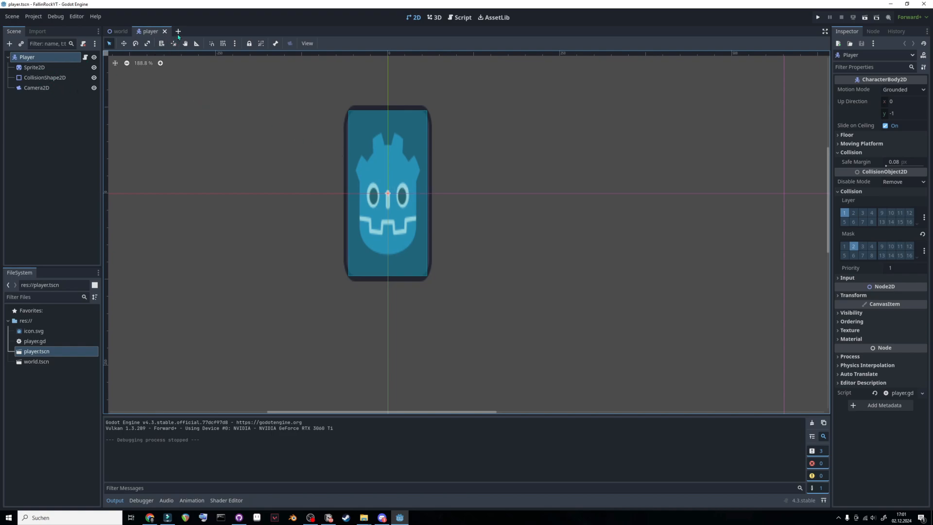
# Step: Create a new 2D scene with its root named FallingRock
pyautogui.click(178, 31)
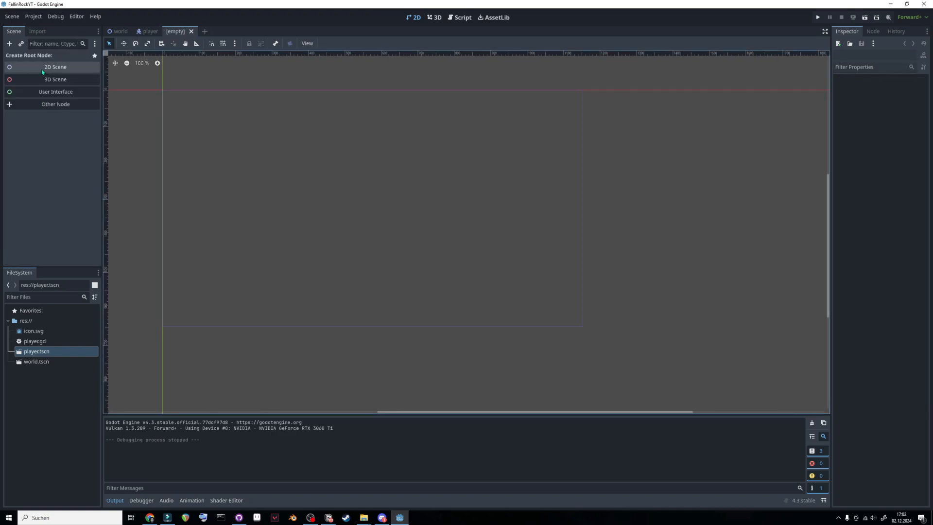
pyautogui.click(54, 67)
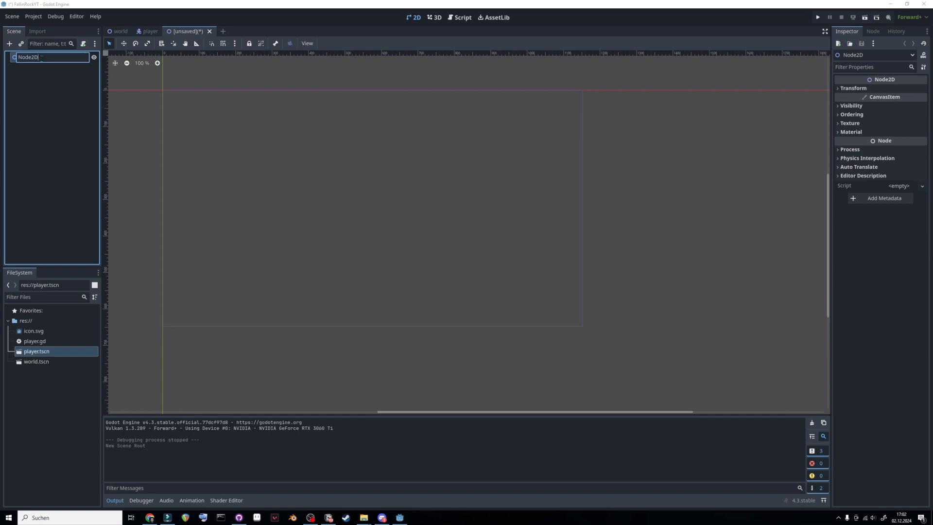
pyautogui.write('FallingRock')
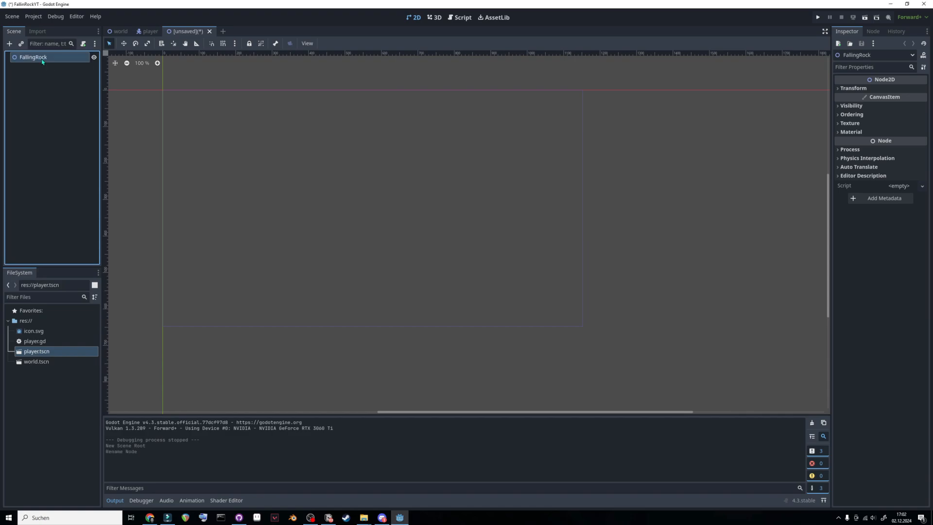
# Step: Add a Sprite2D child textured with icon.svg
pyautogui.click(8, 44)
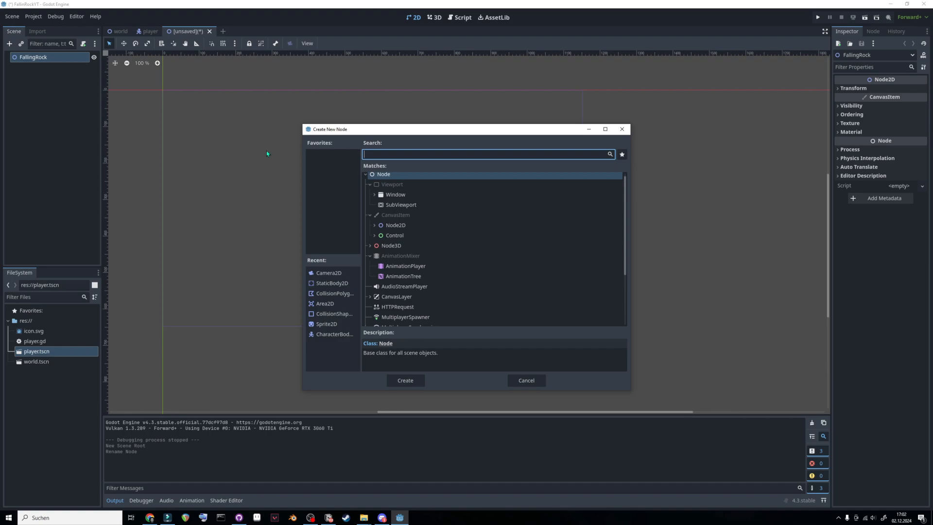
pyautogui.write('sprite')
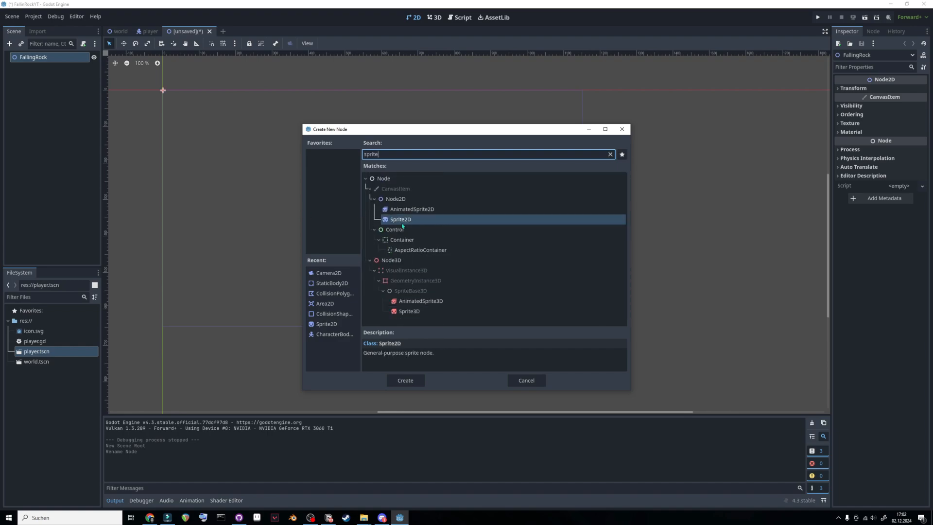
pyautogui.click(404, 380)
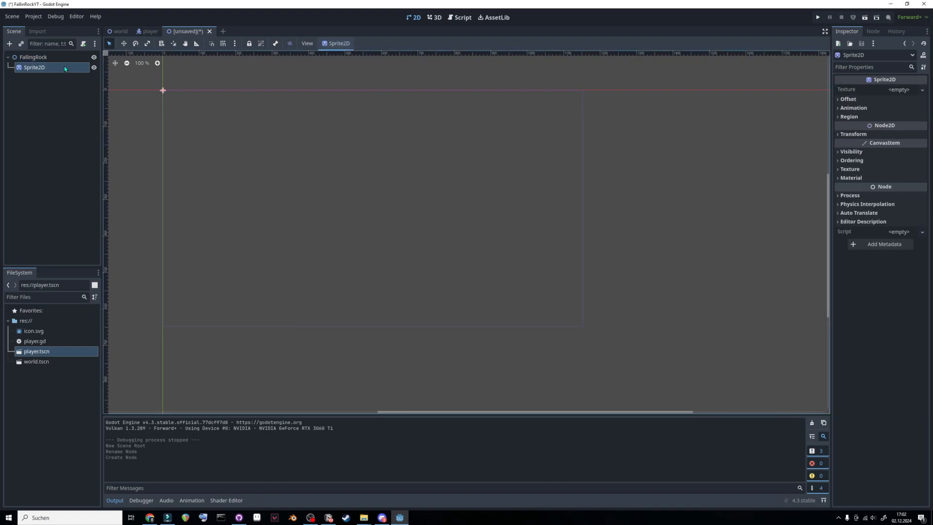
pyautogui.click(921, 89)
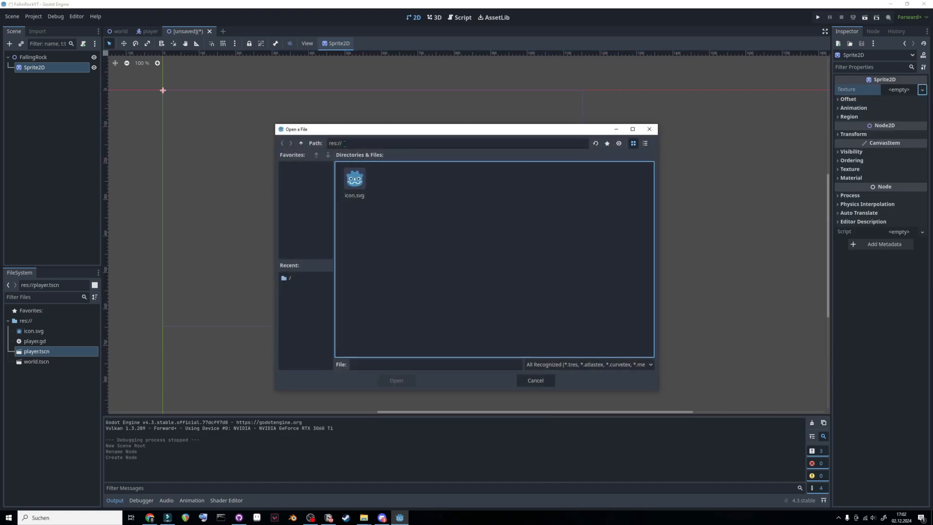
pyautogui.doubleClick(354, 179)
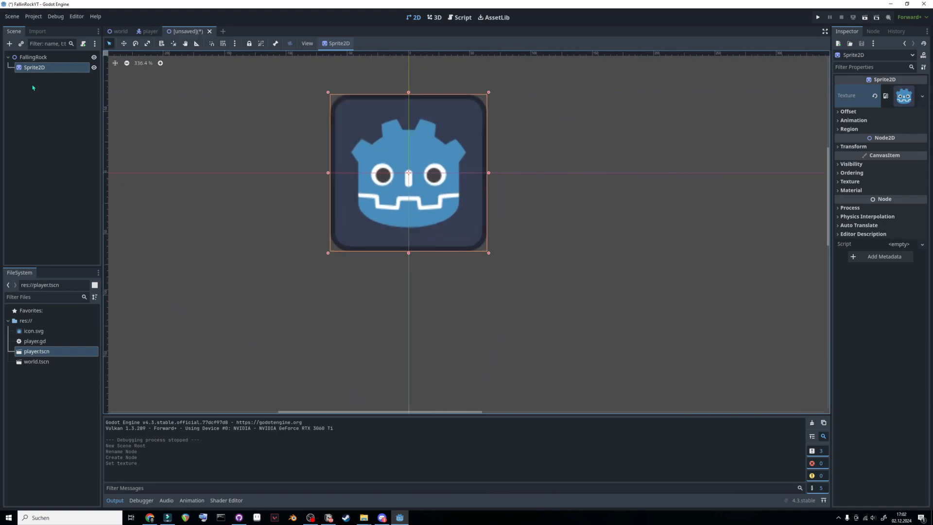
# Step: Add an Area2D with a CollisionShape2D child under FallingRock
pyautogui.click(9, 44)
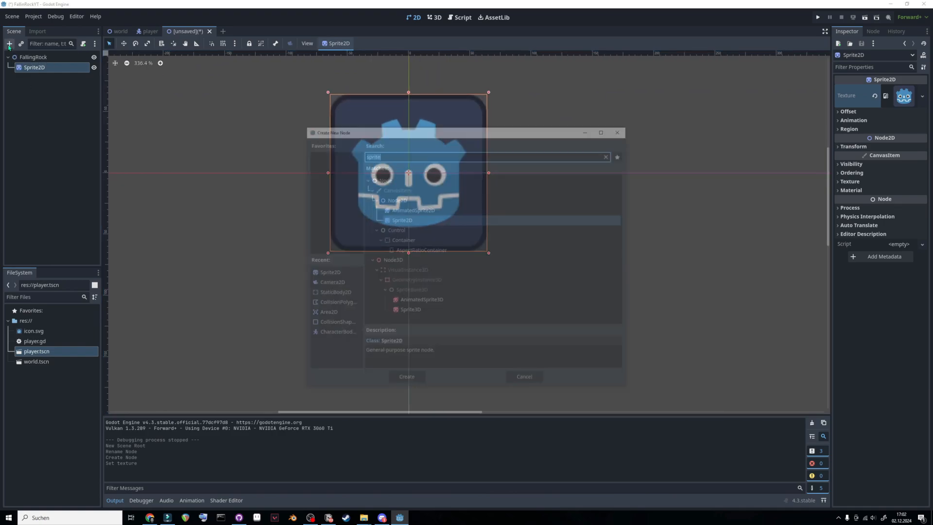
pyautogui.write('area')
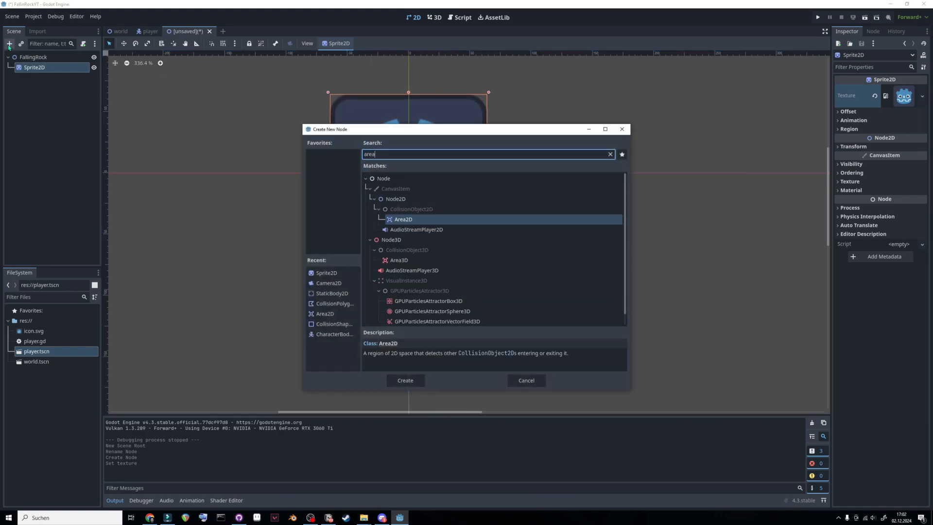
pyautogui.click(405, 380)
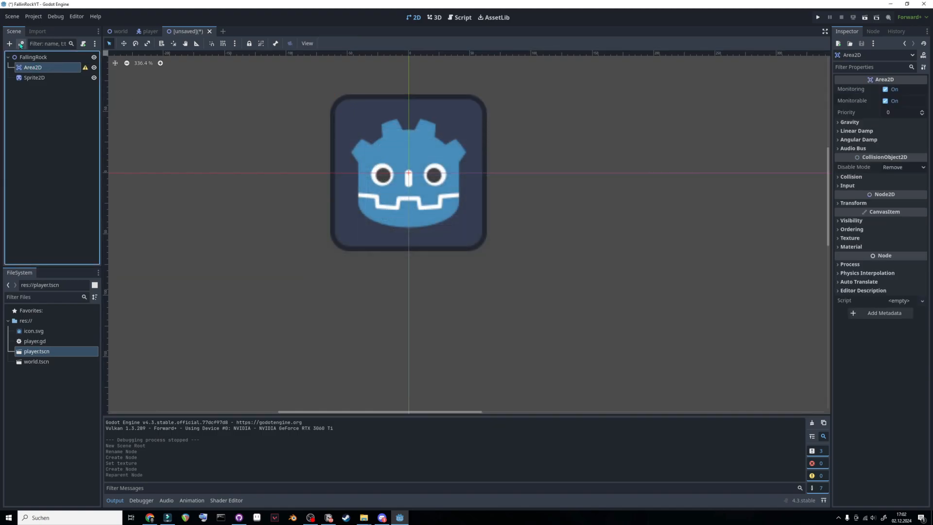
pyautogui.write('coll')
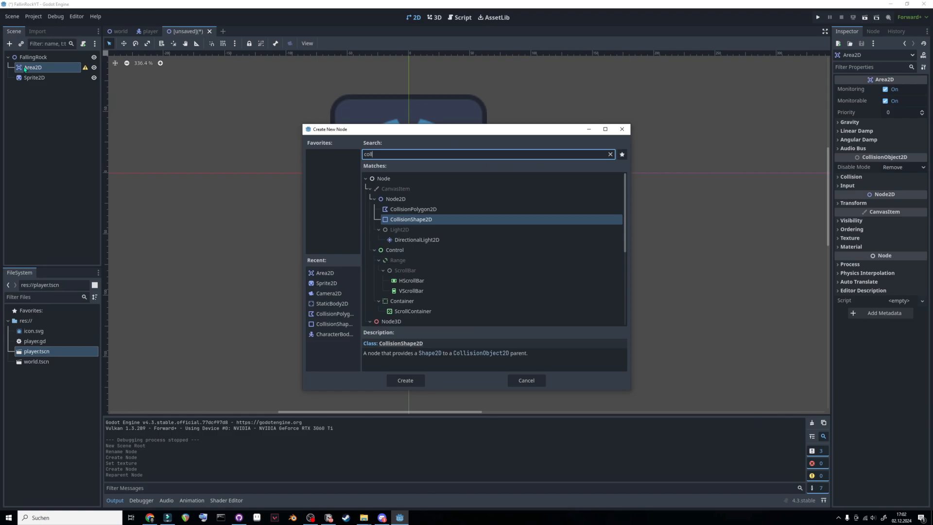
pyautogui.click(404, 380)
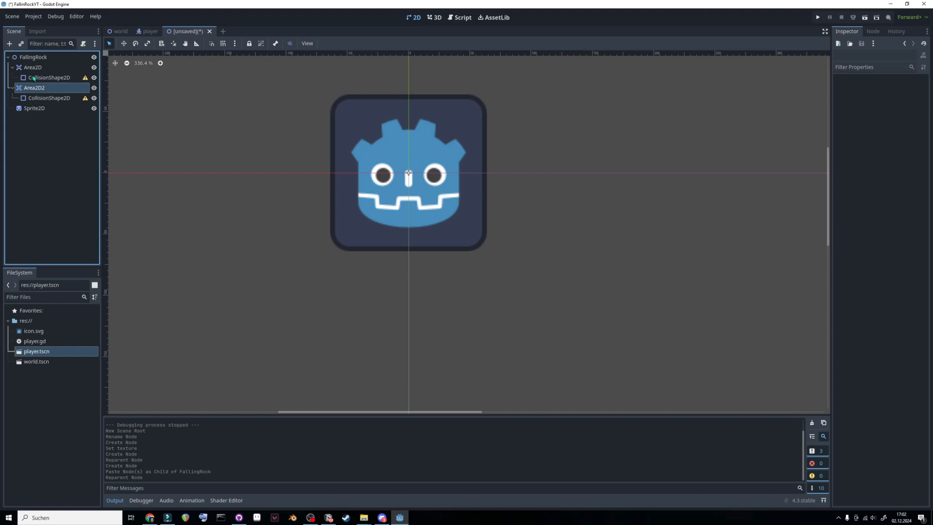
# Step: Rename the two areas to TriggerArea and Killbox
pyautogui.doubleClick(32, 67)
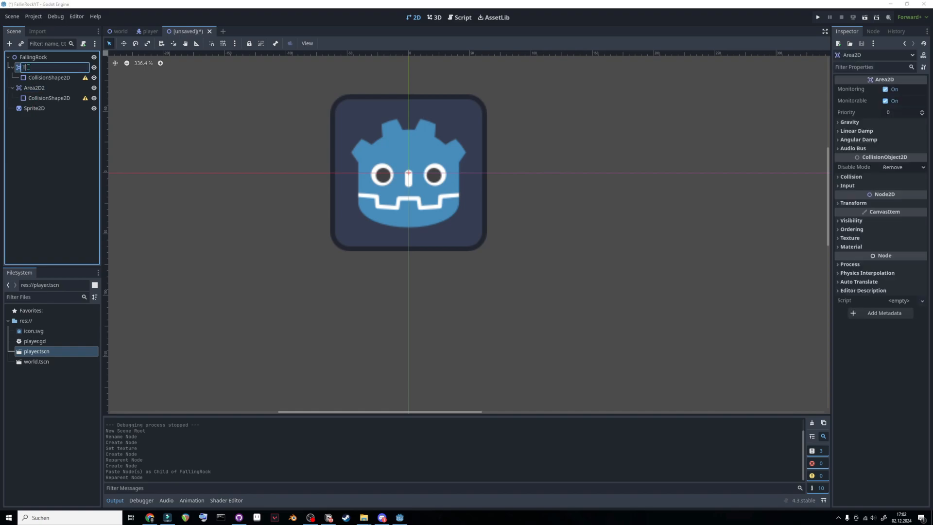
pyautogui.write('Trigger_a')
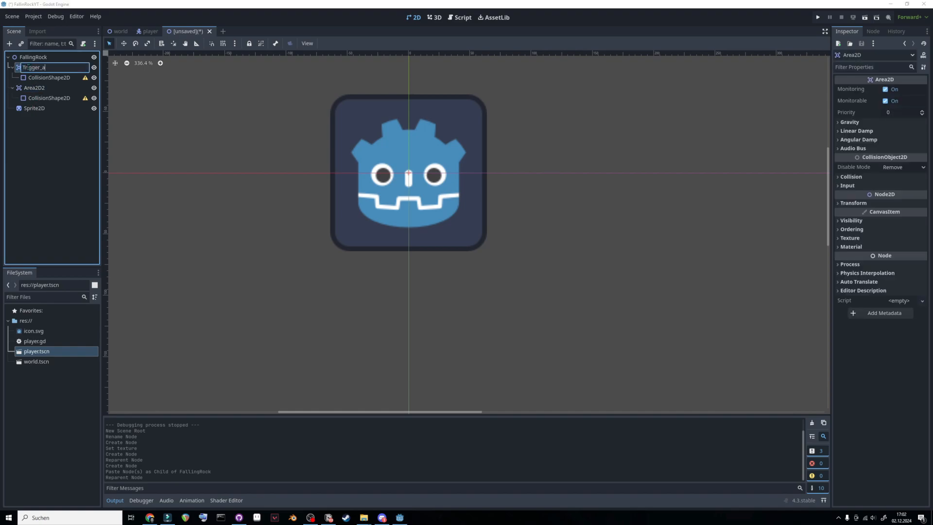
pyautogui.press('Backspace')
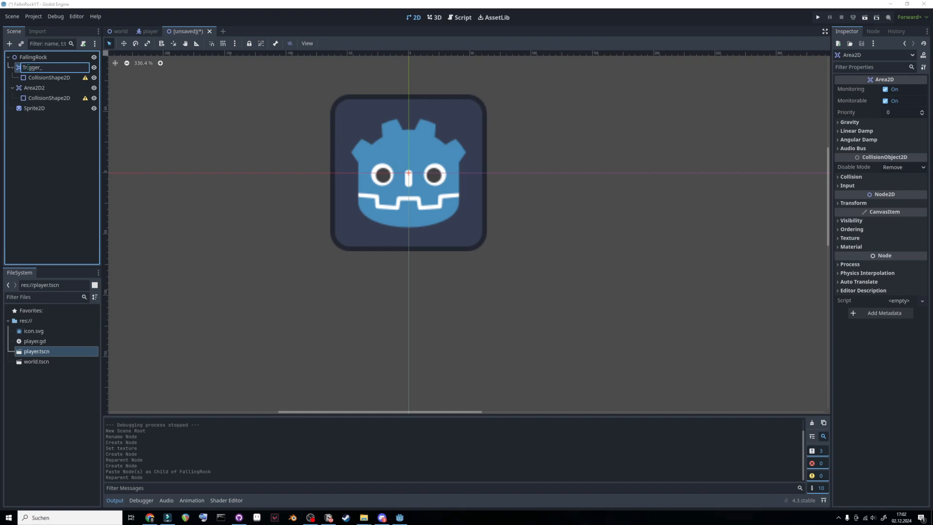
pyautogui.write('TriggerArea')
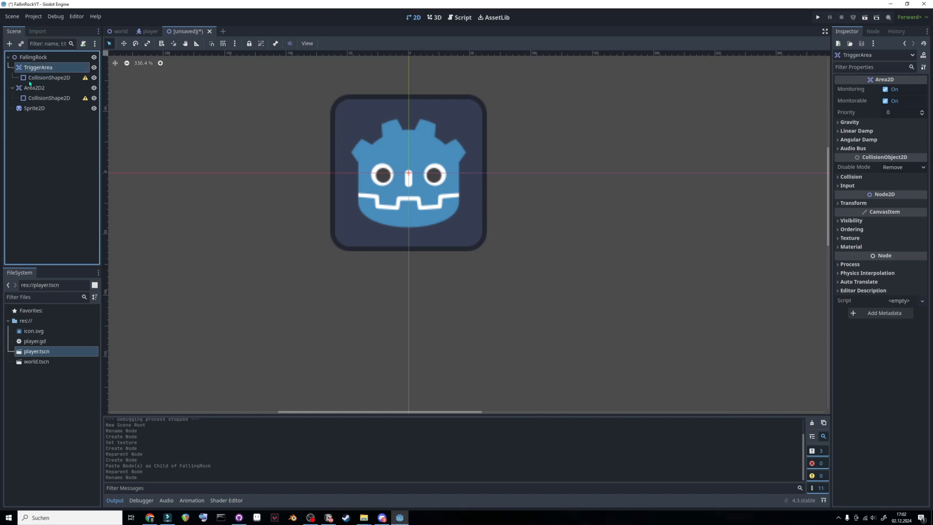
pyautogui.doubleClick(36, 87)
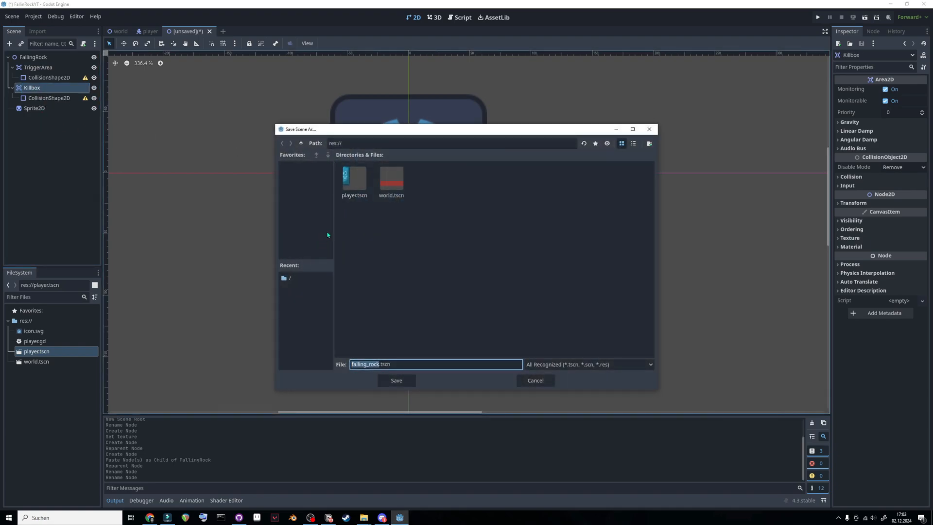
# Step: Save the scene as falling_rock.tscn and select TriggerArea's collision shape
pyautogui.click(395, 380)
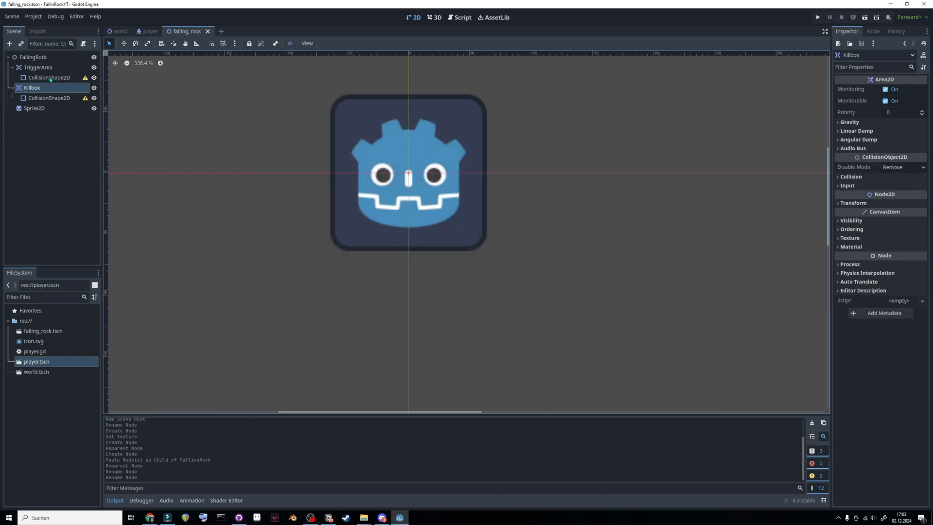
pyautogui.click(49, 78)
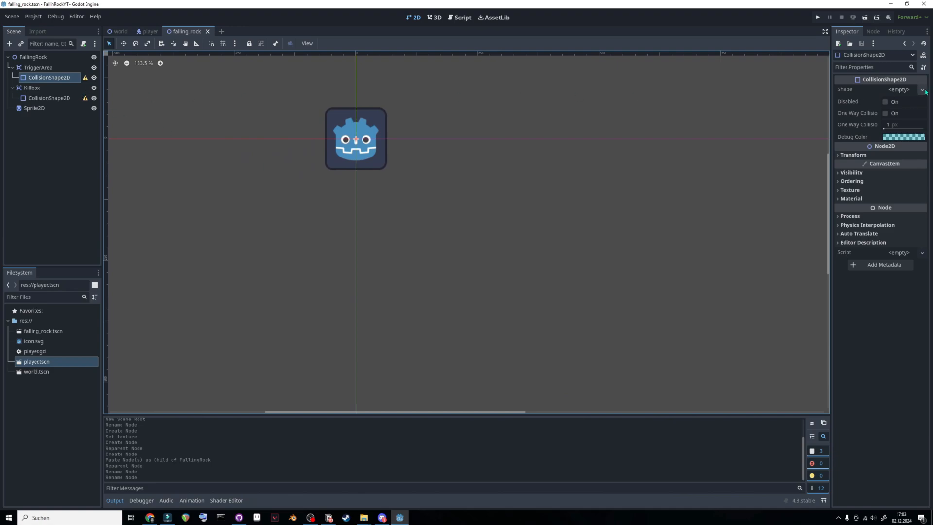
# Step: Give TriggerArea a RectangleShape2D, widened and stretched far below the rock
pyautogui.click(900, 90)
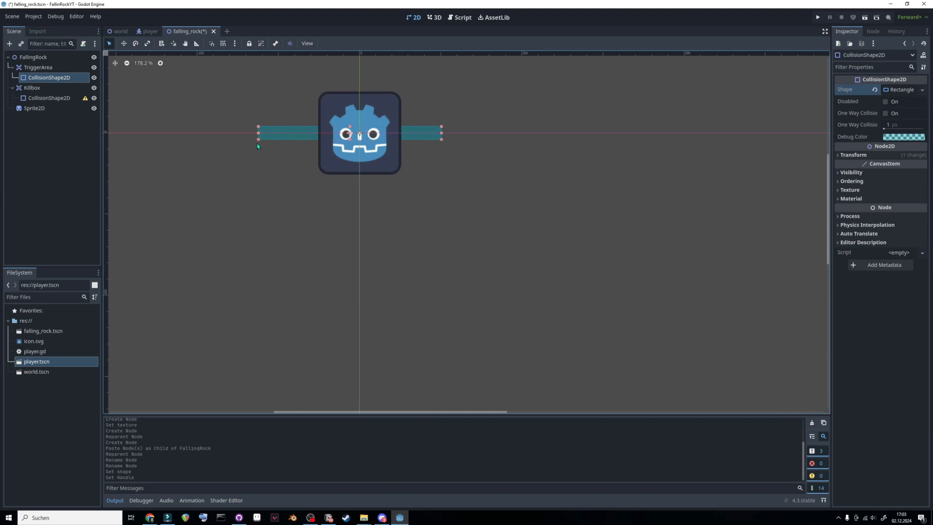
pyautogui.moveTo(440, 132); pyautogui.dragTo(478, 132)
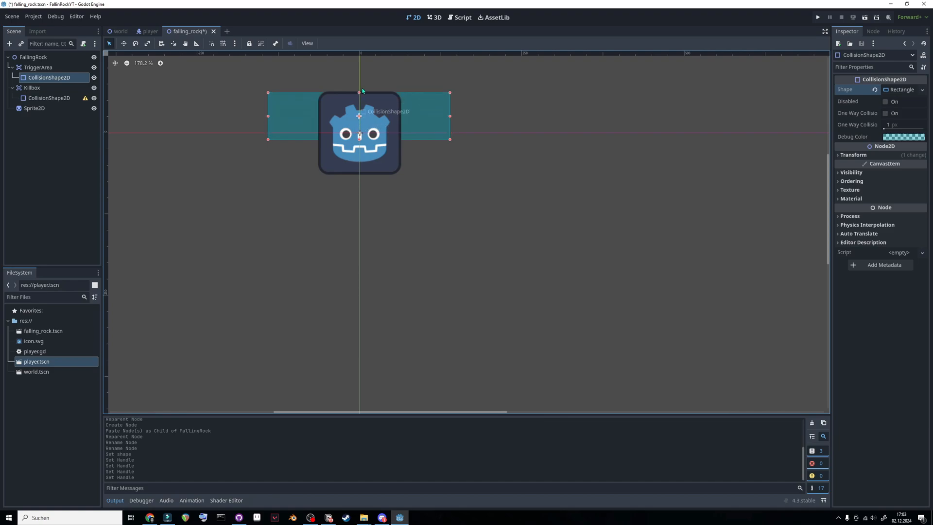
pyautogui.moveTo(358, 139); pyautogui.dragTo(359, 332)
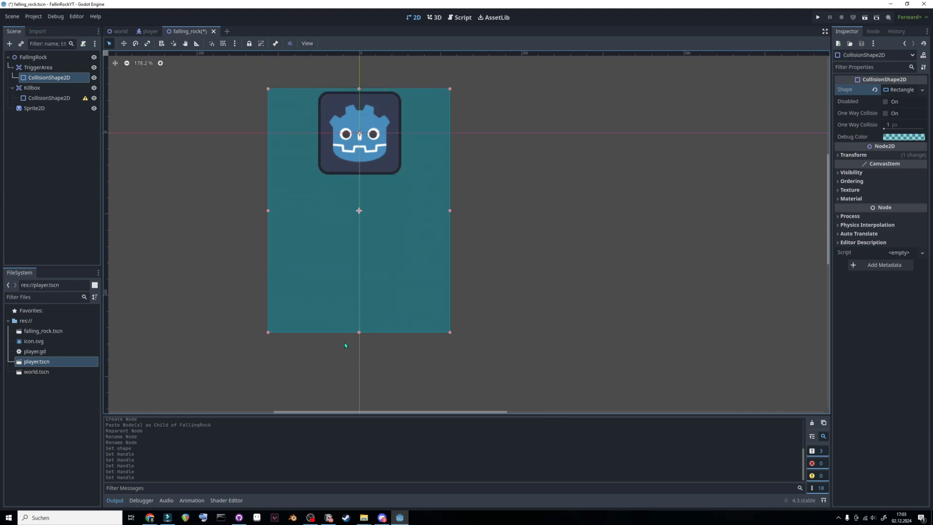
pyautogui.scroll(-3)
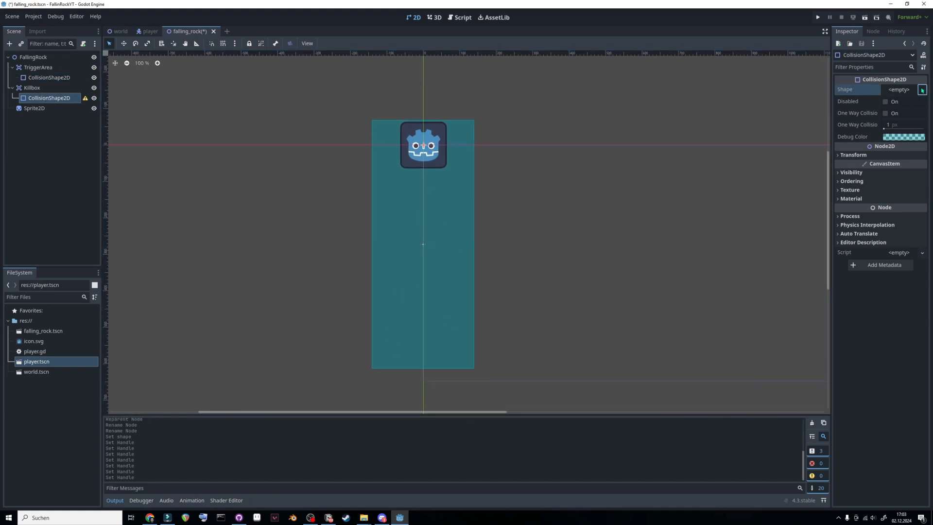
# Step: Give Killbox a rectangle collision shape scaled to 5.975
pyautogui.click(901, 89)
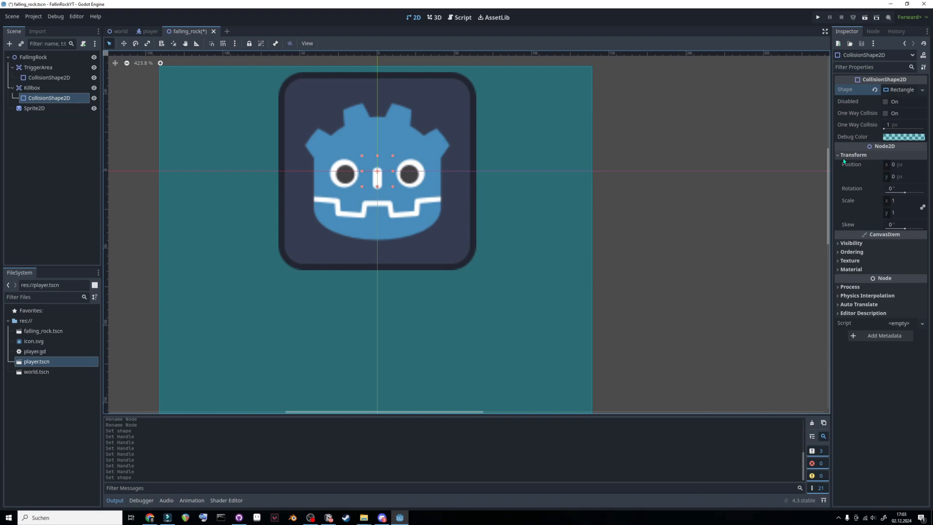
pyautogui.moveTo(895, 202)
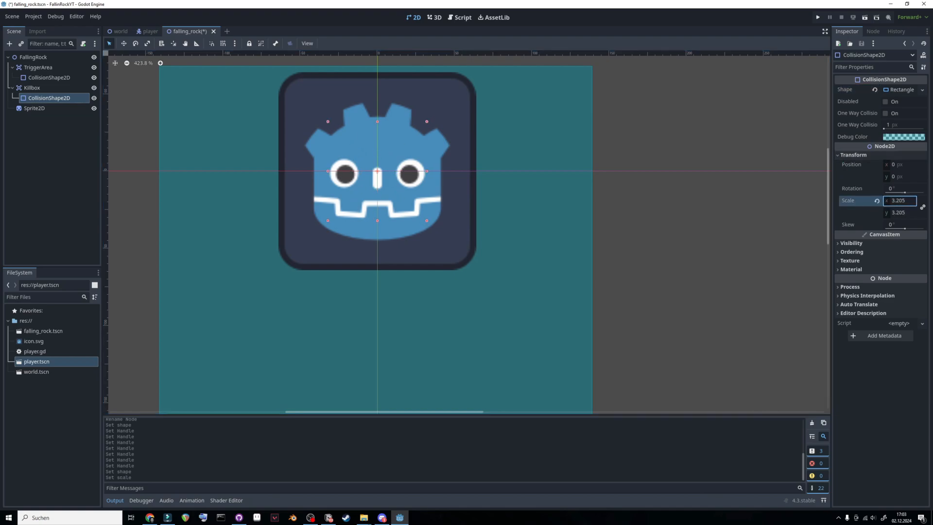
pyautogui.write('5.975')
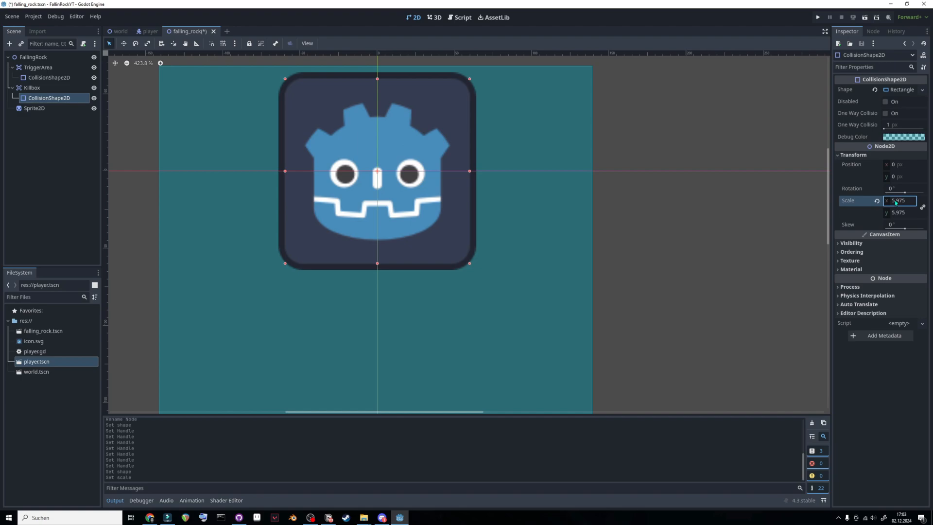
pyautogui.click(35, 108)
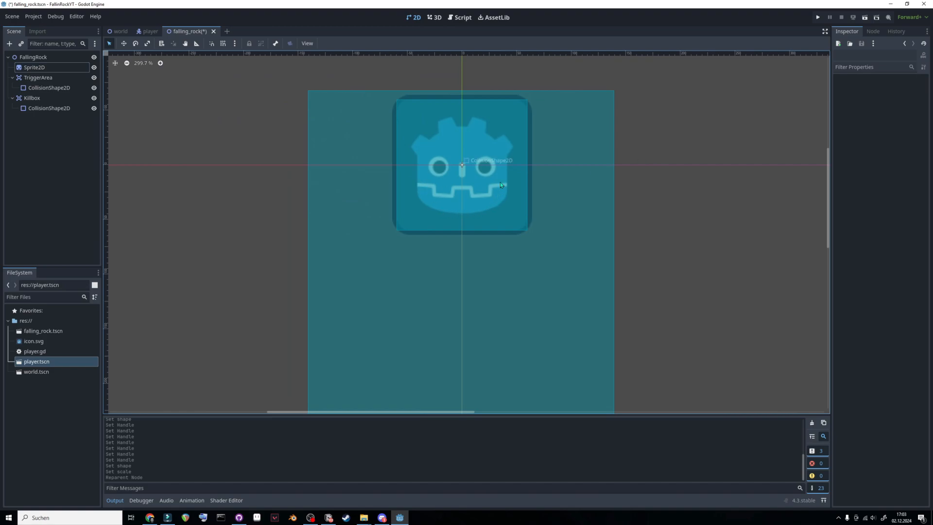
# Step: Move Sprite2D to the top of the FallingRock tree and save
pyautogui.click(34, 67)
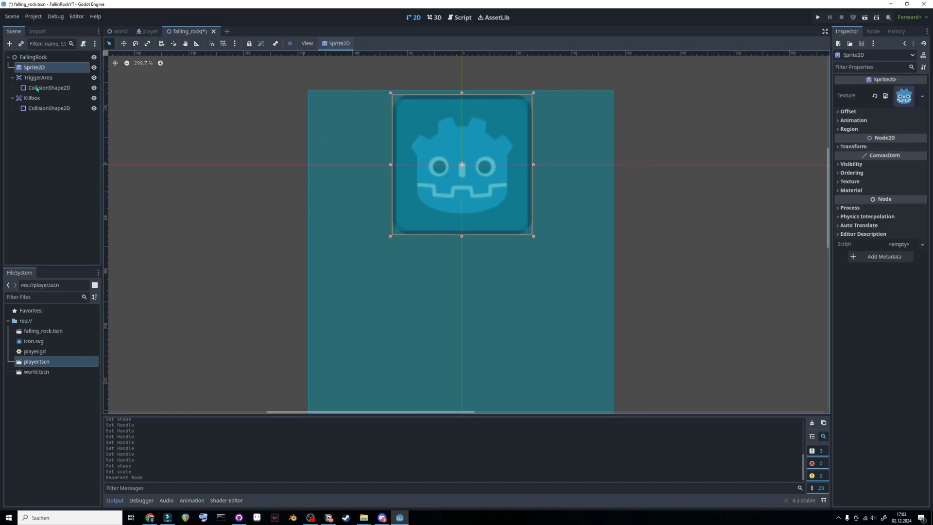
pyautogui.click(48, 108)
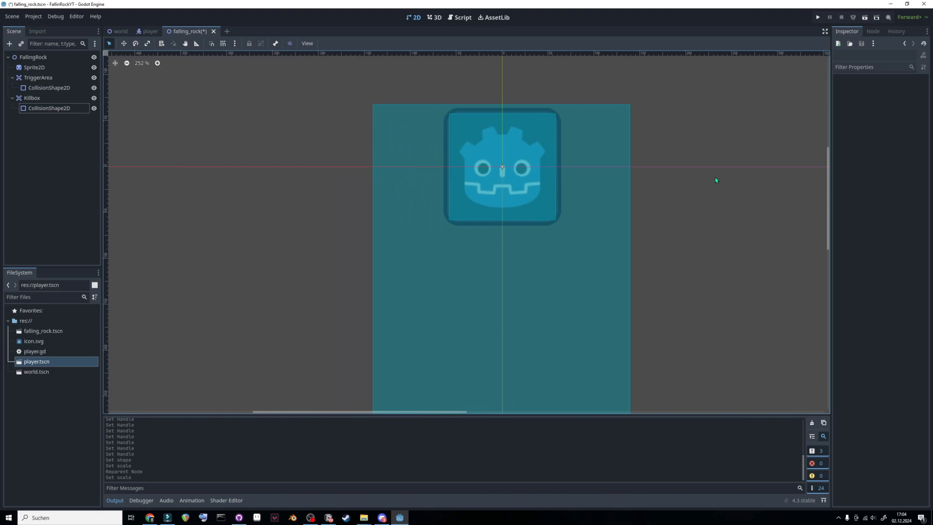
pyautogui.scroll(-3)
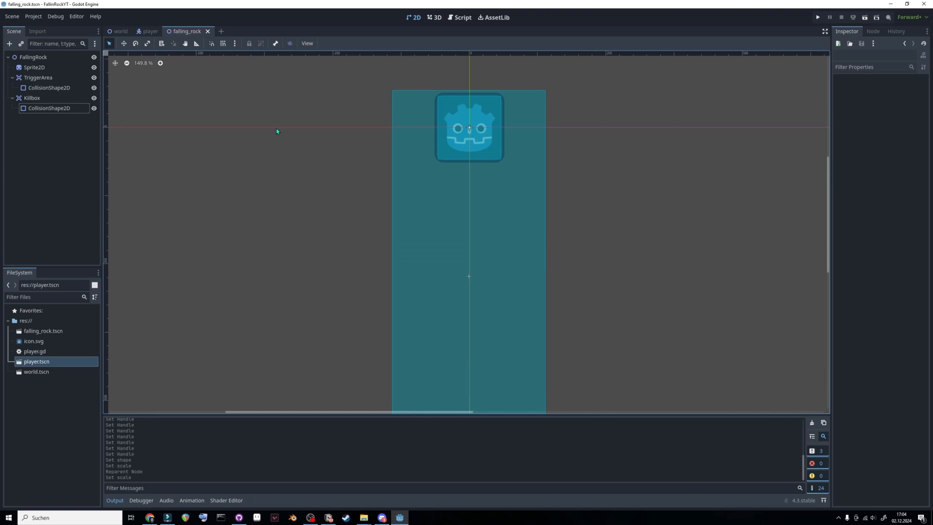
pyautogui.moveTo(84, 126)
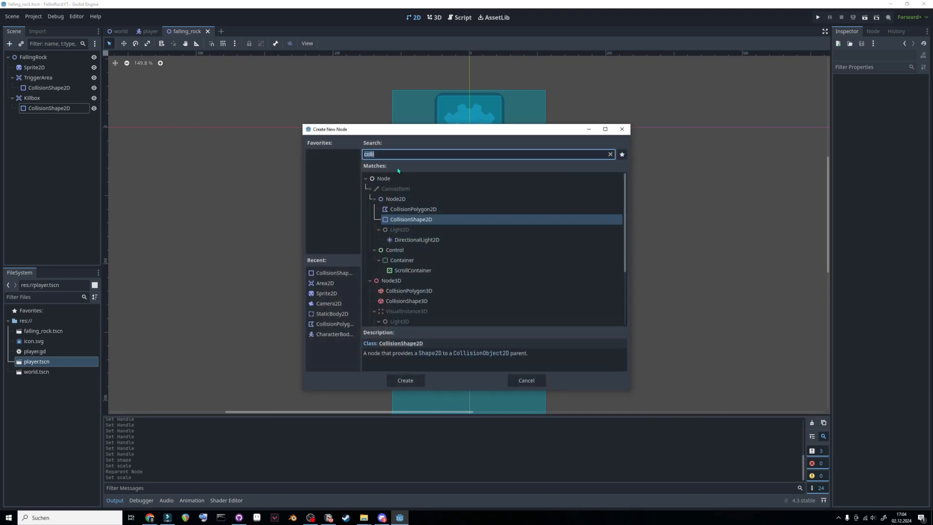
# Step: Add a Timer named SelfDestructTimer with a 5 second one-shot wait
pyautogui.click(404, 380)
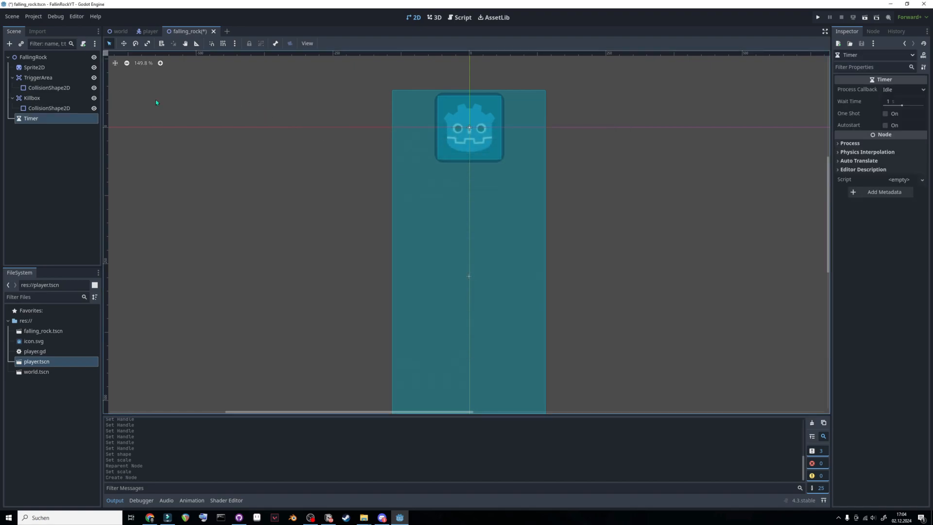
pyautogui.doubleClick(30, 118)
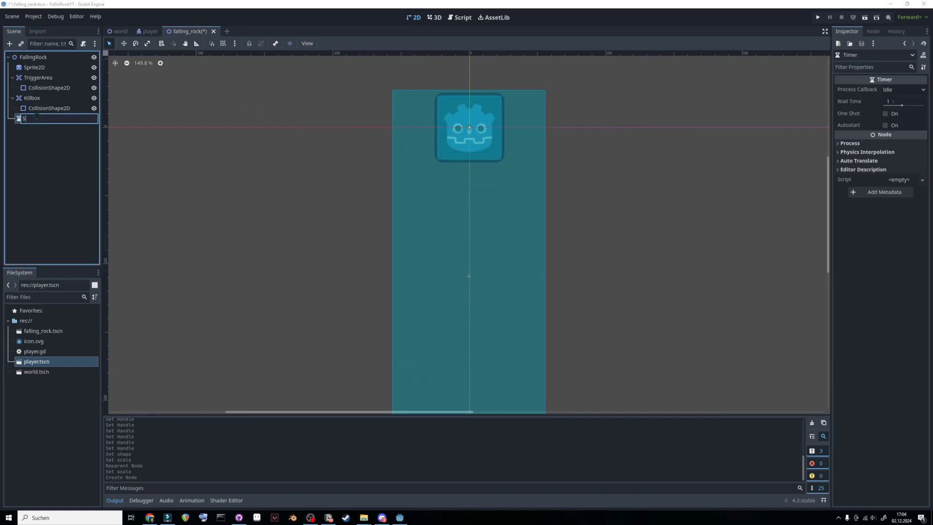
pyautogui.write('SelfDestructTimer')
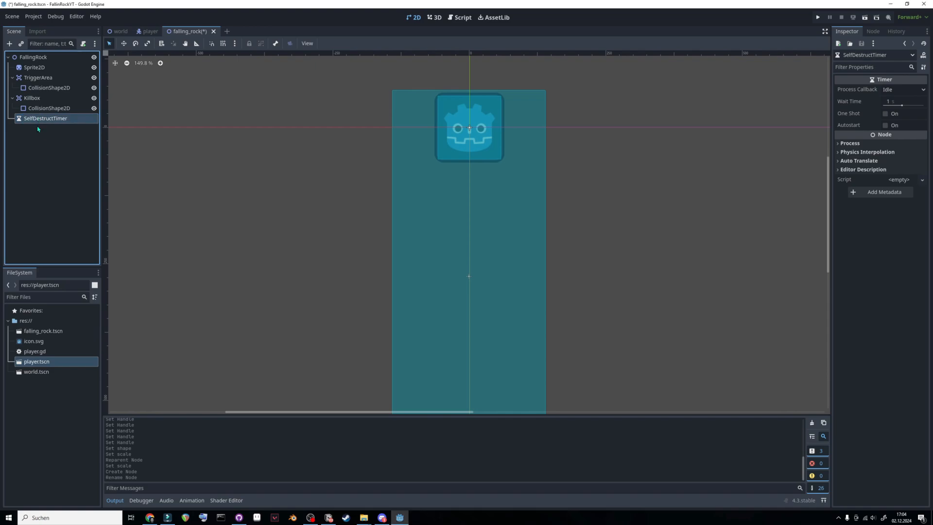
pyautogui.click(33, 57)
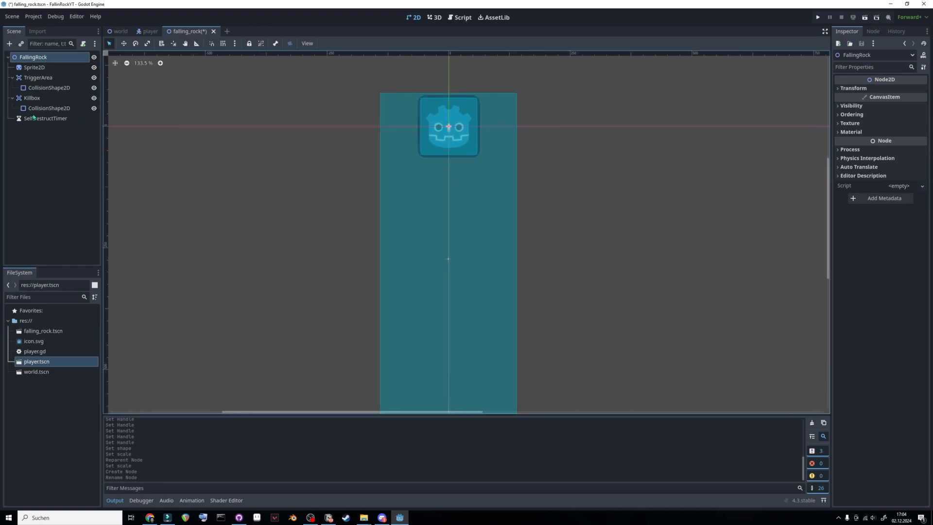
pyautogui.click(46, 118)
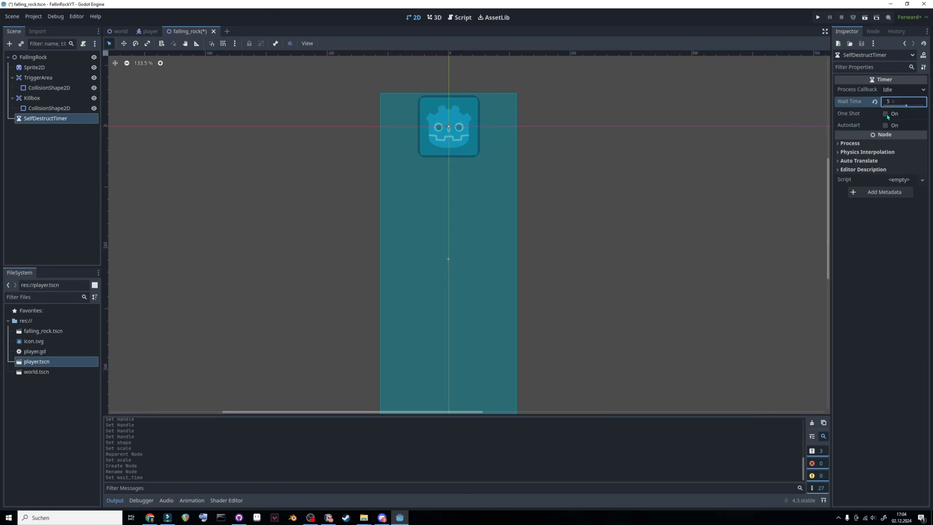
pyautogui.click(886, 113)
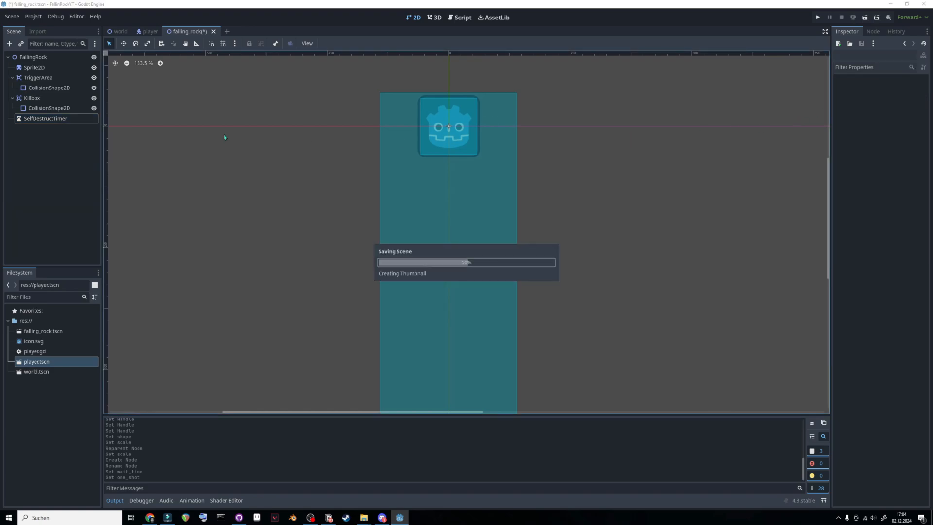
# Step: Save the scene and move TriggerArea to collision layer 3 only
pyautogui.press('ctrl+s')
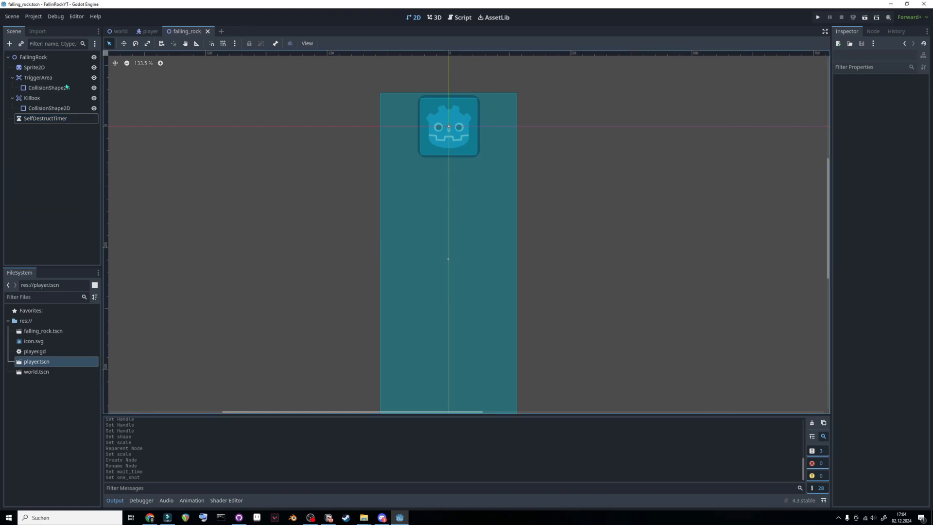
pyautogui.click(38, 78)
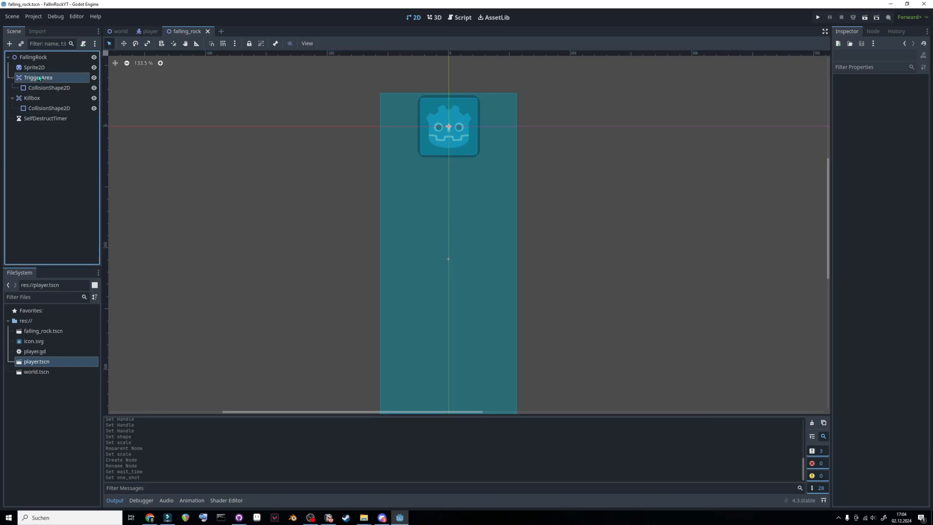
pyautogui.click(38, 78)
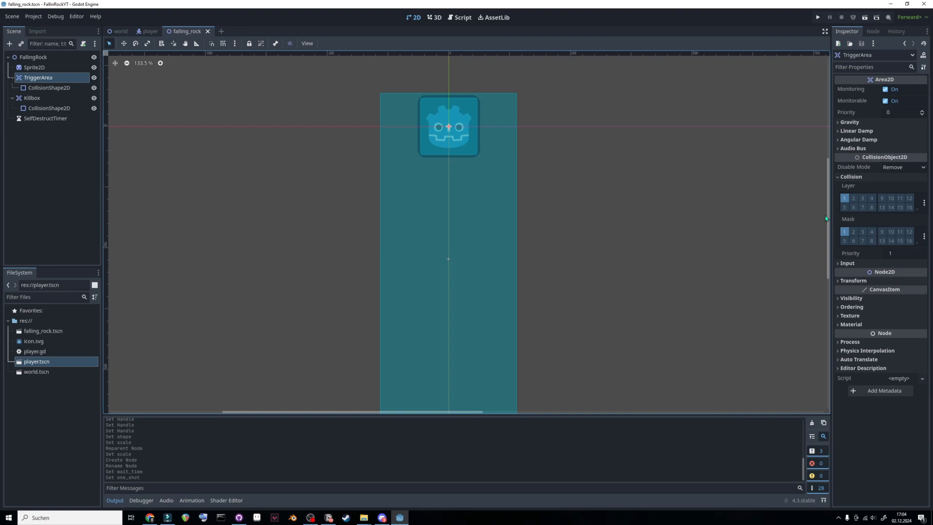
pyautogui.click(852, 197)
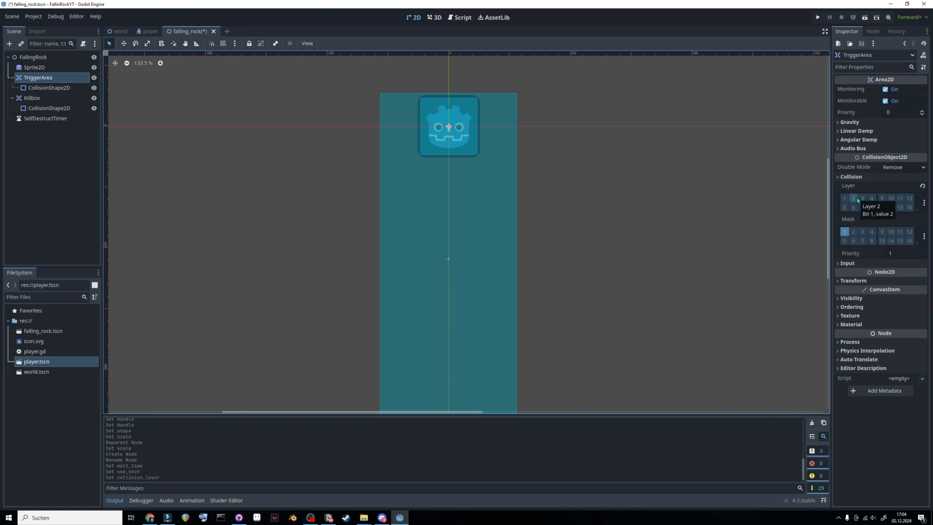
pyautogui.click(862, 197)
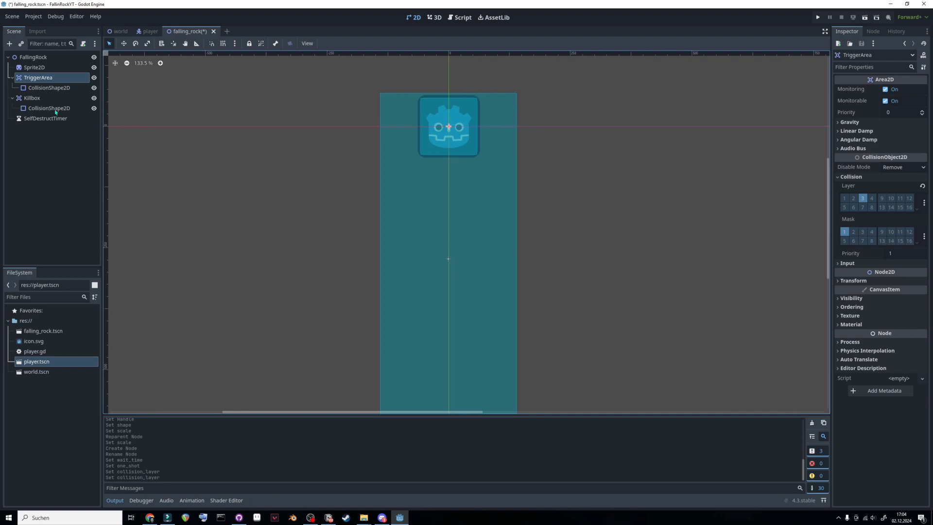
# Step: Put Killbox on collision layer 4 and recheck TriggerArea's layer
pyautogui.click(32, 99)
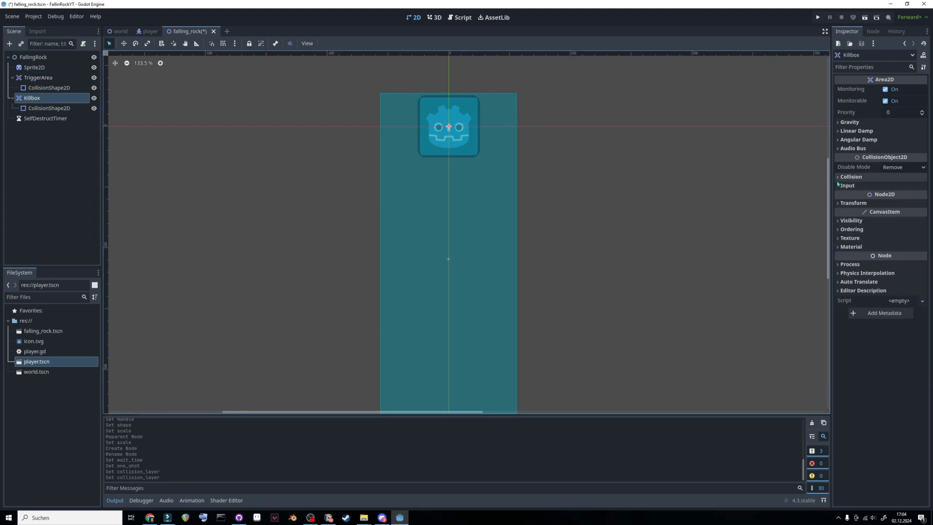
pyautogui.click(850, 175)
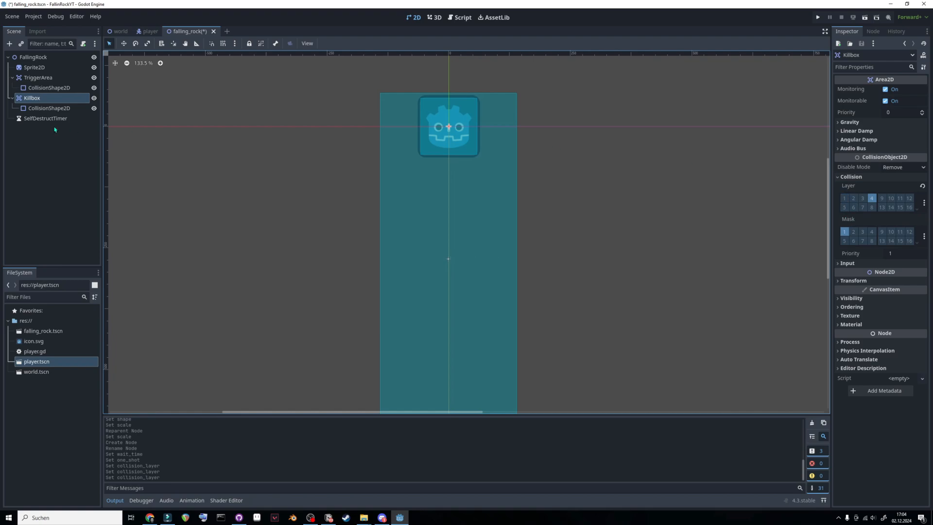
pyautogui.click(38, 77)
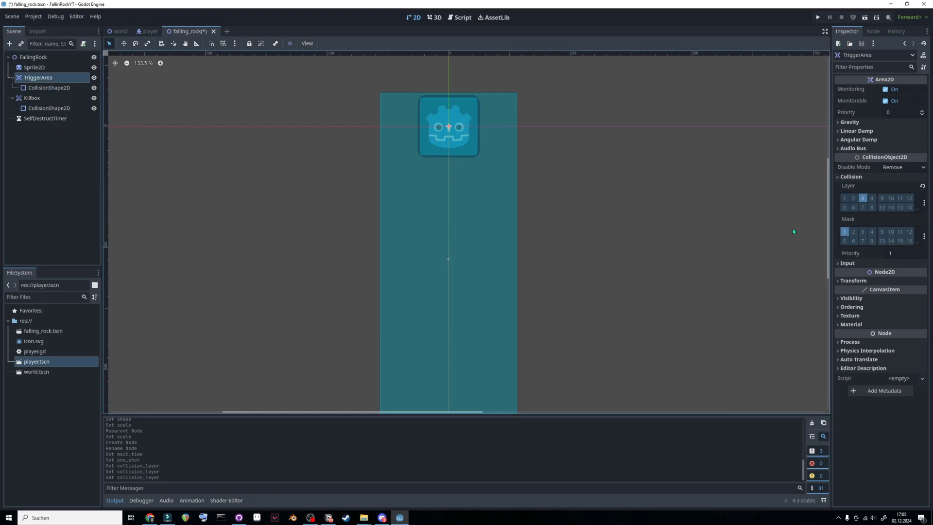
pyautogui.moveTo(577, 192)
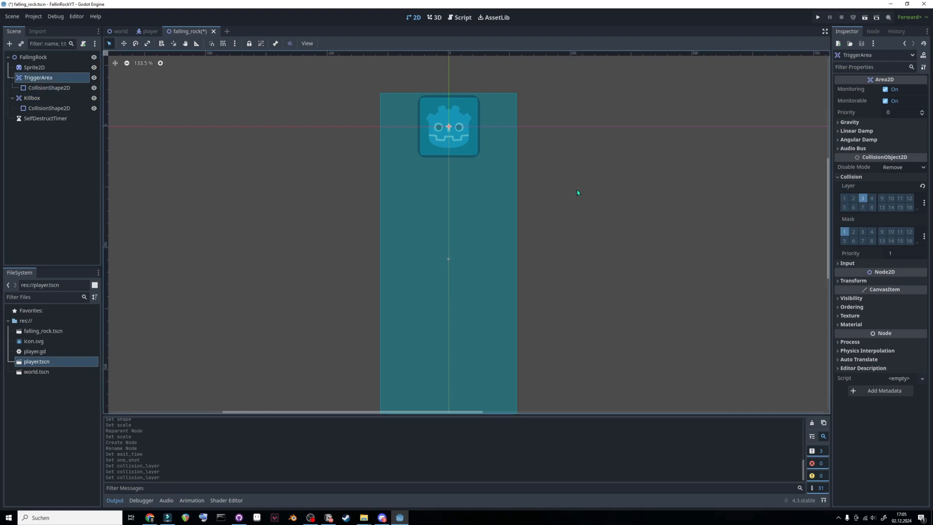
pyautogui.click(147, 31)
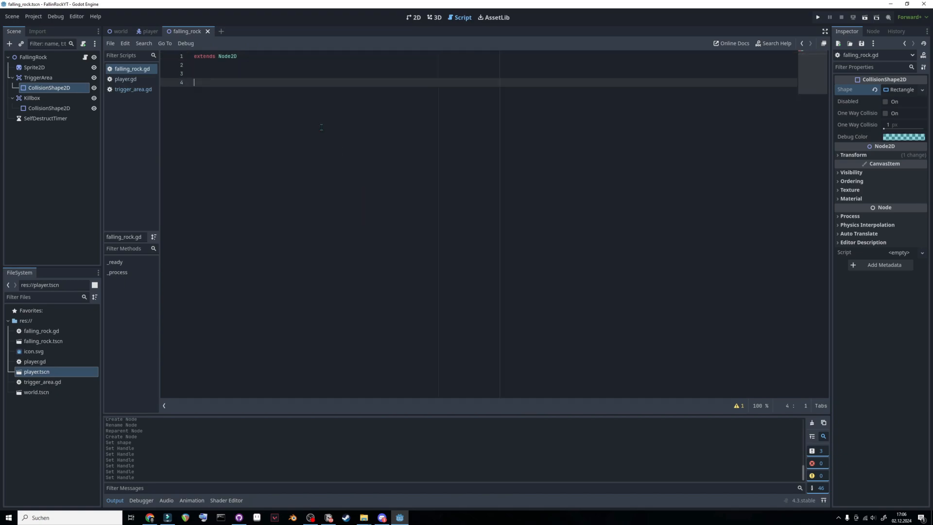
# Step: Declare an exported fall_speed float defaulting to 188.0
pyautogui.press('Backspace')
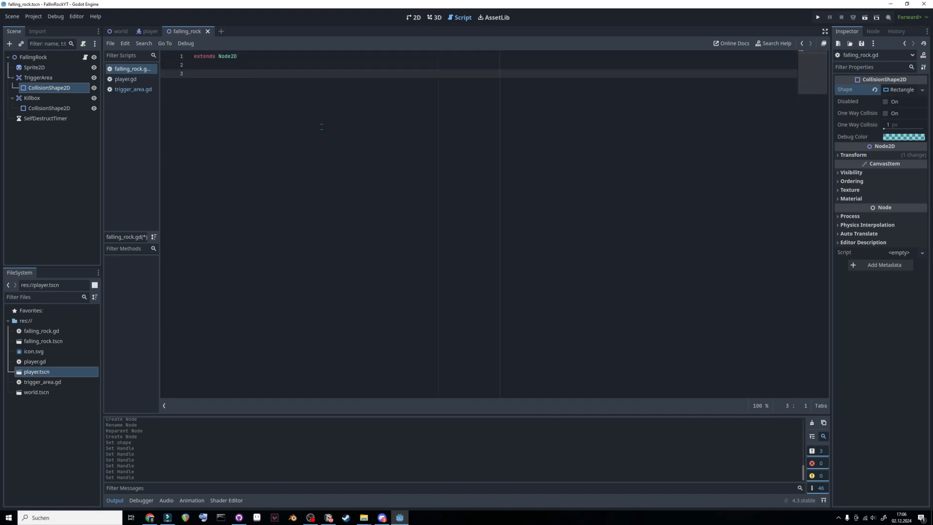
pyautogui.write('@export var fa')
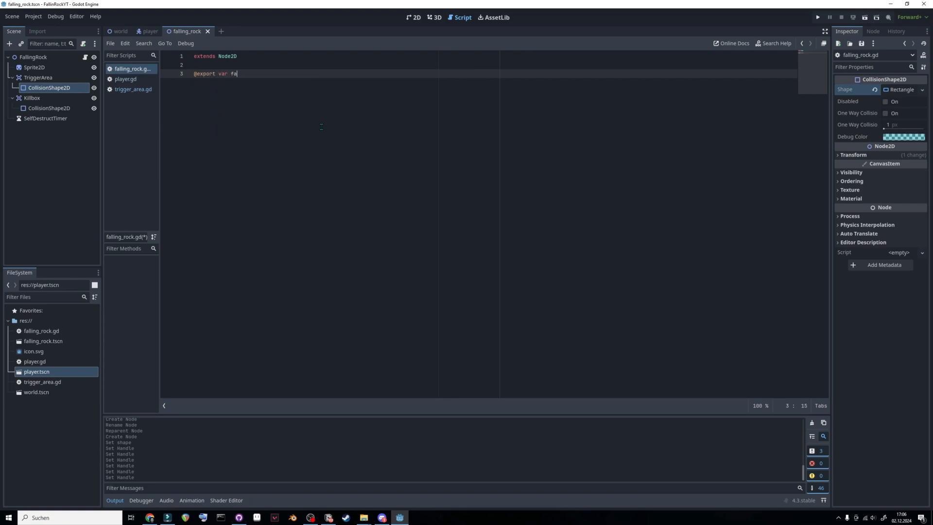
pyautogui.write('ll_speed')
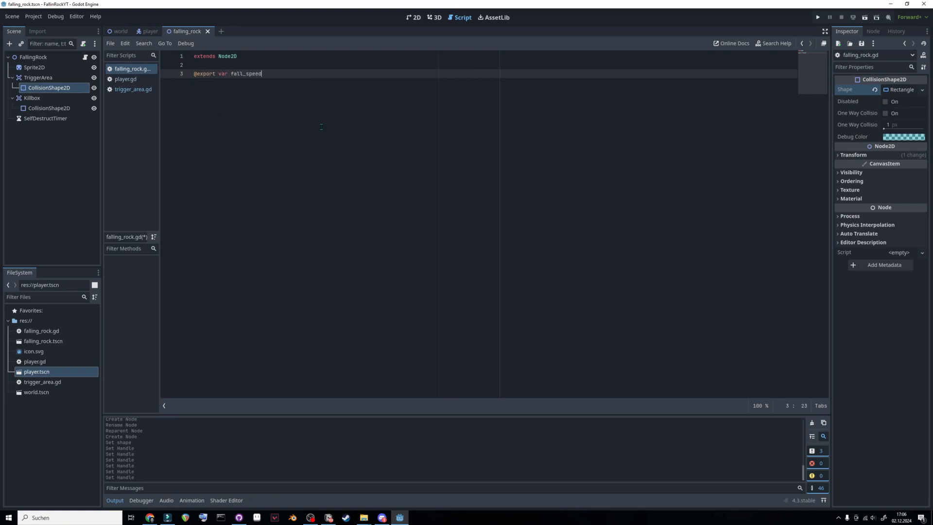
pyautogui.write(': 188.')
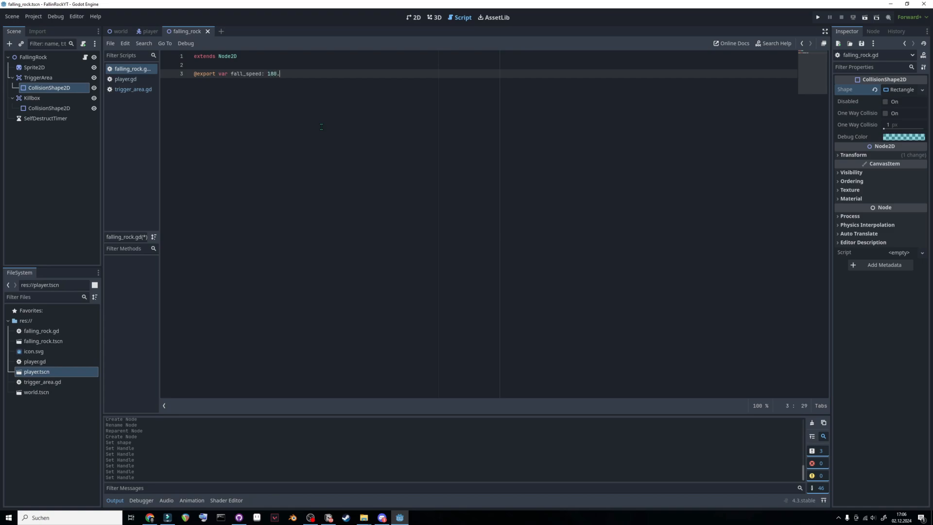
pyautogui.write('0 #speed of falling rock!')
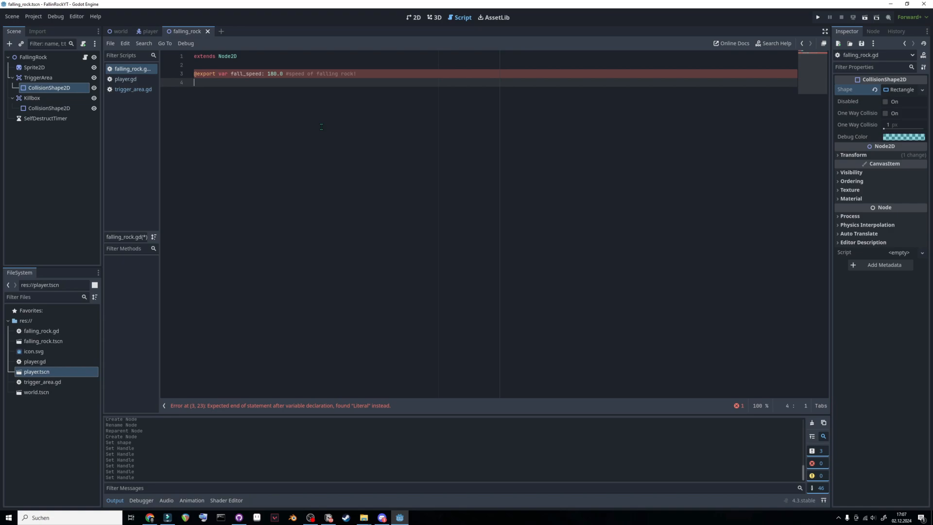
pyautogui.write('var is_falling:')
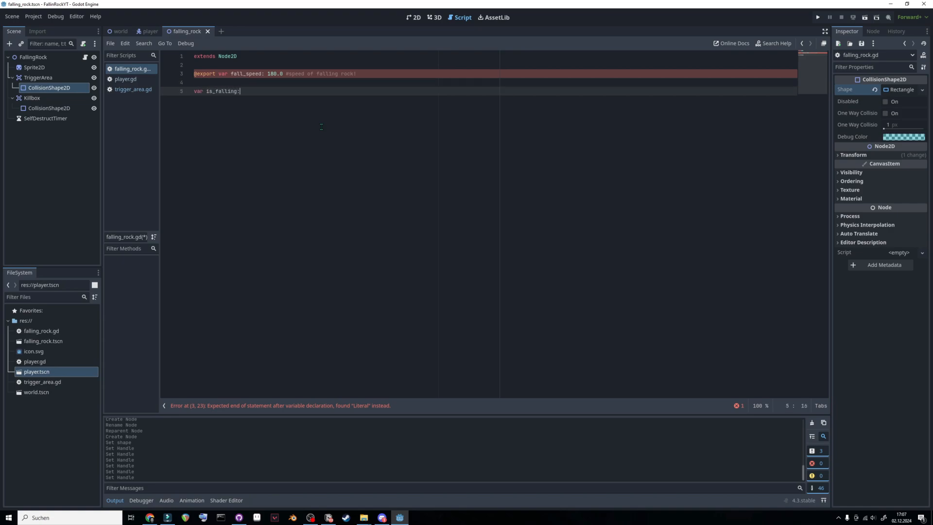
pyautogui.write('b')
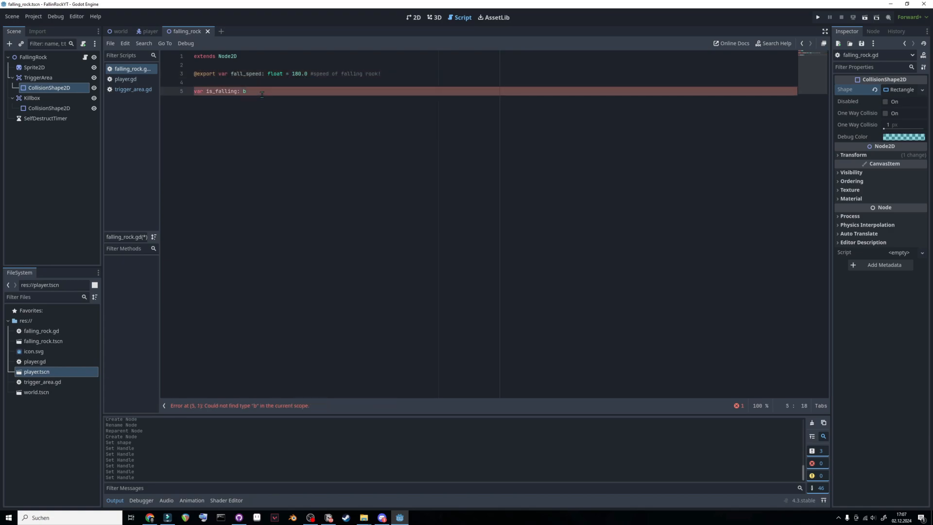
pyautogui.write('ool = false')
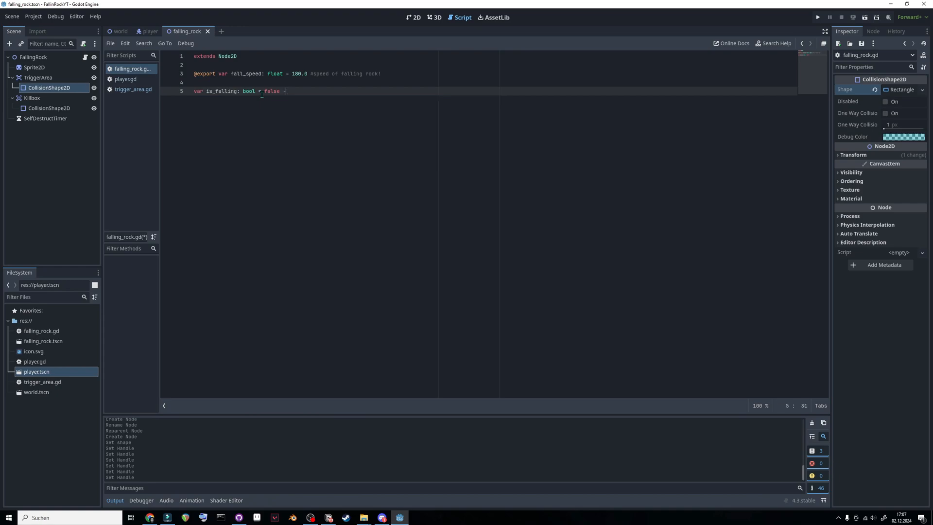
pyautogui.write('#is')
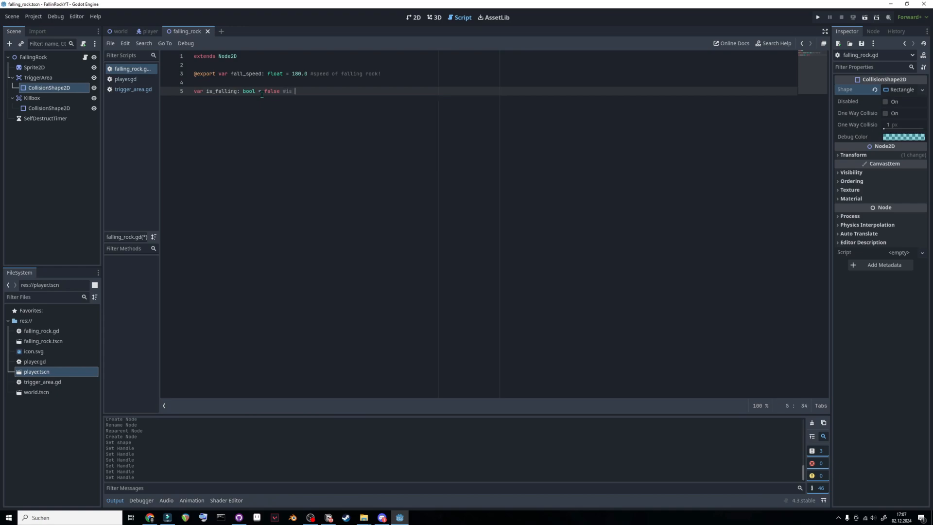
pyautogui.write('rock currently falli')
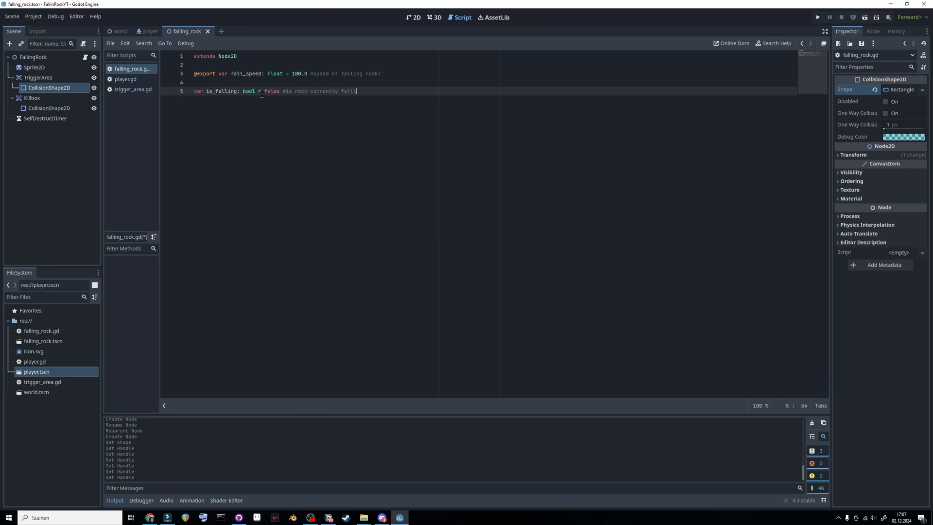
pyautogui.press('enter')
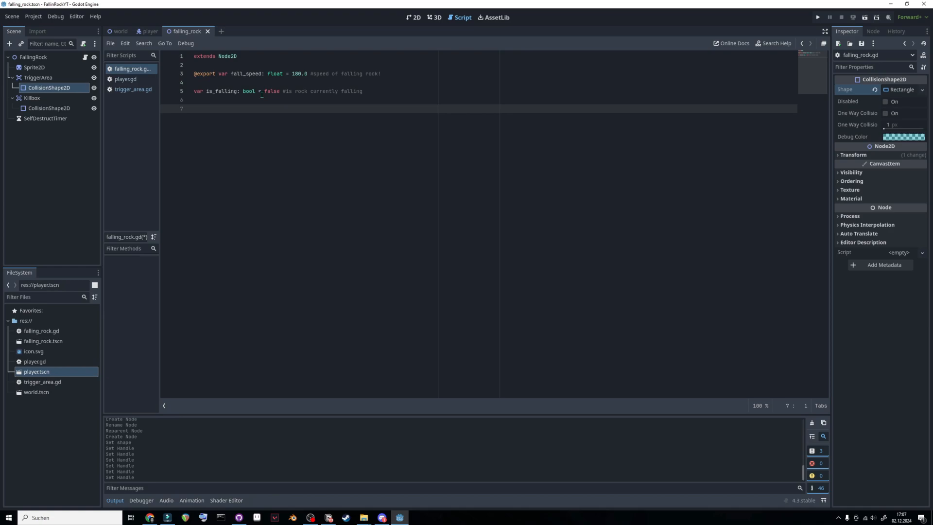
pyautogui.write('@onready')
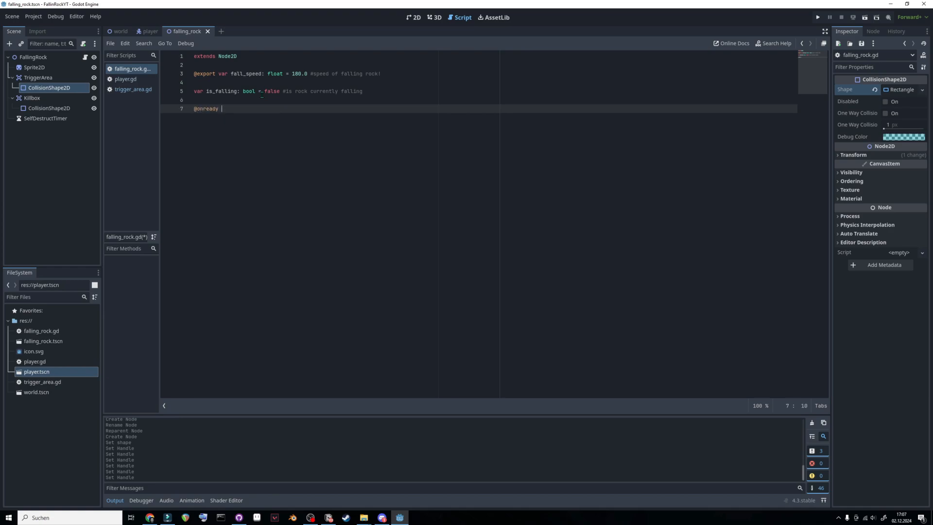
pyautogui.write('var killbox =')
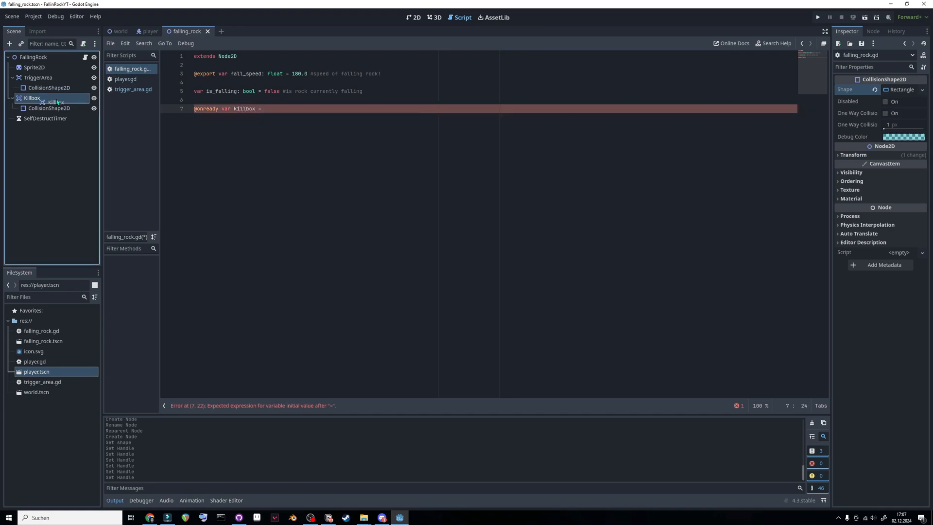
pyautogui.write('$Killbox')
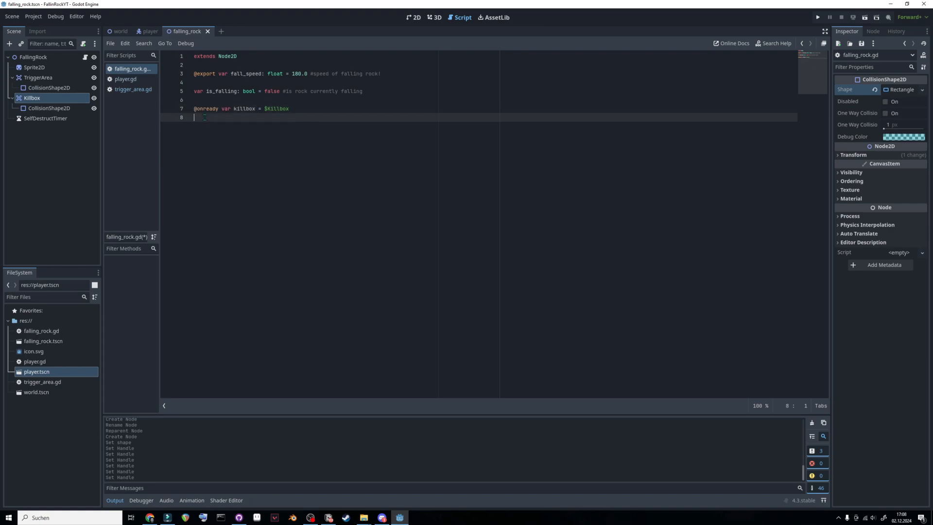
pyautogui.write('@onready var')
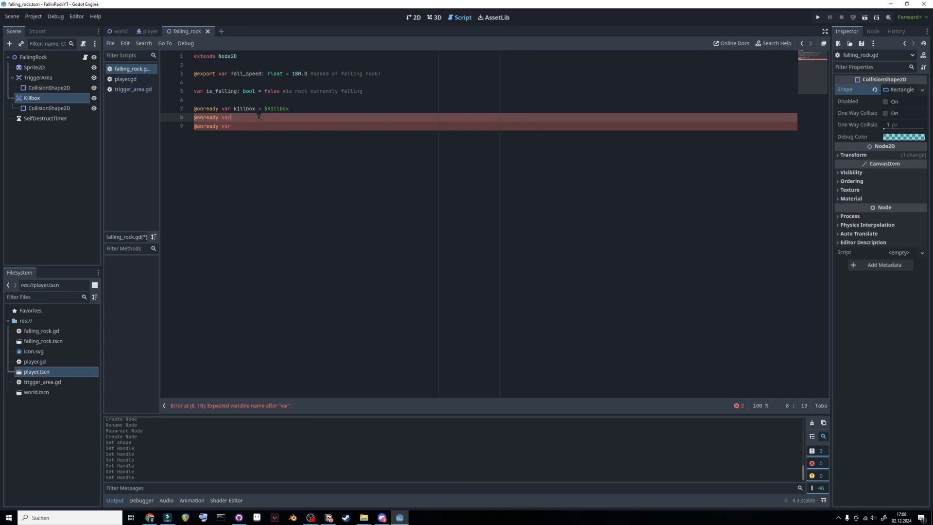
pyautogui.write('trigger_area = $TriggerArea')
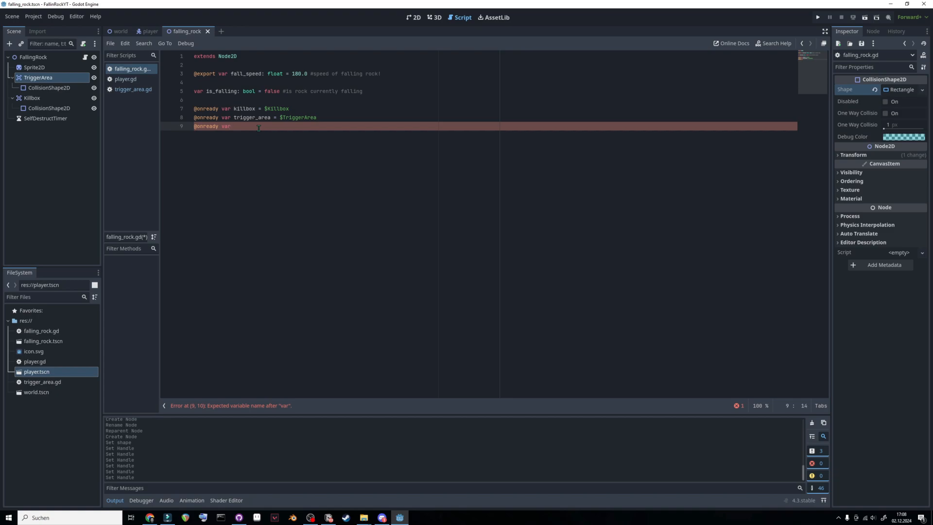
pyautogui.write('self_desruct_timer = $SelfDestructTimer #for self destruction')
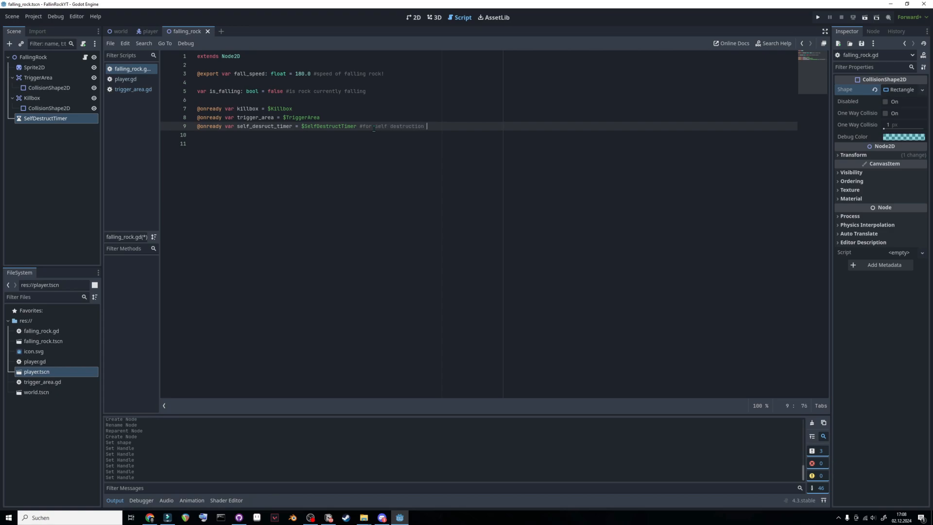
pyautogui.write("(so it's")
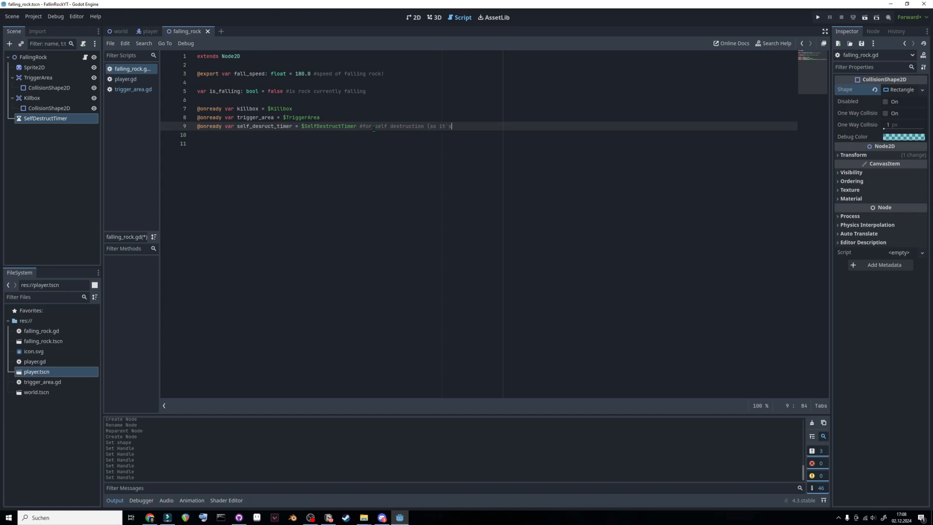
pyautogui.write('not falling forever')
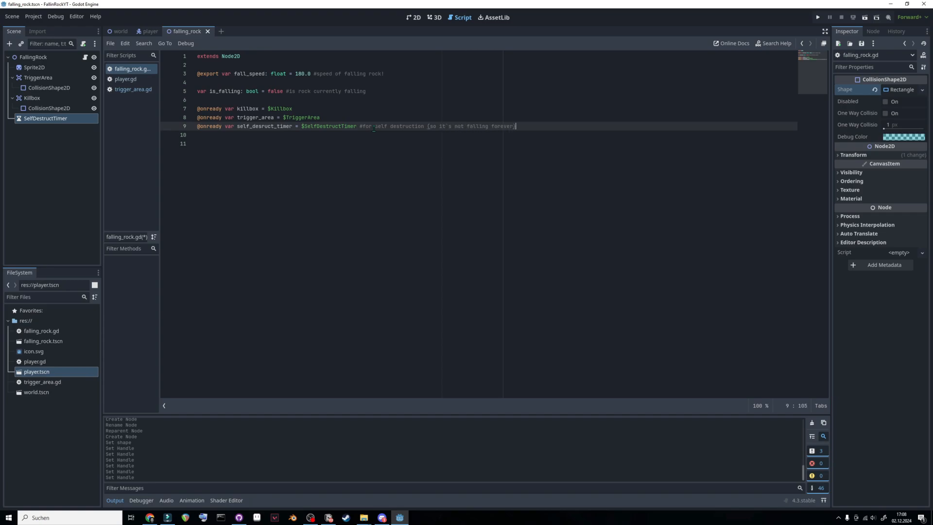
pyautogui.press('enter')
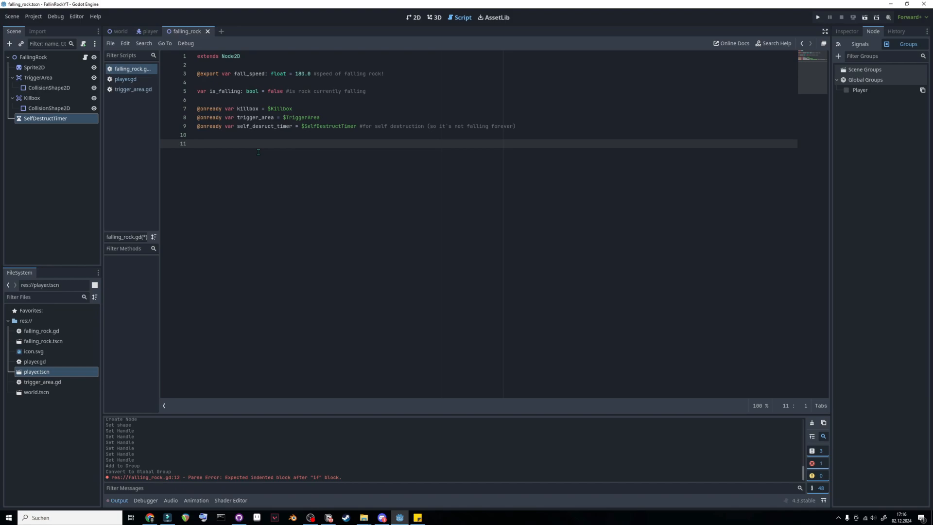
pyautogui.click(147, 31)
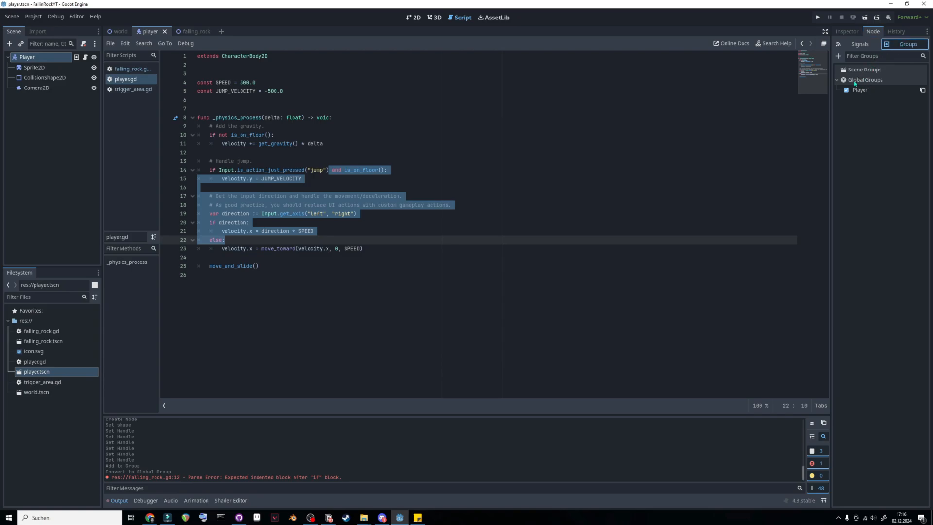
pyautogui.click(837, 56)
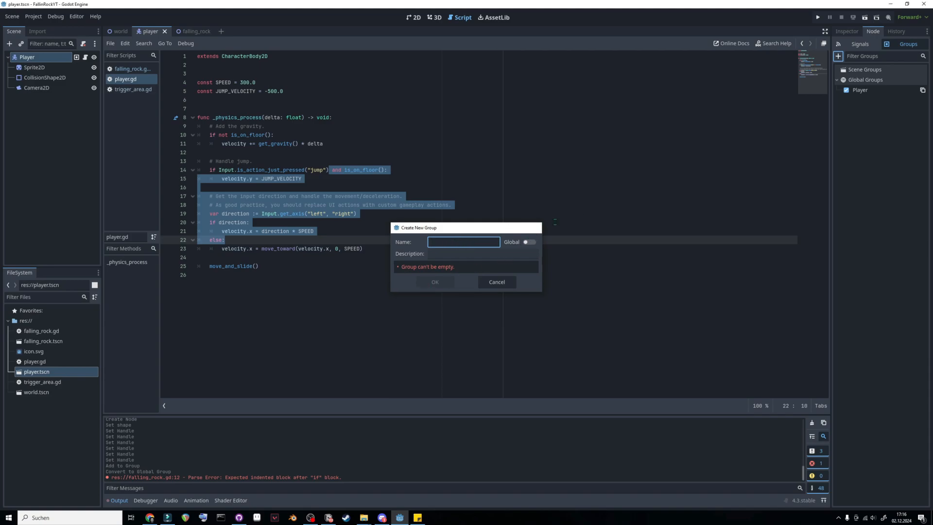
pyautogui.click(497, 282)
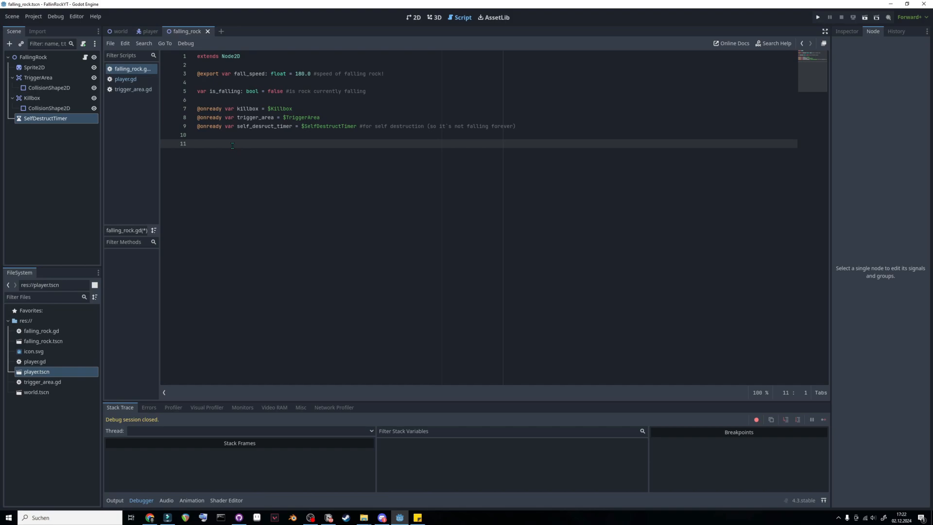
pyautogui.write('func _pyhs')
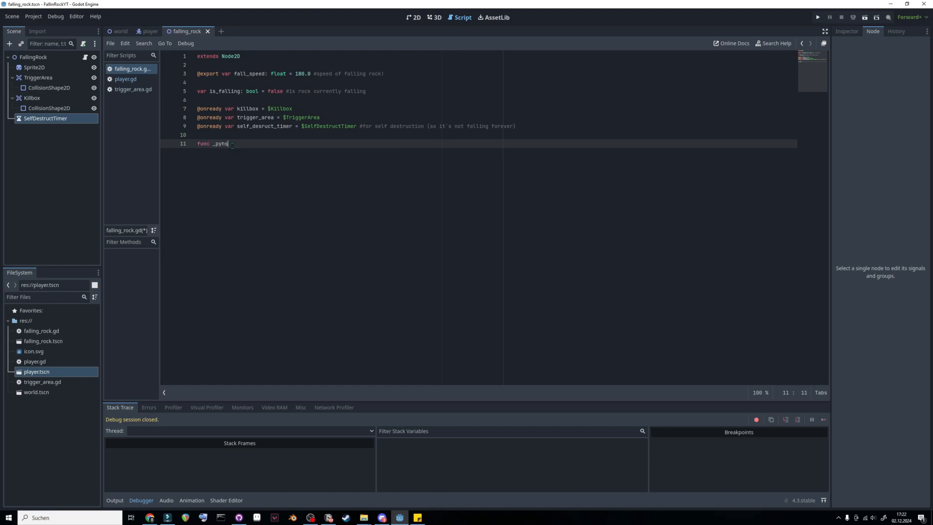
# Step: Add a _physics_process(delta: float) -> void function, accepting the suggested signature
pyautogui.press('backspace')
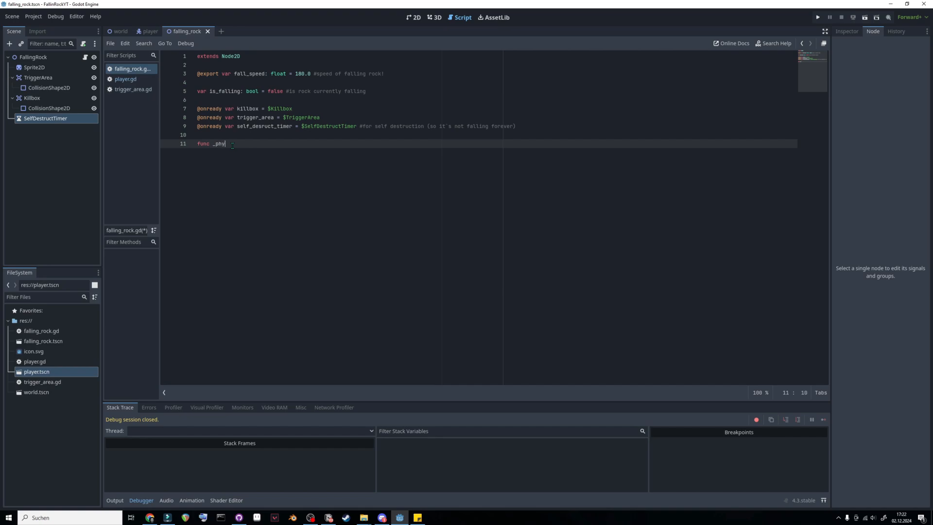
pyautogui.write('sic')
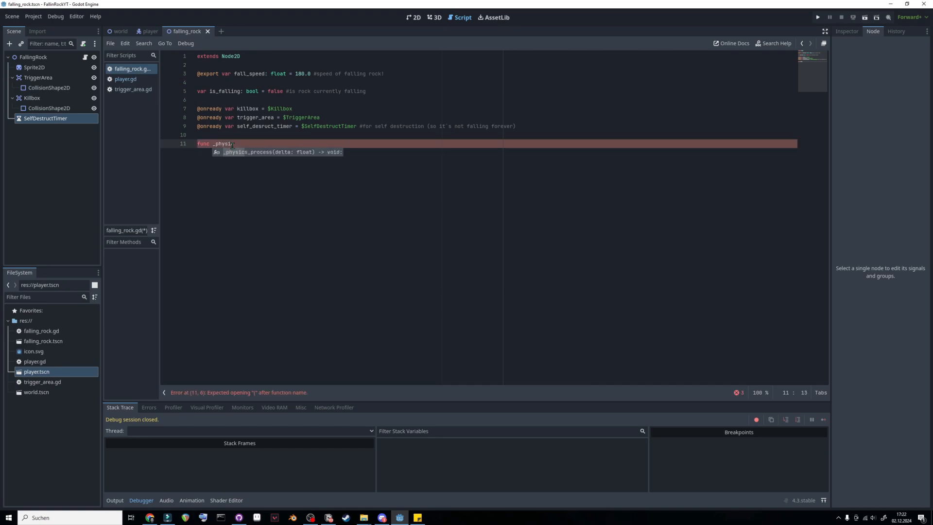
pyautogui.press('Tab')
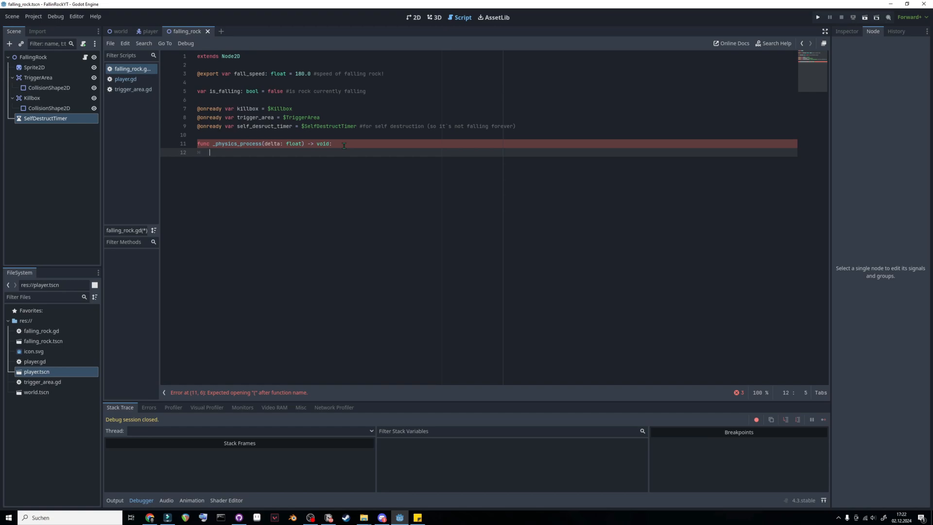
# Step: Write if is_falling: global_position.y += fall_speed * delta and begin the next func
pyautogui.write('if is_falling:')
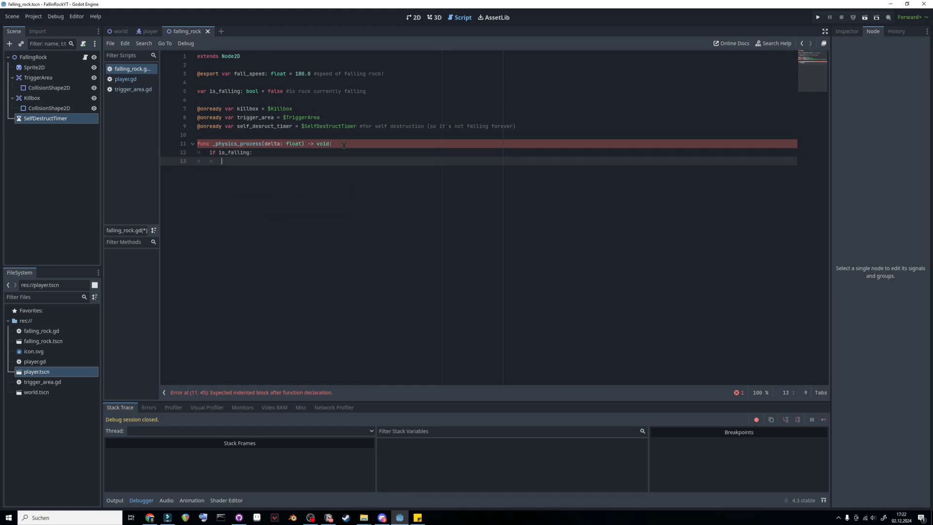
pyautogui.write('g')
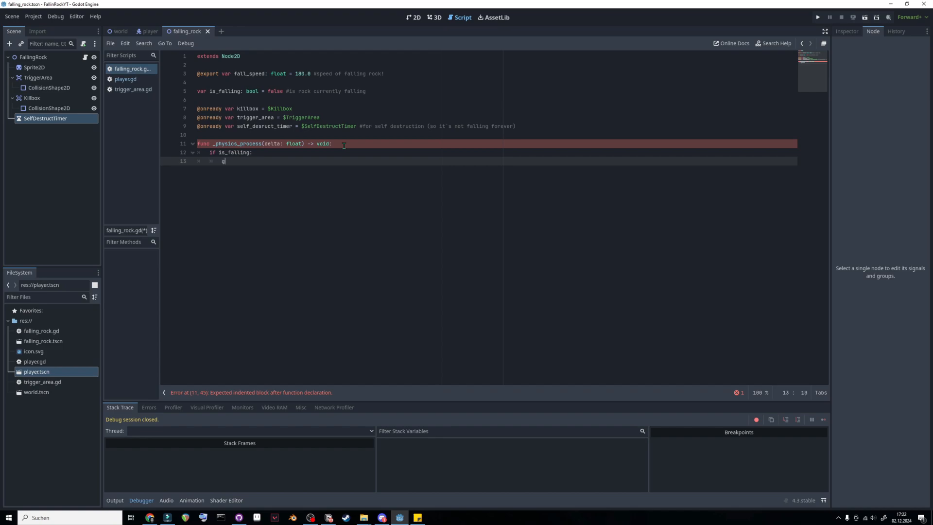
pyautogui.write('lobal.')
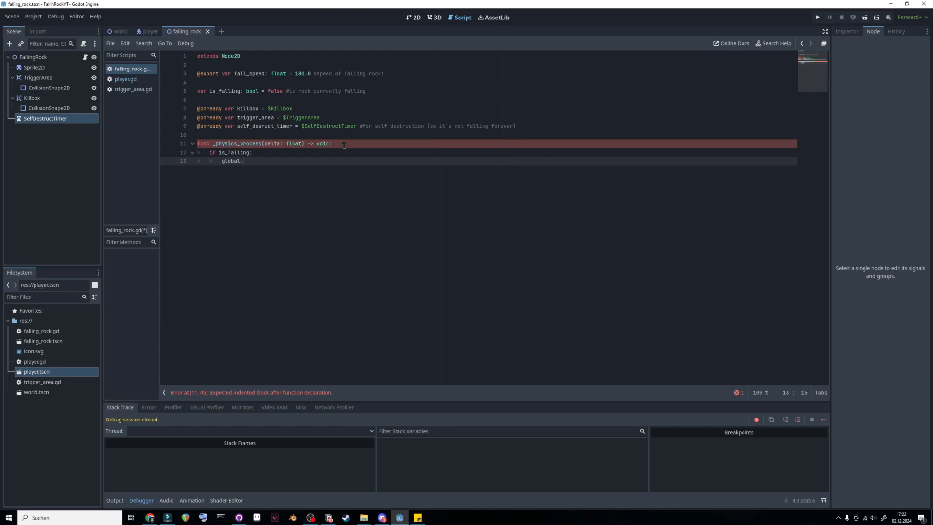
pyautogui.write('_position')
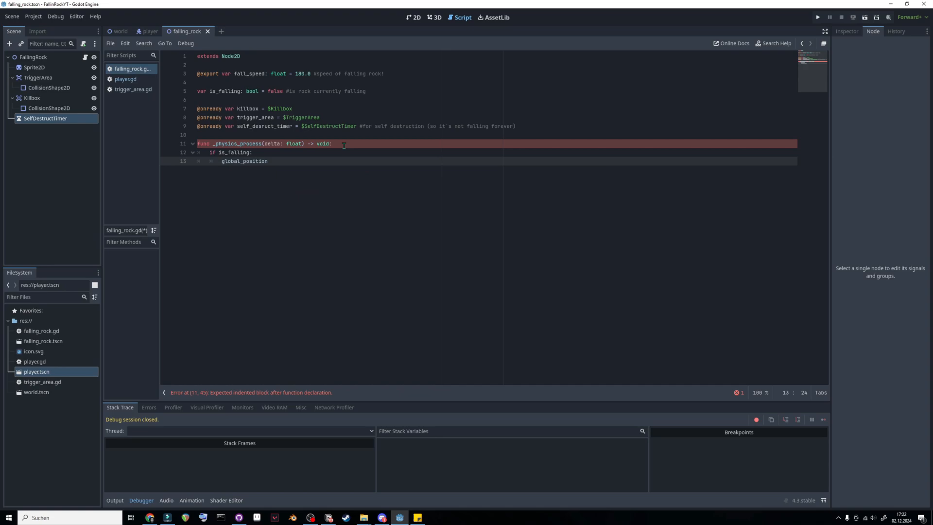
pyautogui.write('.y +')
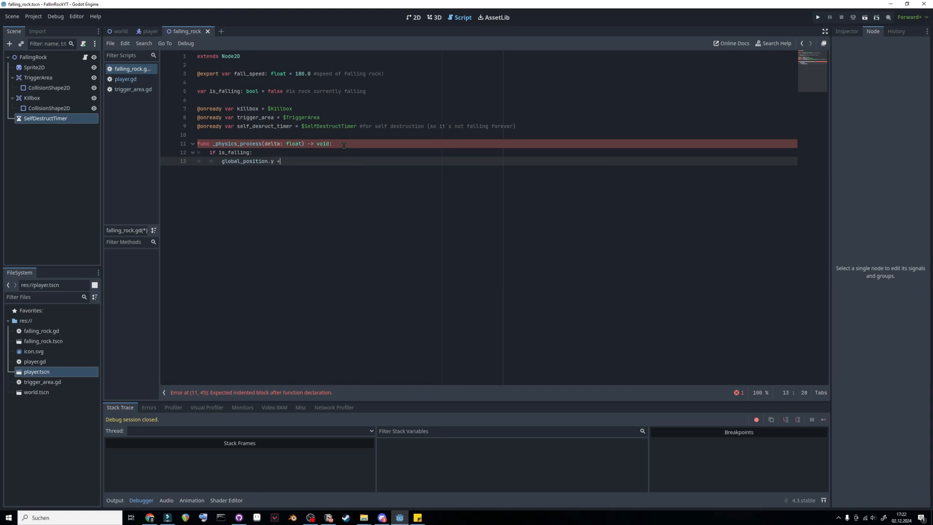
pyautogui.write('=')
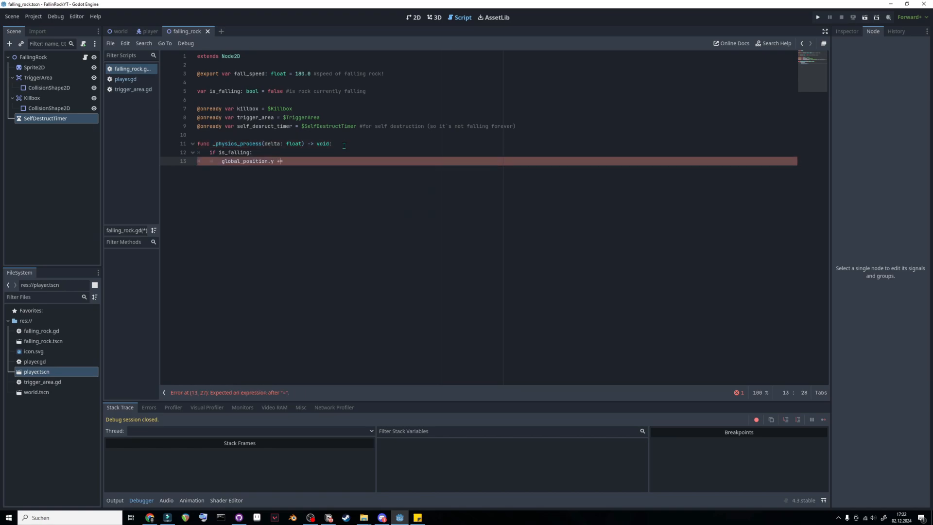
pyautogui.write('=')
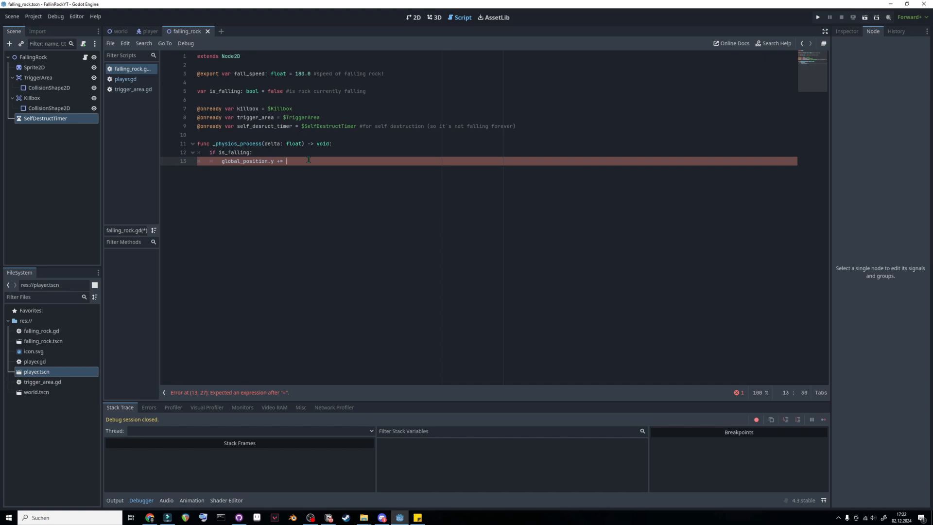
pyautogui.write('fall_speed *')
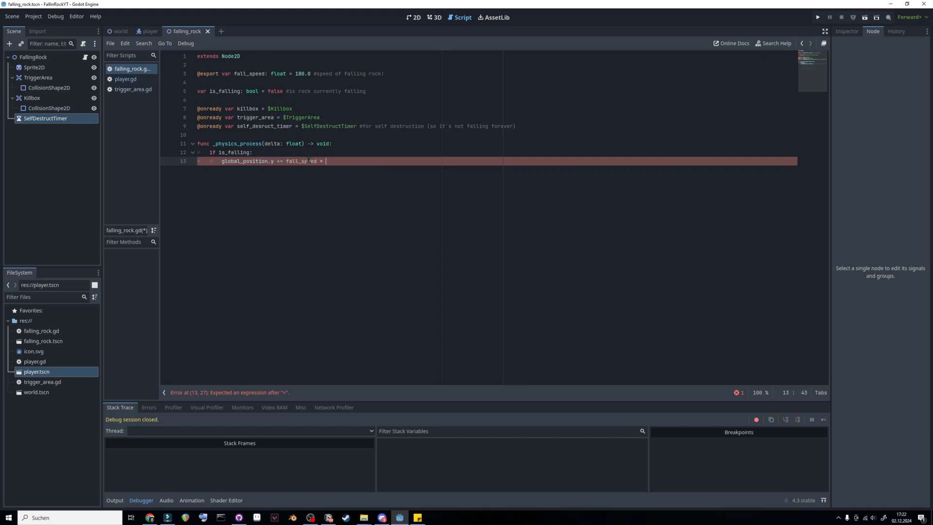
pyautogui.write('delta')
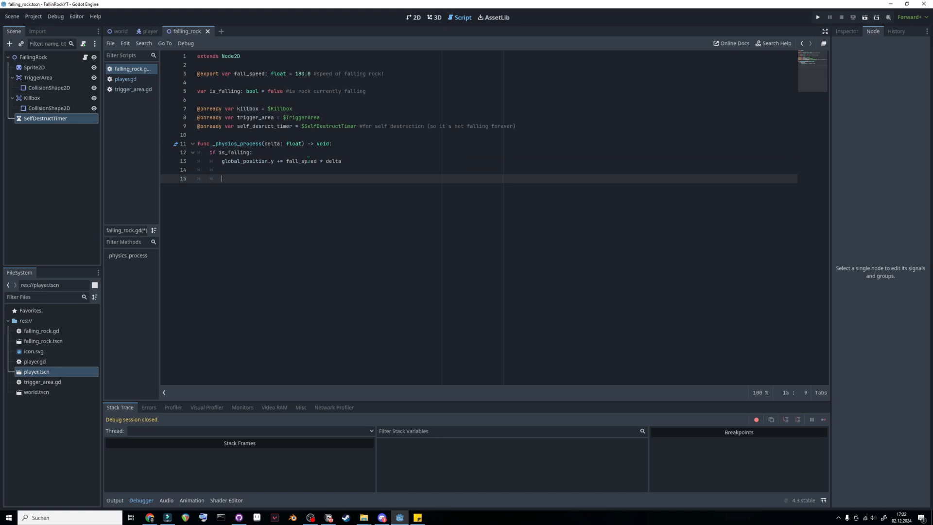
pyautogui.write('func _on')
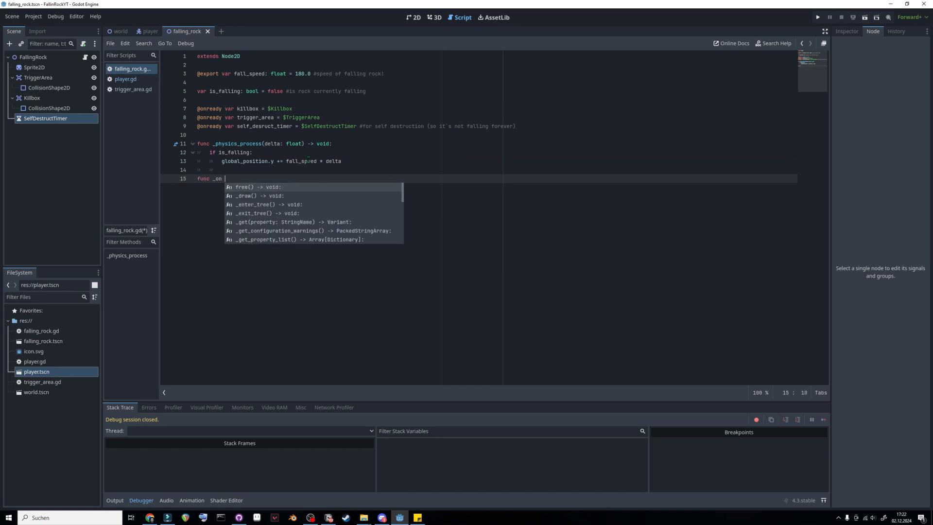
pyautogui.write('_')
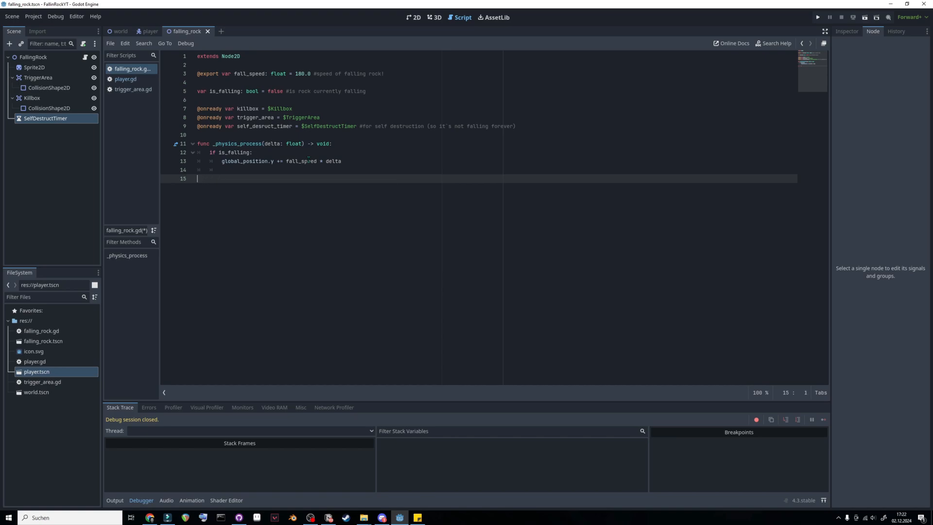
# Step: Connect TriggerArea's body_entered signal to a new _on_trigger_area_body_entered function
pyautogui.click(38, 77)
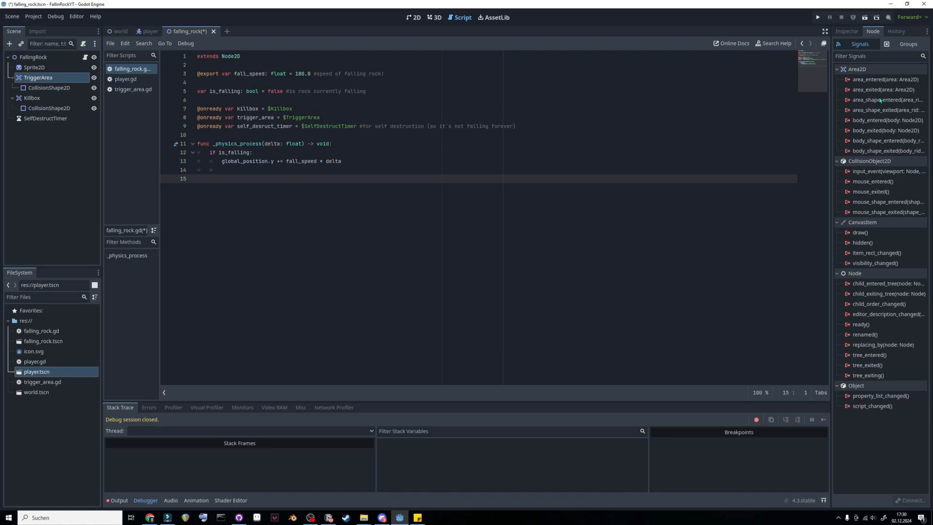
pyautogui.moveTo(37, 101)
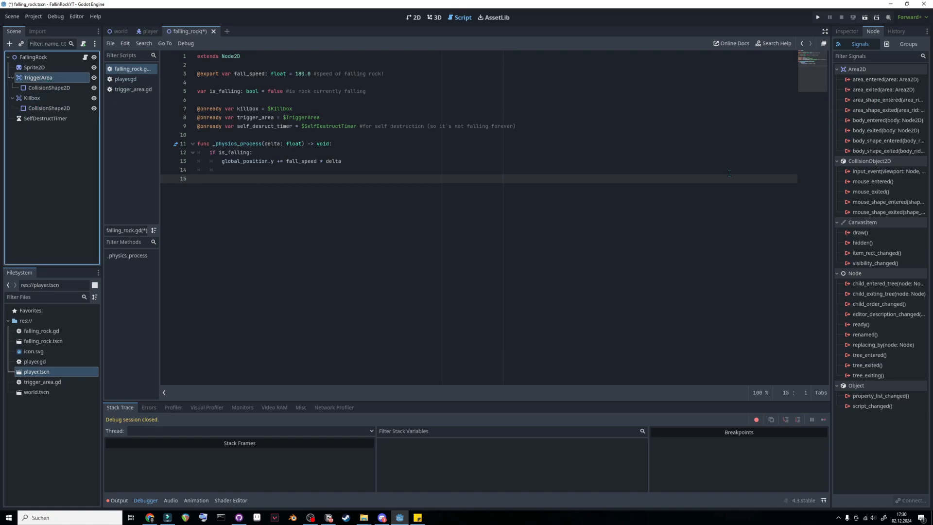
pyautogui.click(888, 119)
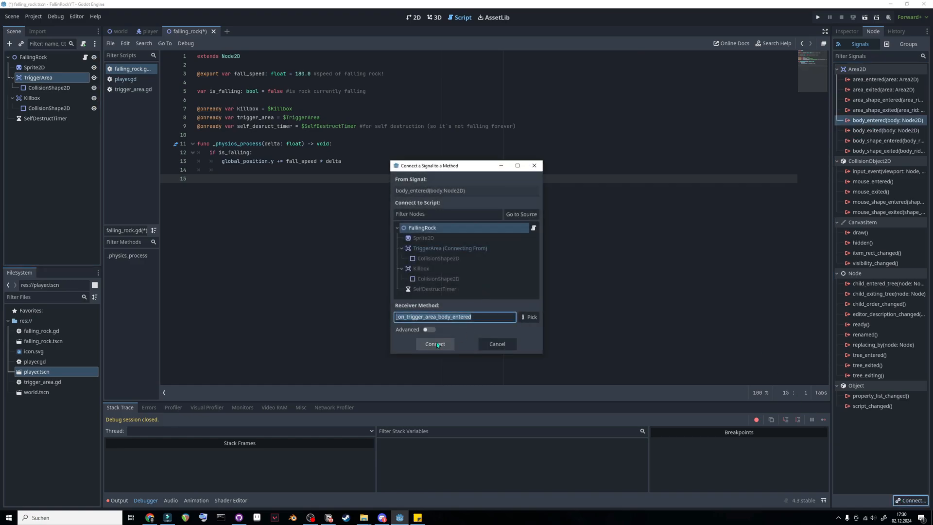
pyautogui.click(434, 344)
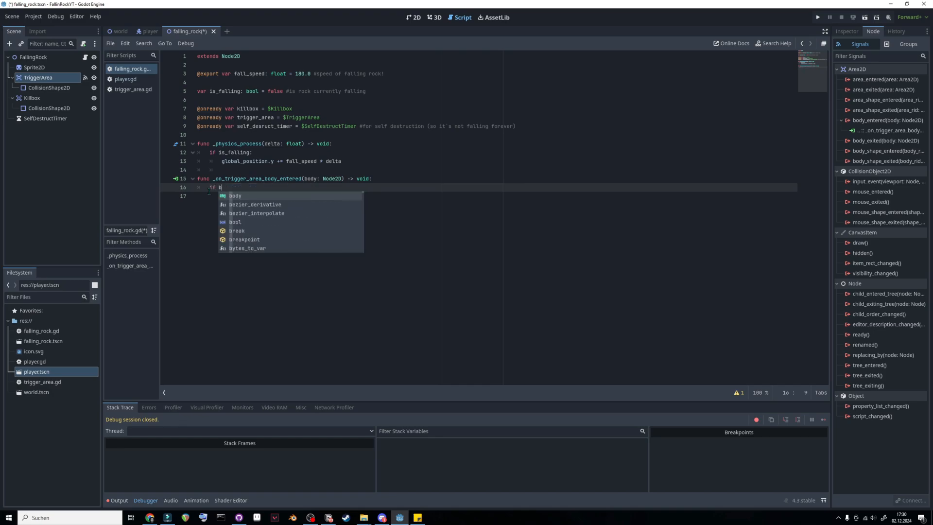
# Step: Check body.is_in_group("Player") and print "Player detected. Rock gonna fall!"
pyautogui.write('ody')
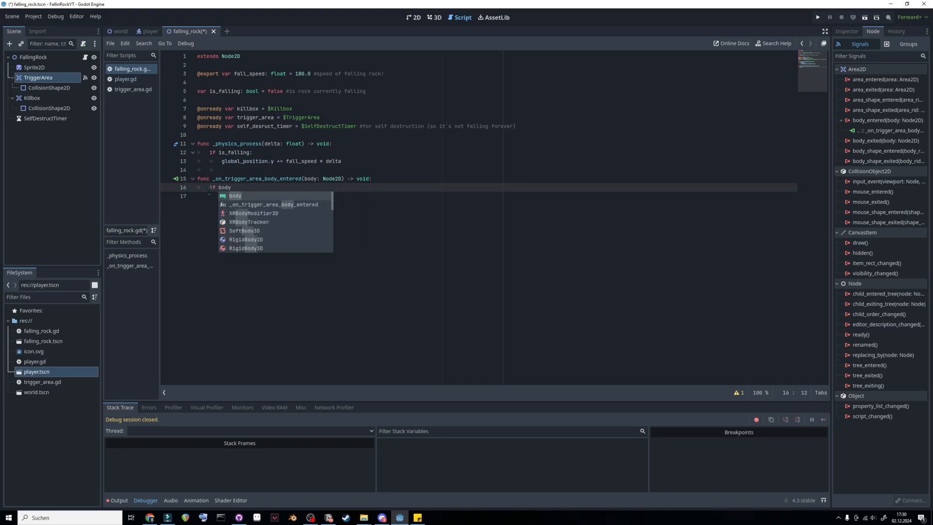
pyautogui.write('.is_in_group(')
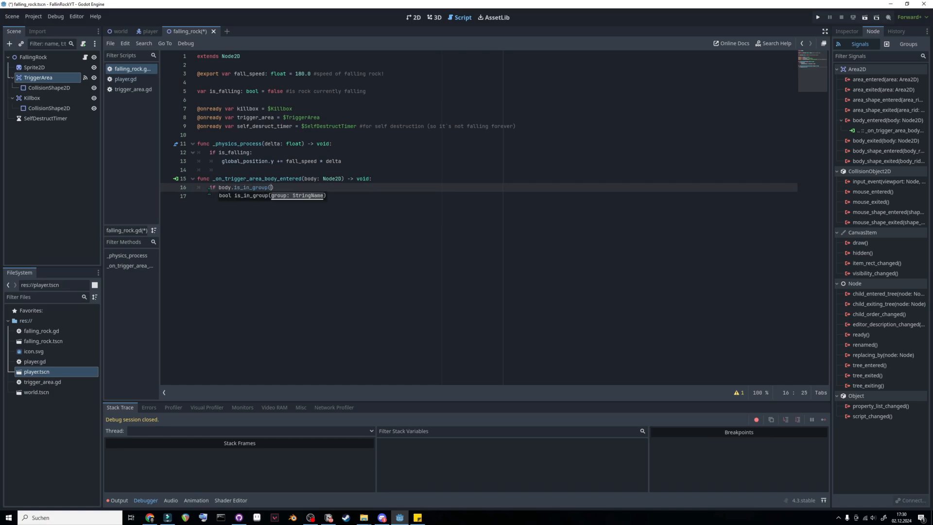
pyautogui.write('"Player"')
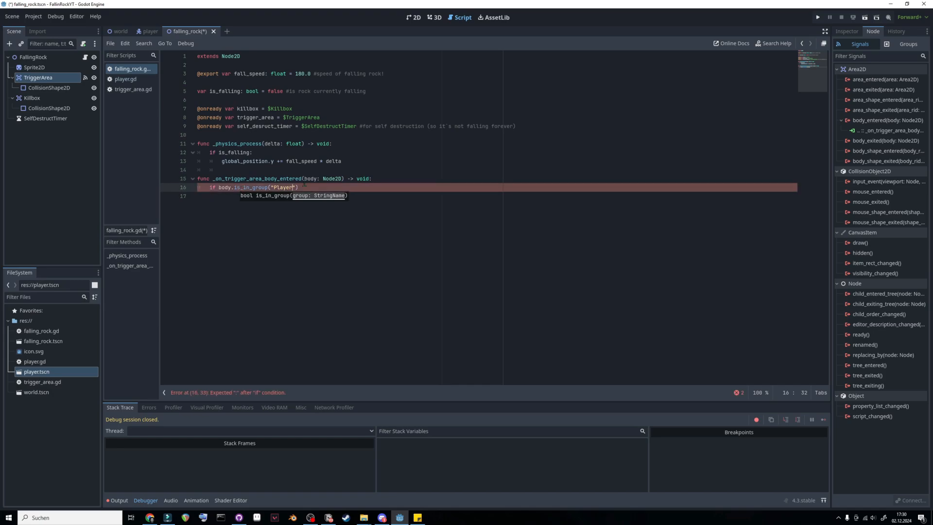
pyautogui.write(':')
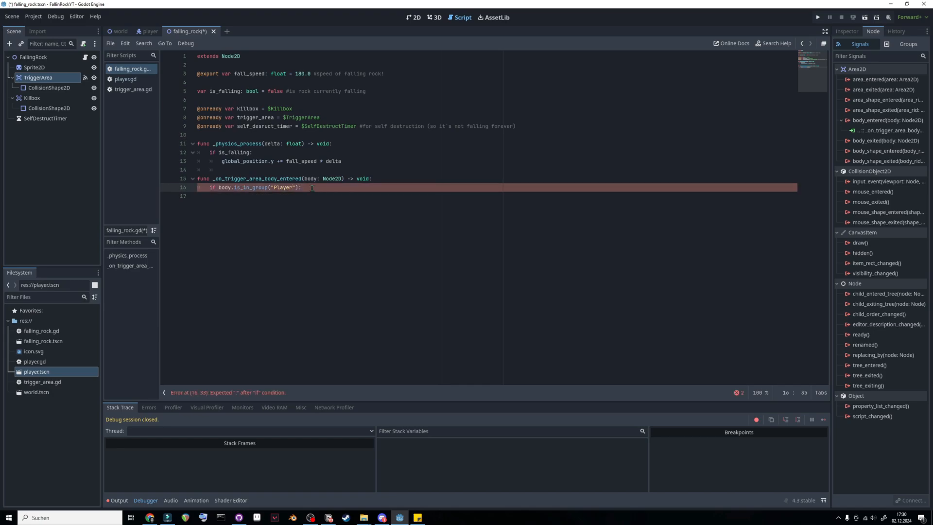
pyautogui.write('p')
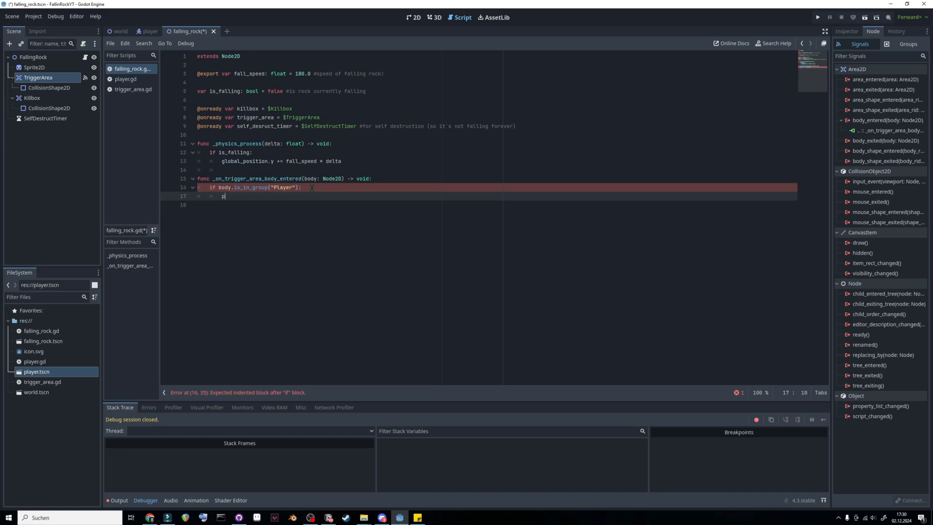
pyautogui.write('rint("Player detected. R')
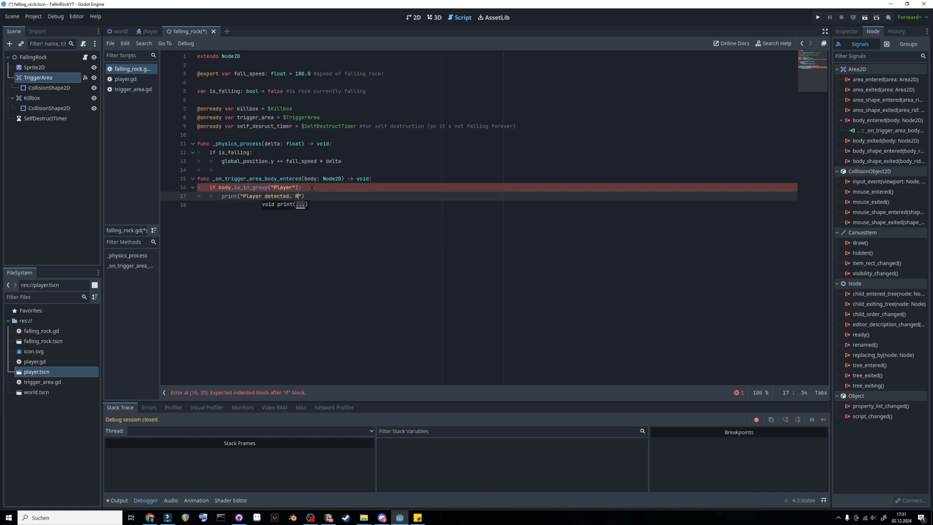
pyautogui.write('ock gonna')
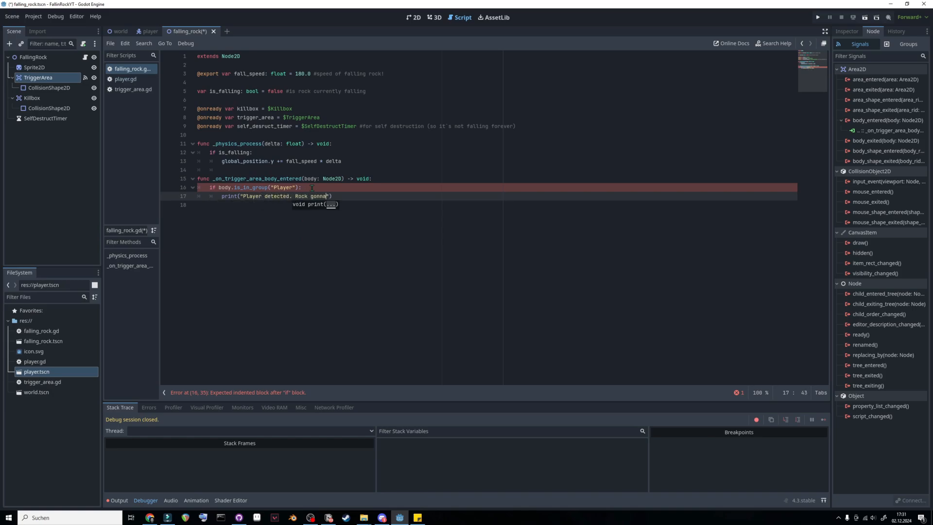
pyautogui.write('fall!')
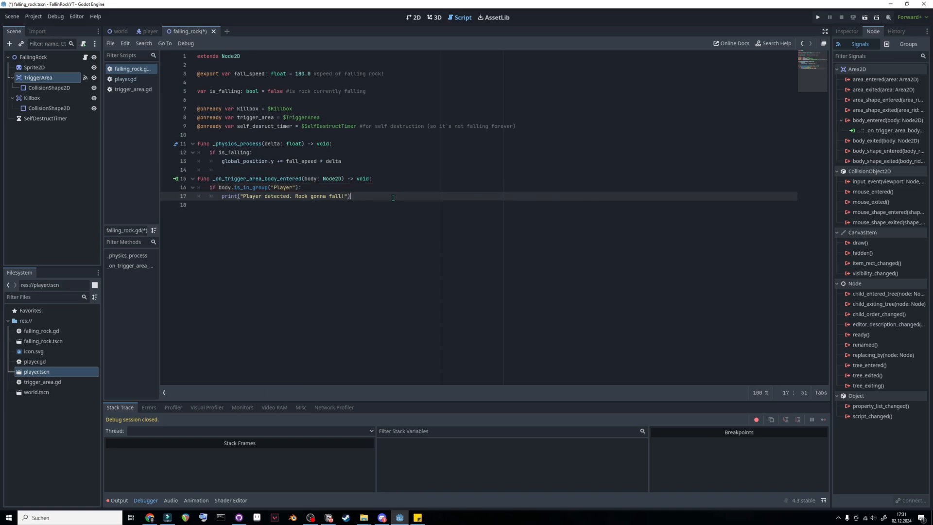
# Step: Set is_falling = true and call self_destruct_timer.start() in the trigger handler
pyautogui.write('is_falling = tr')
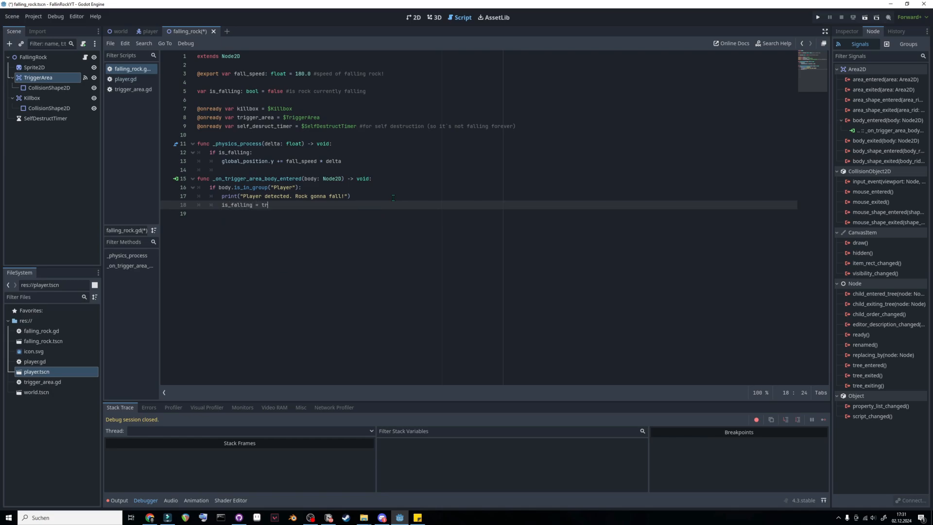
pyautogui.write('ue')
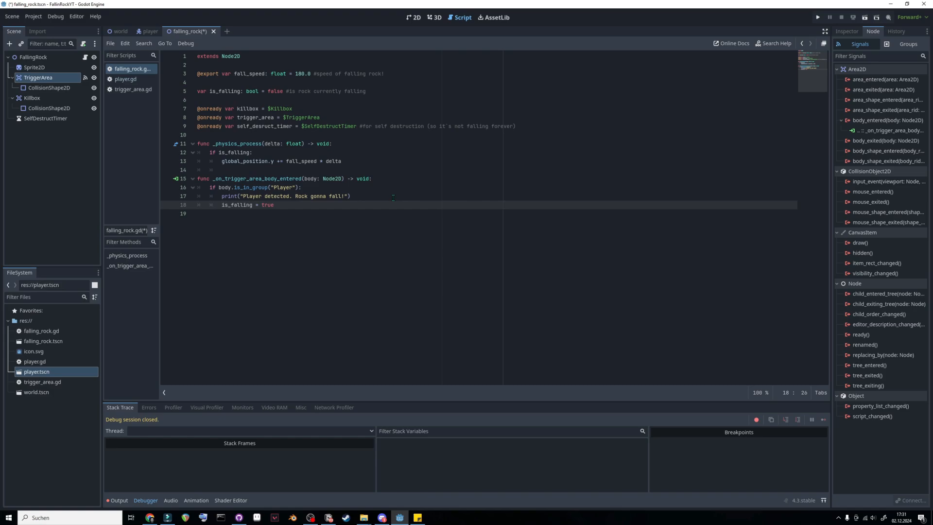
pyautogui.write('self')
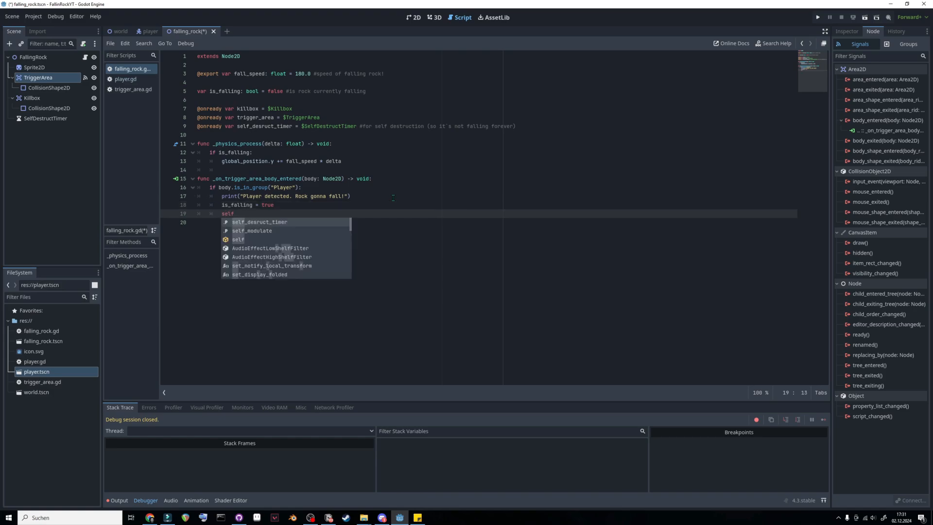
pyautogui.write('_destr')
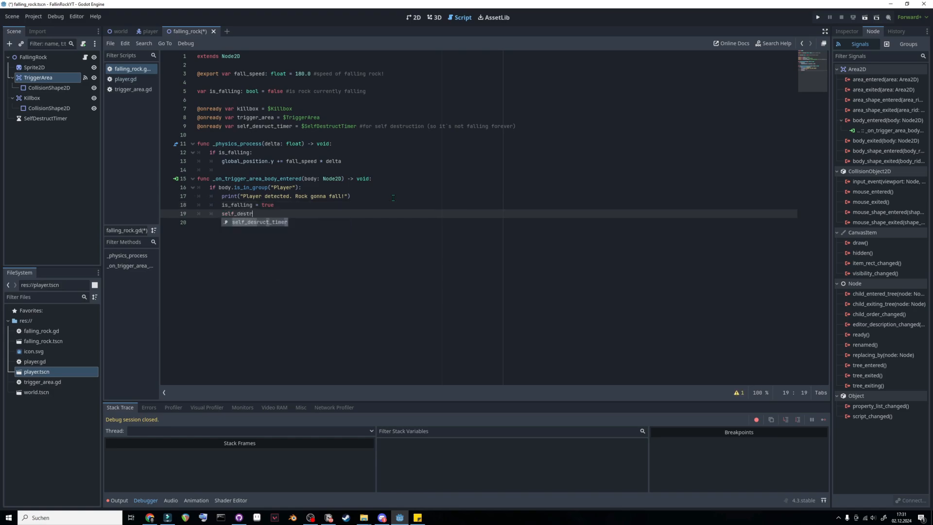
pyautogui.press('Tab')
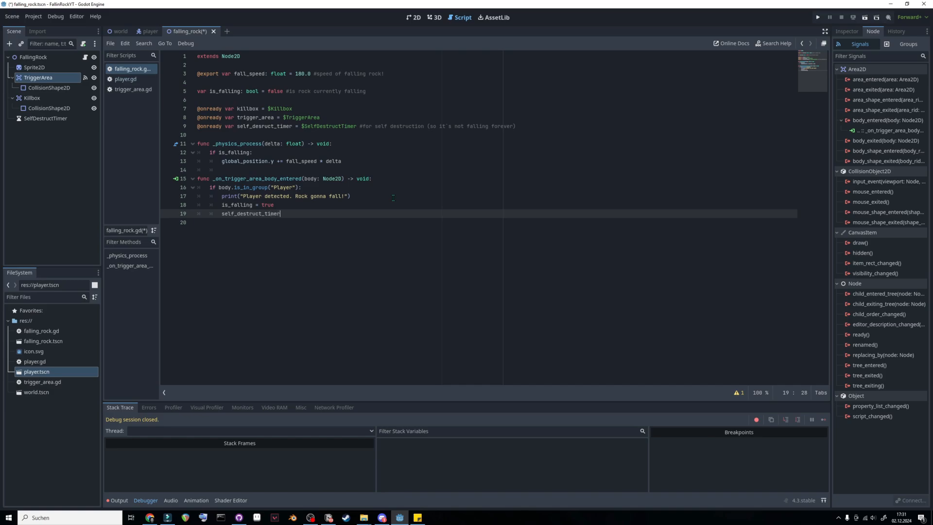
pyautogui.write('.start(')
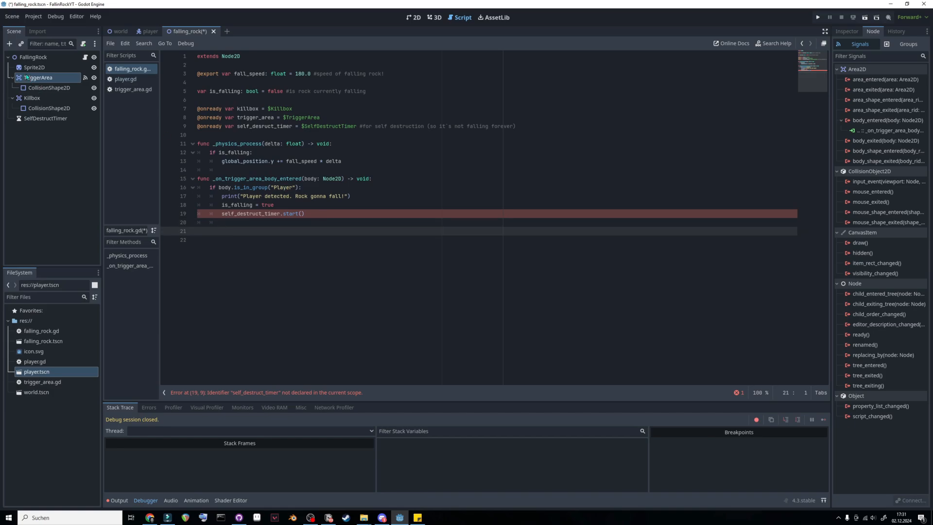
# Step: Connect Killbox's body_entered signal to a new handler function in the script
pyautogui.click(31, 98)
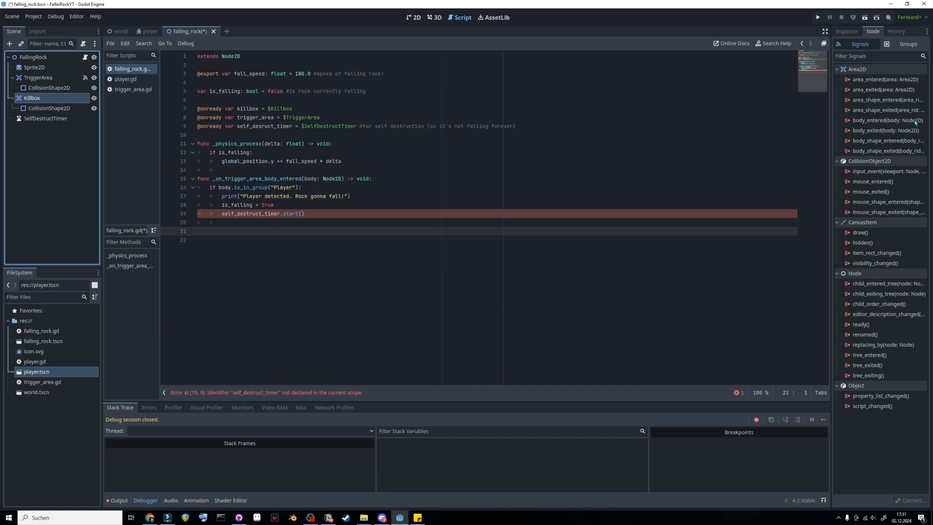
pyautogui.click(887, 120)
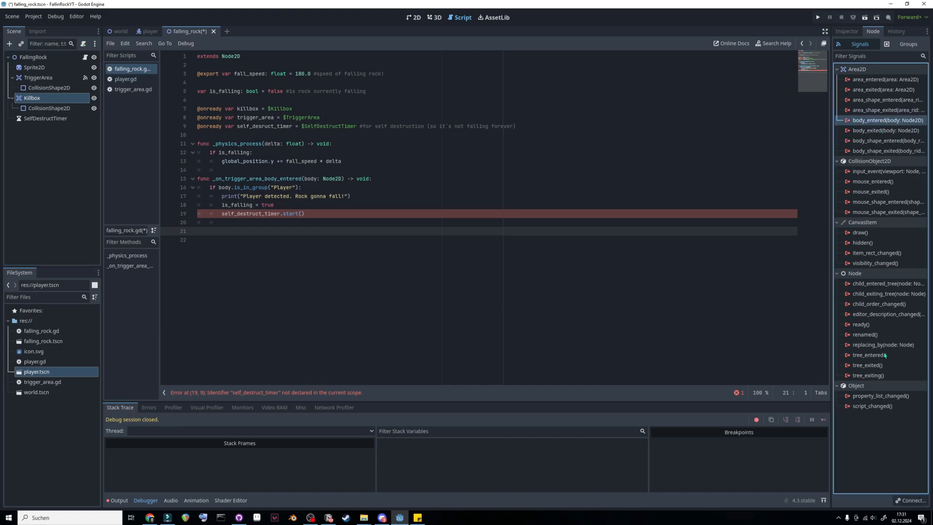
pyautogui.doubleClick(886, 120)
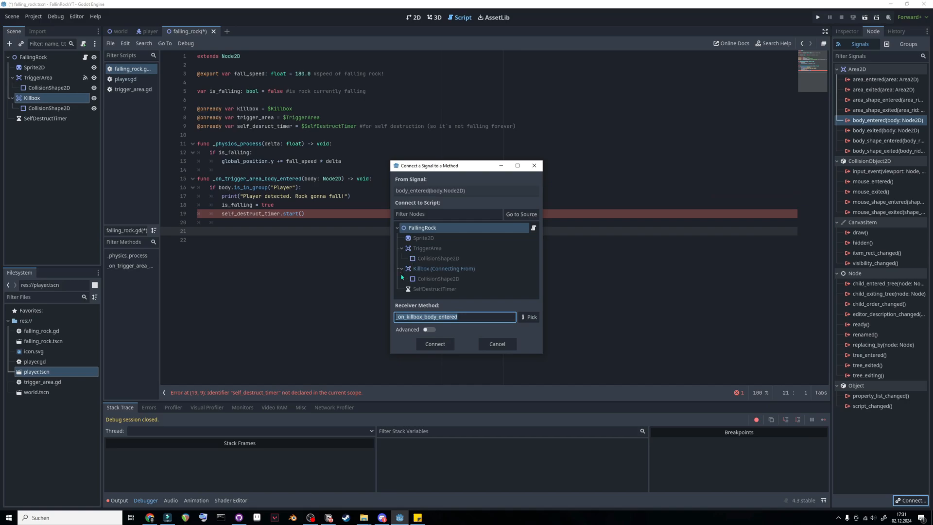
pyautogui.click(434, 344)
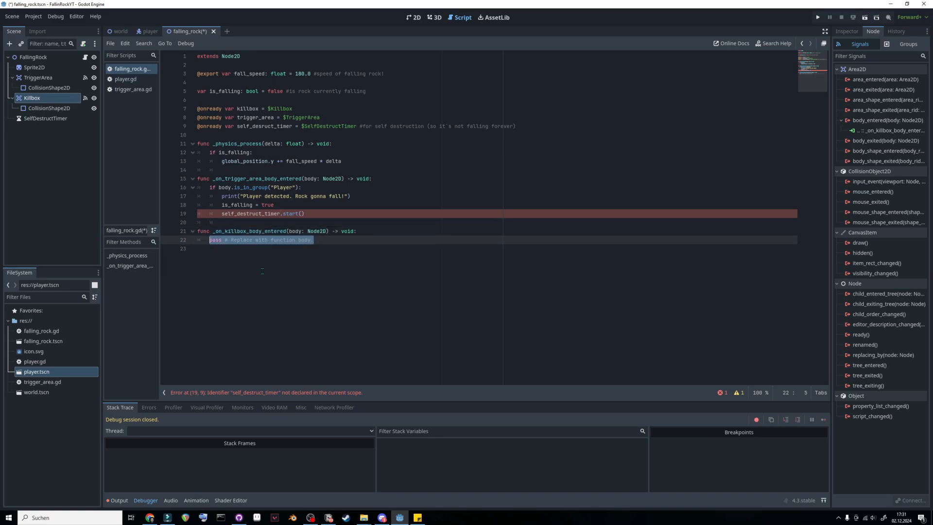
# Step: For a Player body, print "Player hit by rock. Reset Level!" and call reset_level()
pyautogui.write('if')
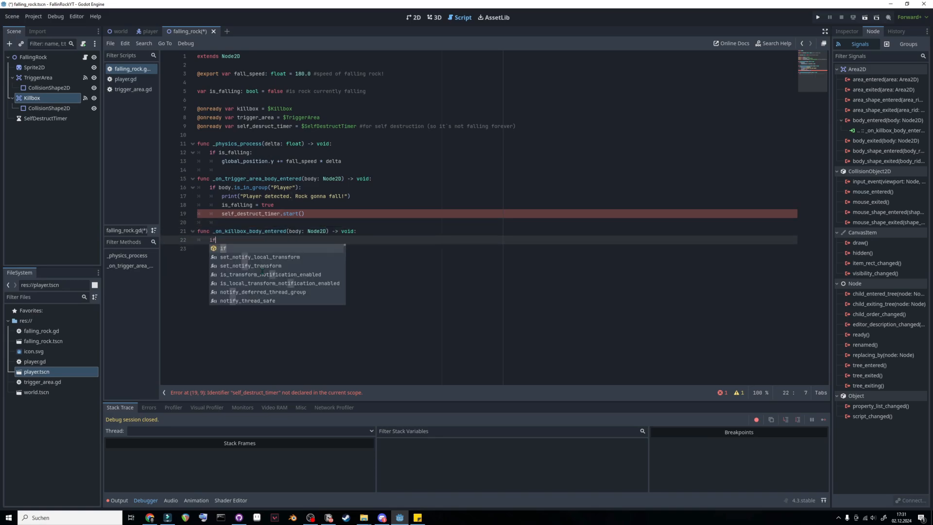
pyautogui.write('body.is_i')
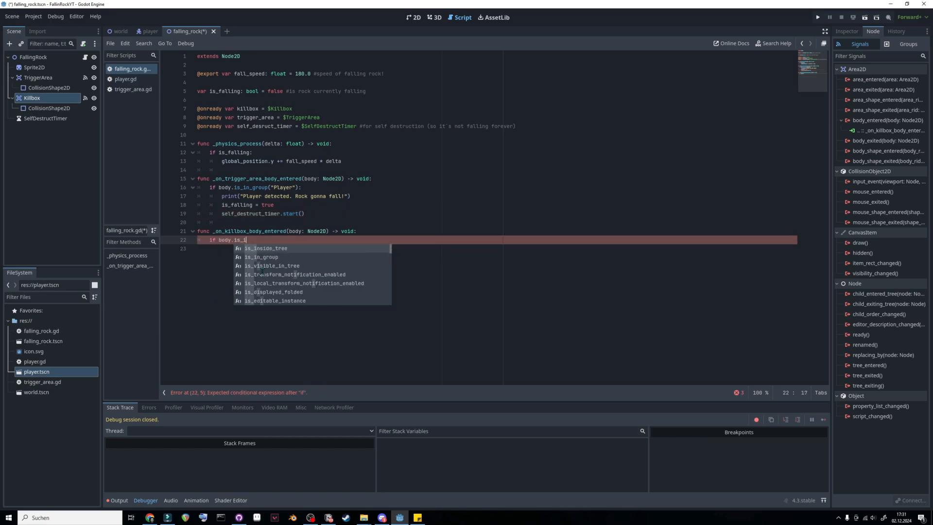
pyautogui.click(261, 256)
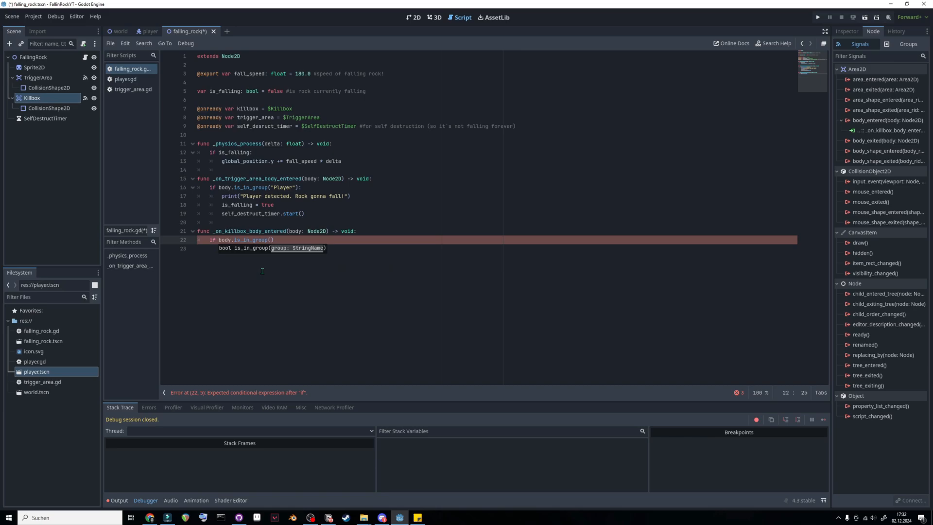
pyautogui.write('+')
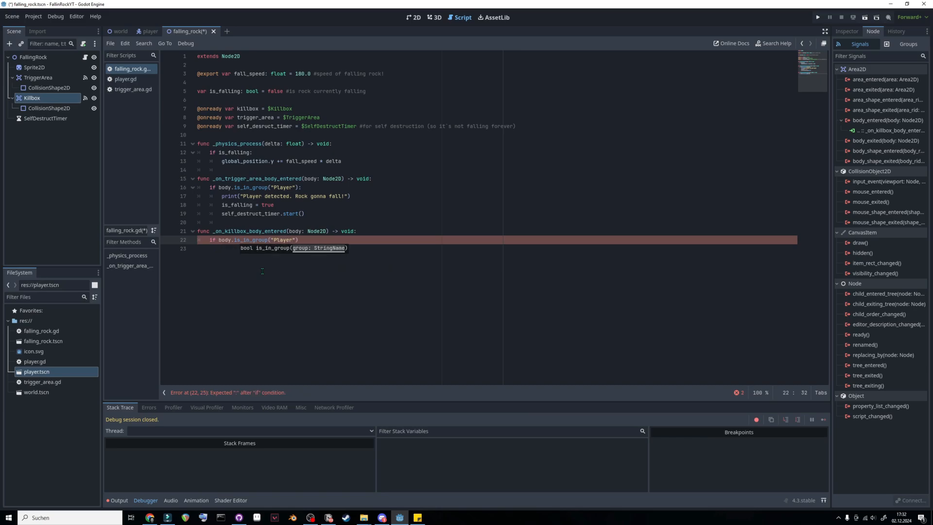
pyautogui.write(':')
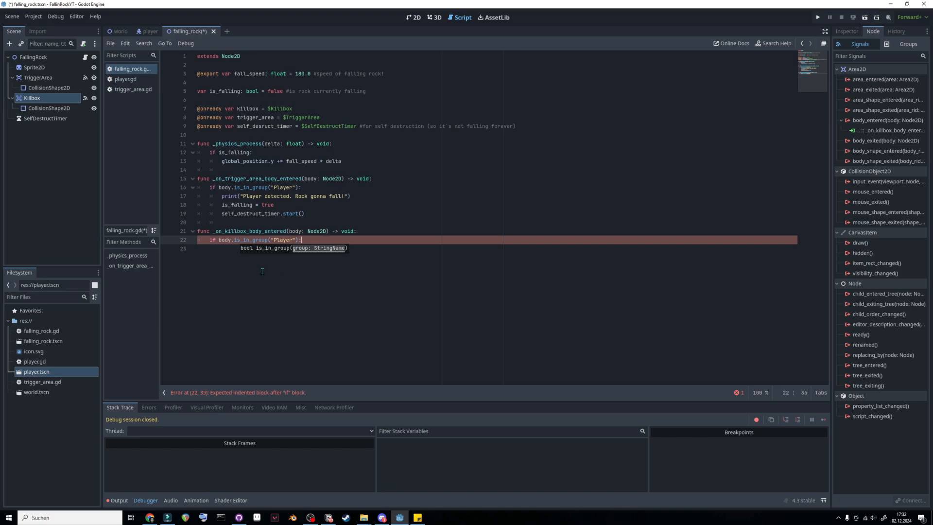
pyautogui.write('print(')
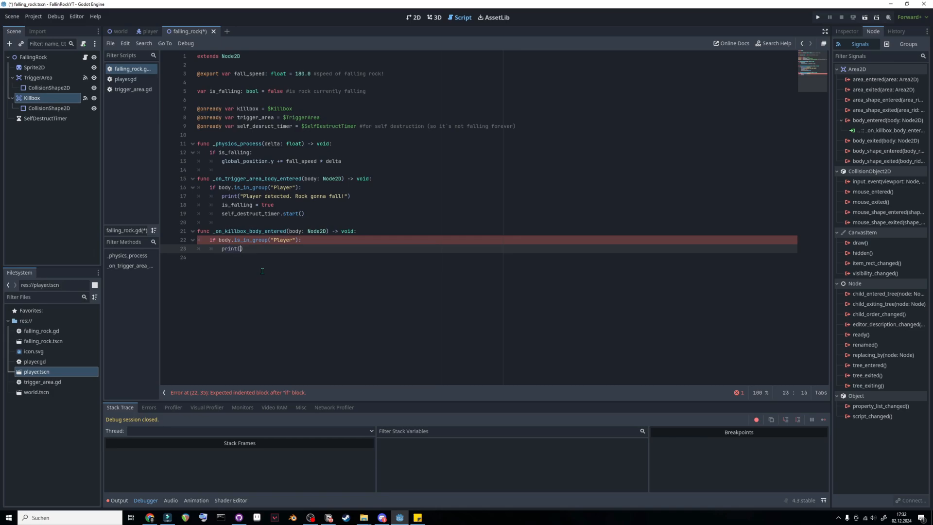
pyautogui.write('"Player"')
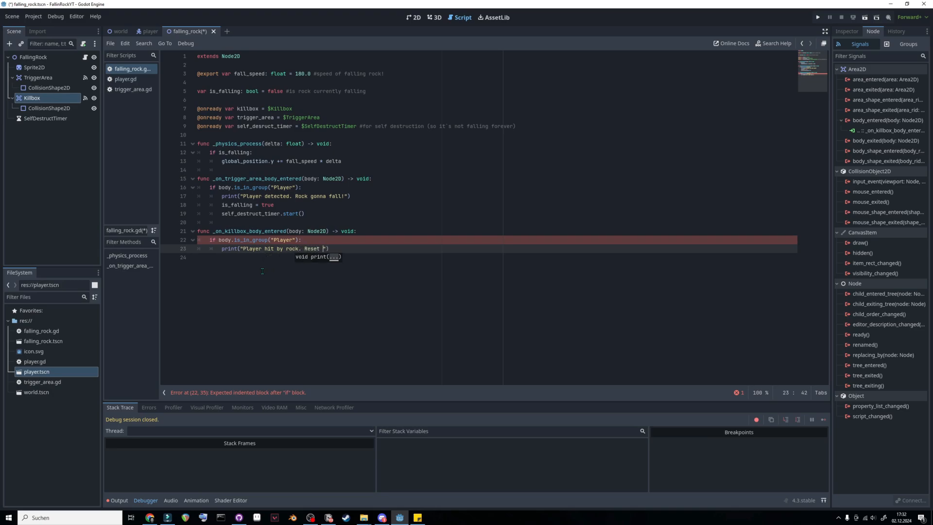
pyautogui.write('Level!')
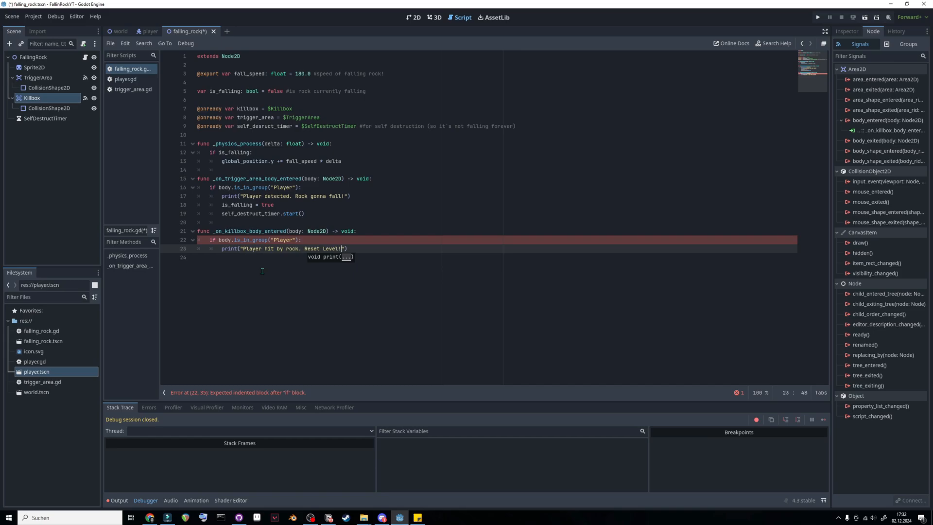
pyautogui.press('enter')
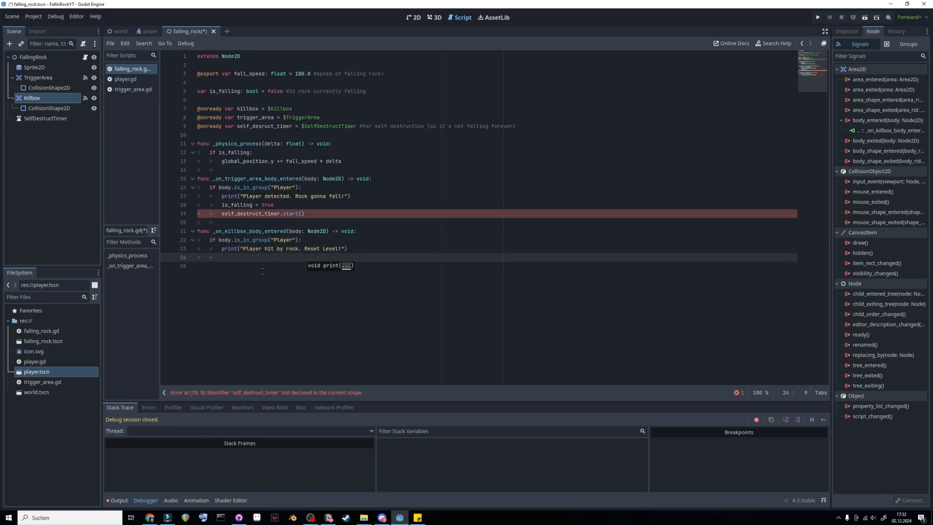
pyautogui.write('rest')
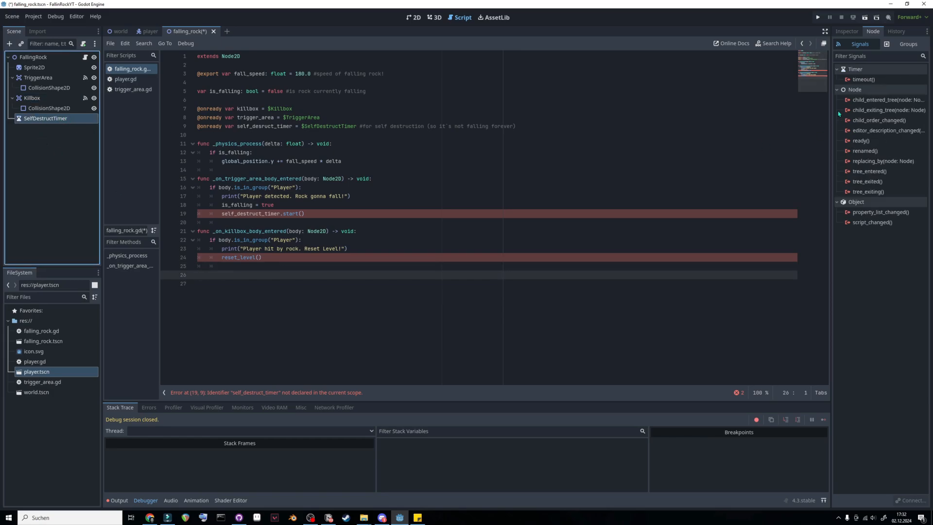
# Step: Connect SelfDestructTimer's timeout to a handler printing "Rock removed from the Scene!" and calling queue_free()
pyautogui.click(864, 78)
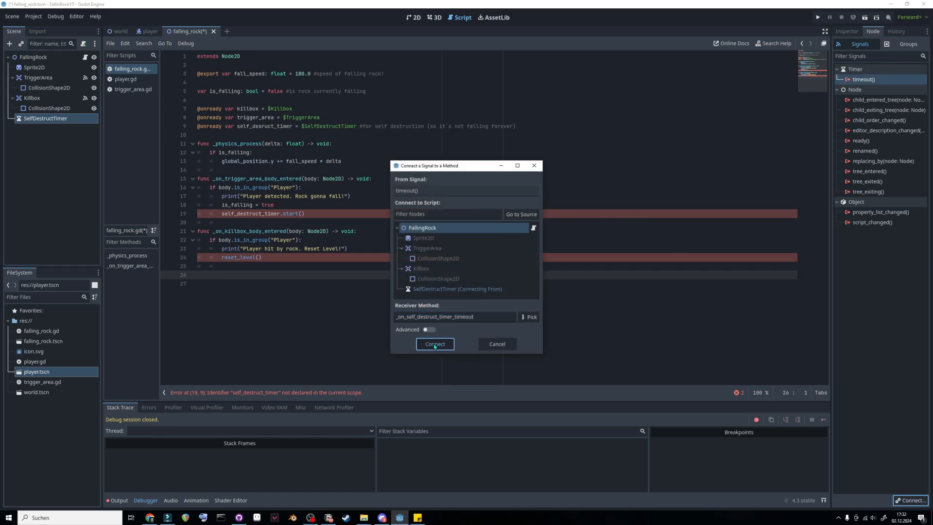
pyautogui.click(435, 343)
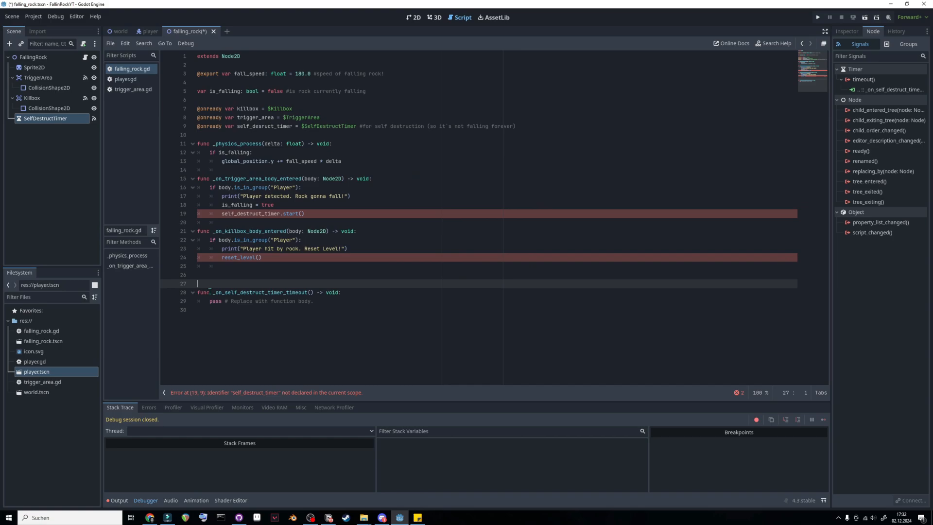
pyautogui.press('BackSpace')
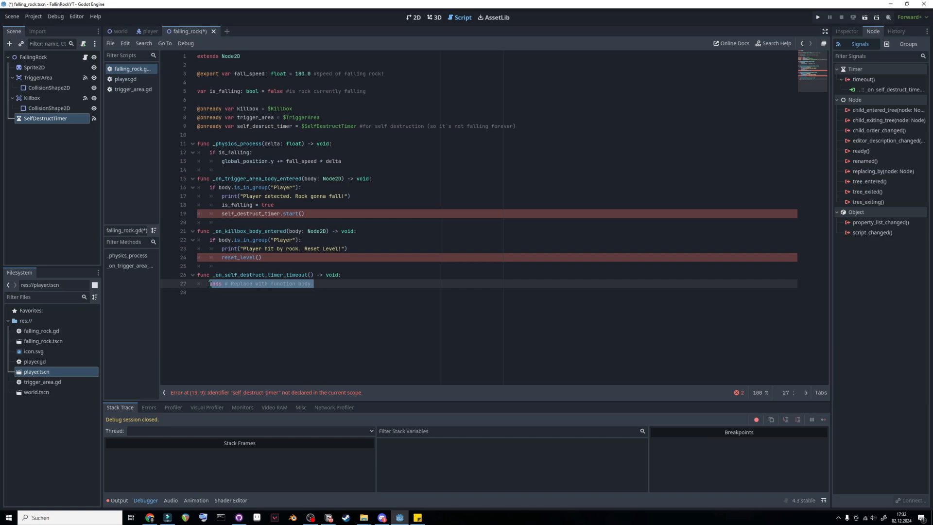
pyautogui.write('print(')
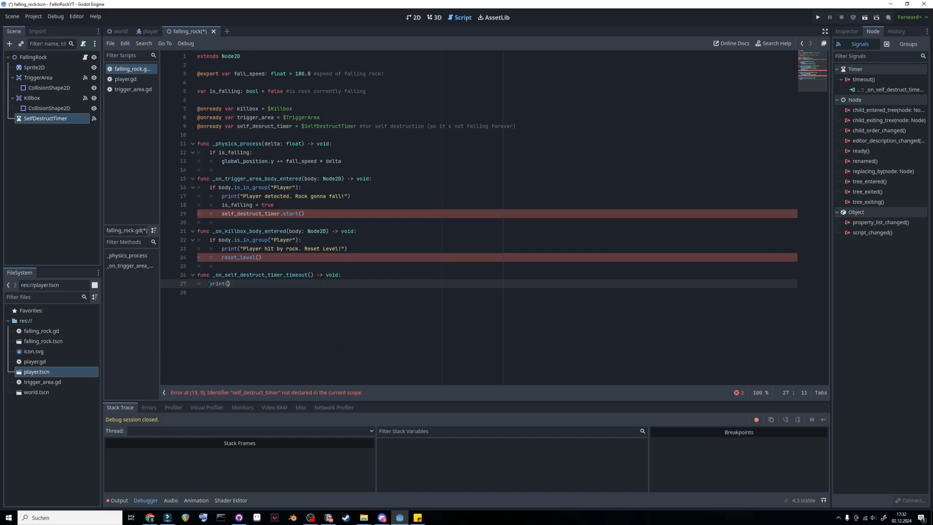
pyautogui.write('""')
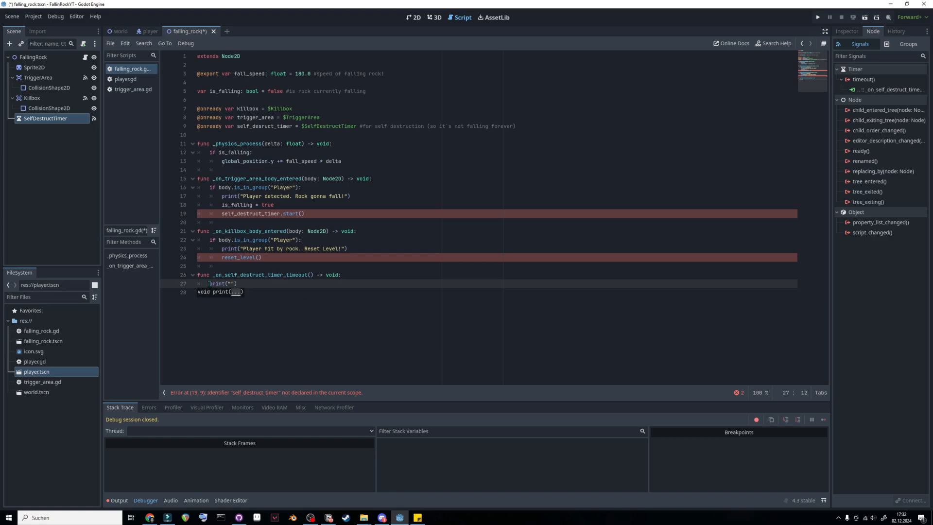
pyautogui.write('Rock removed from the Scene!')
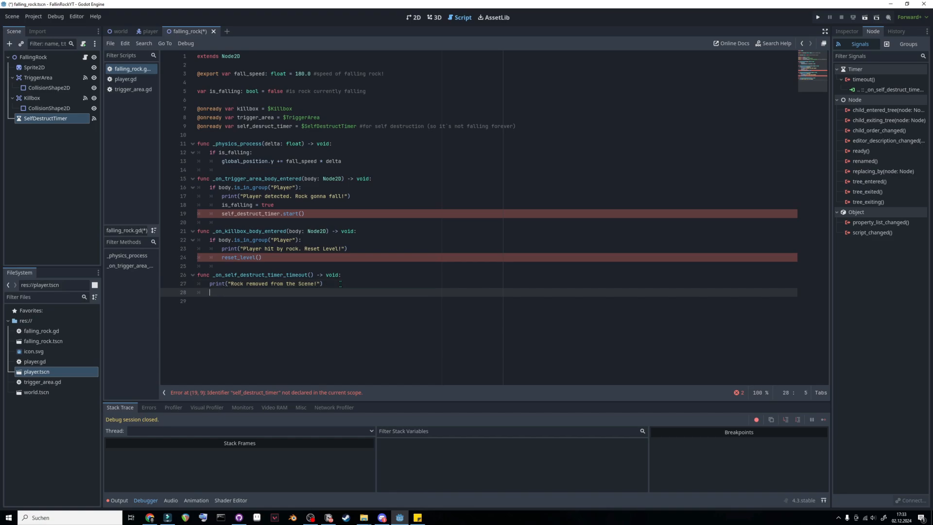
pyautogui.write('queue_free(')
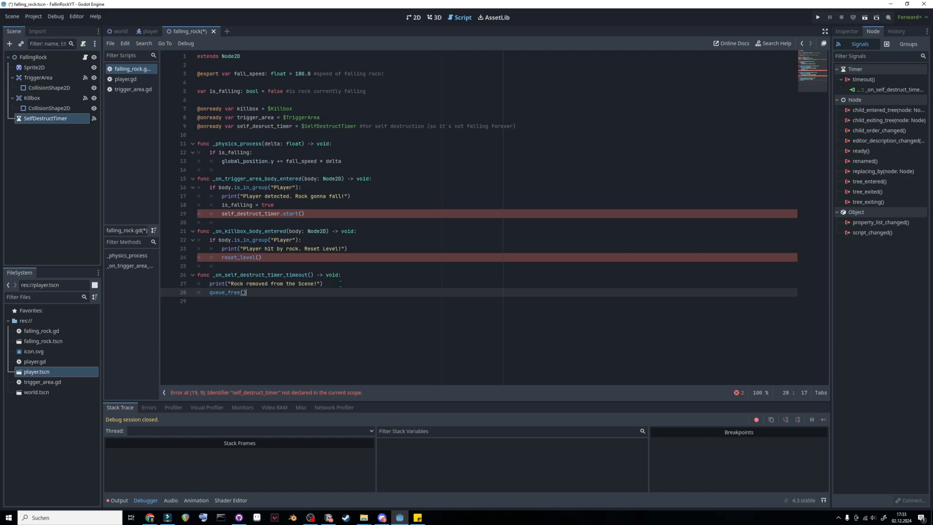
pyautogui.press('enter')
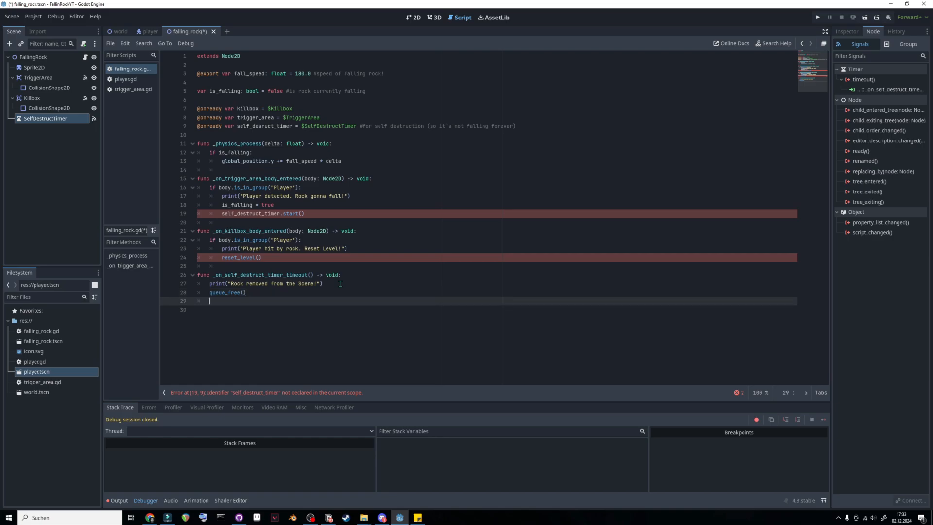
# Step: Define func reset_level() that calls get_tree().reload_current_scene()
pyautogui.write('func r')
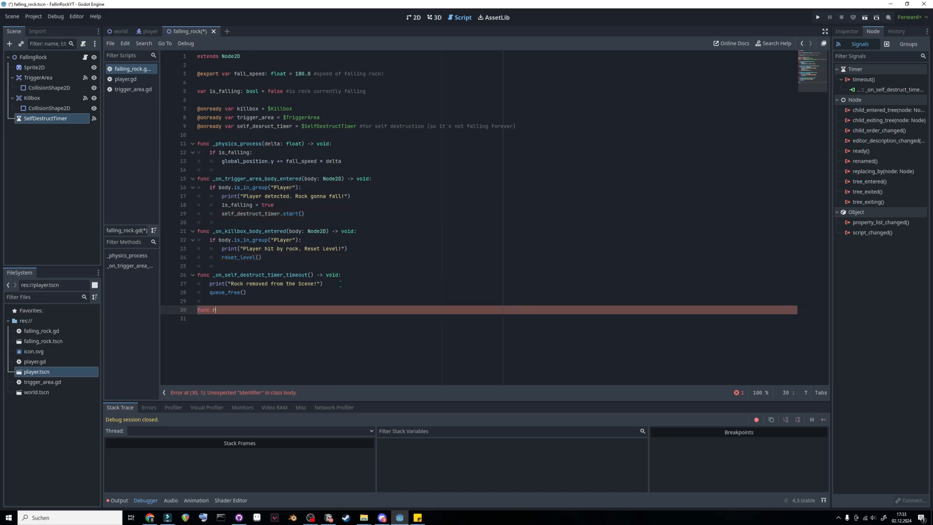
pyautogui.write('eset:')
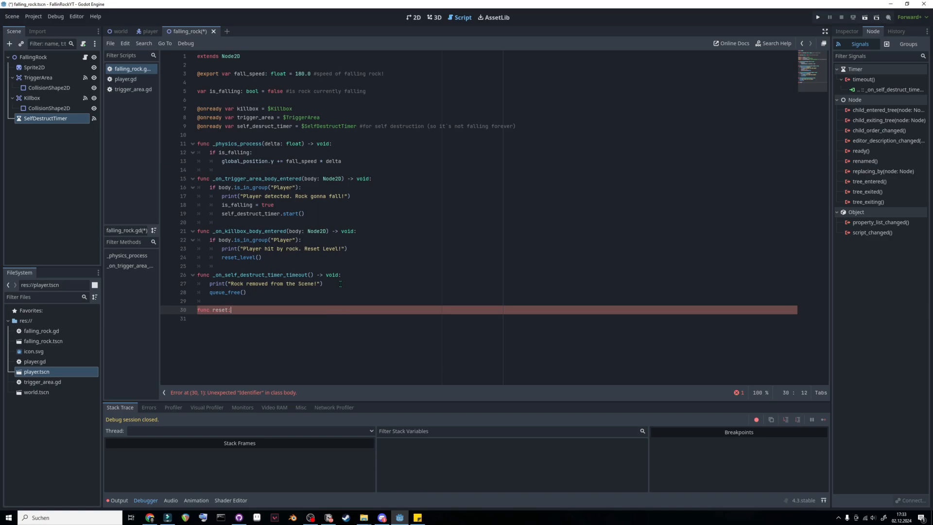
pyautogui.write('_level')
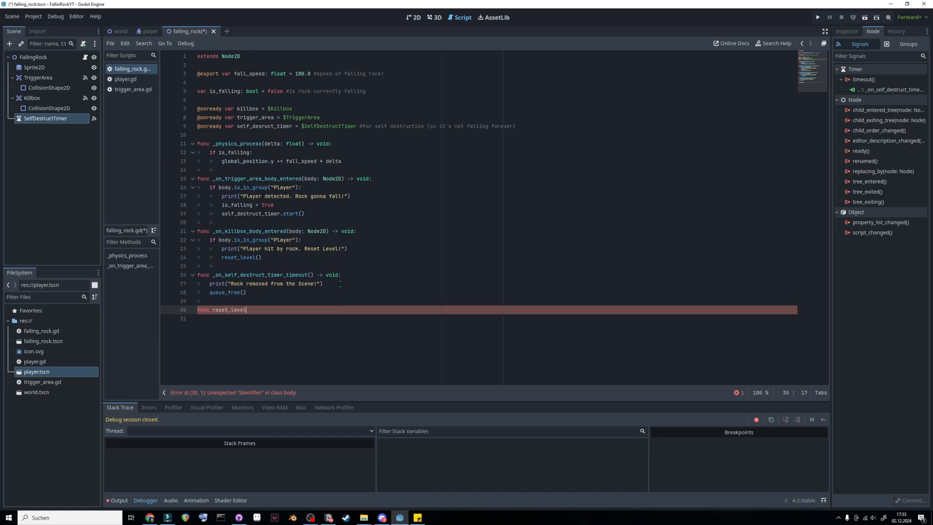
pyautogui.write('()')
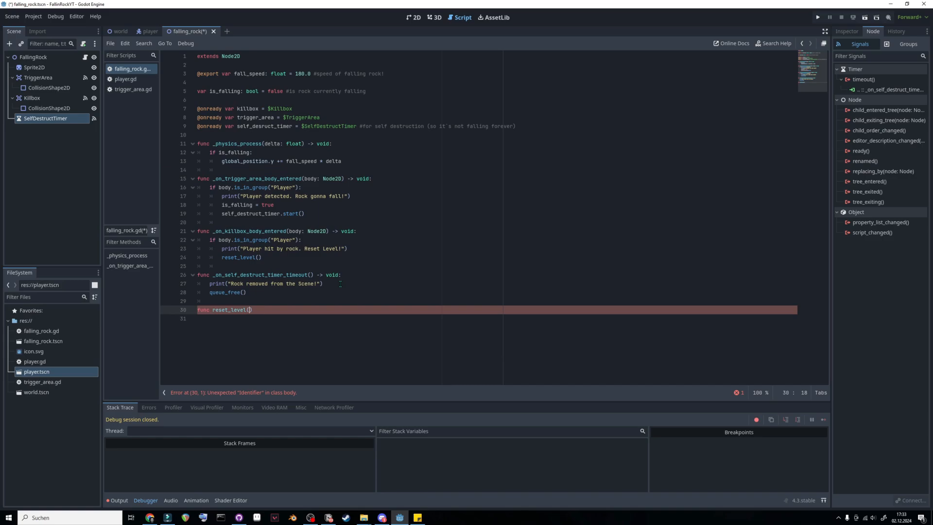
pyautogui.write(')')
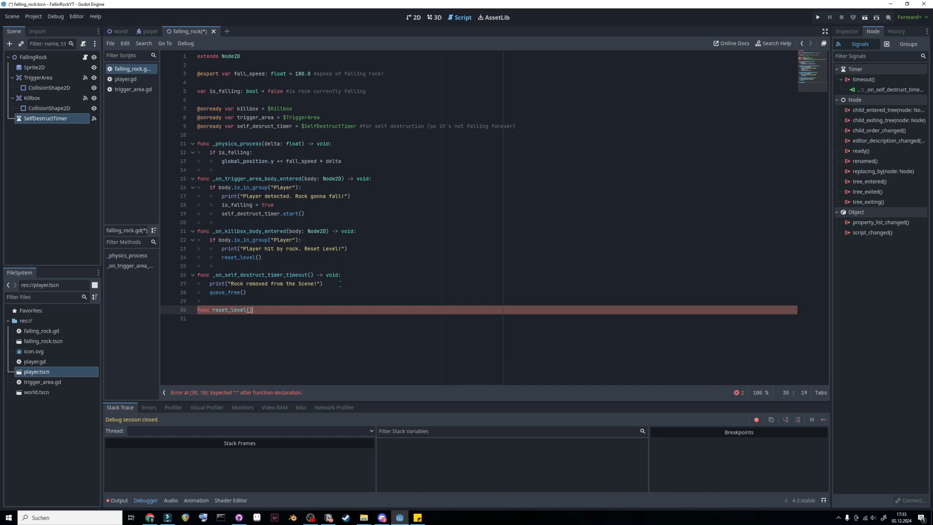
pyautogui.write('get_tree()')
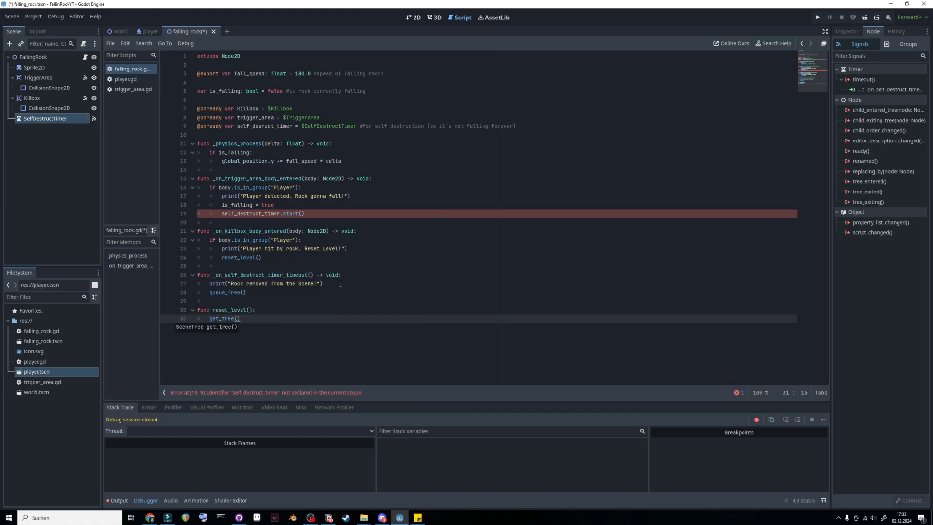
pyautogui.write('.reload.')
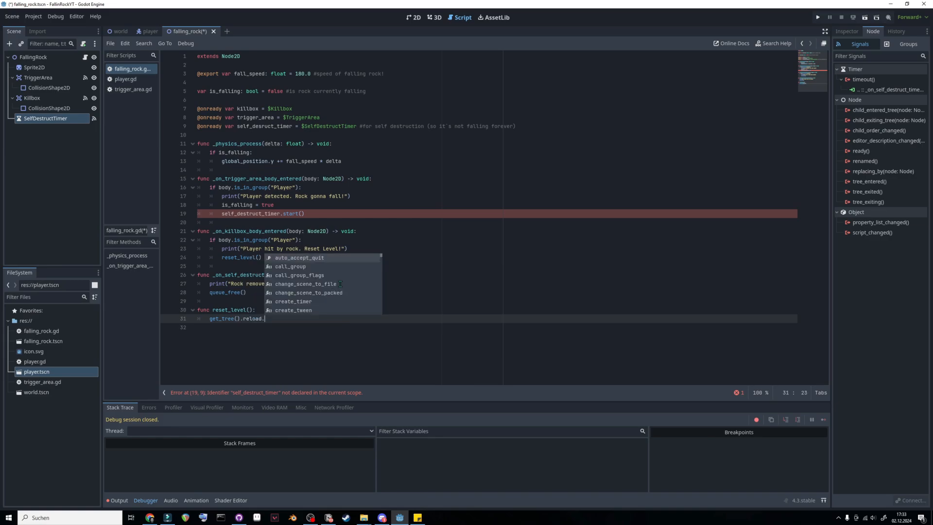
pyautogui.press('Escape')
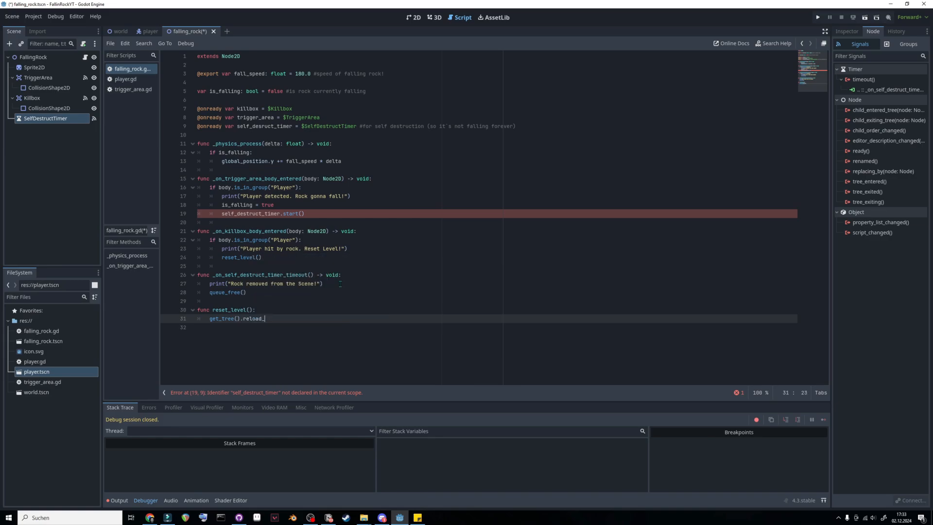
pyautogui.write('current_scene(')
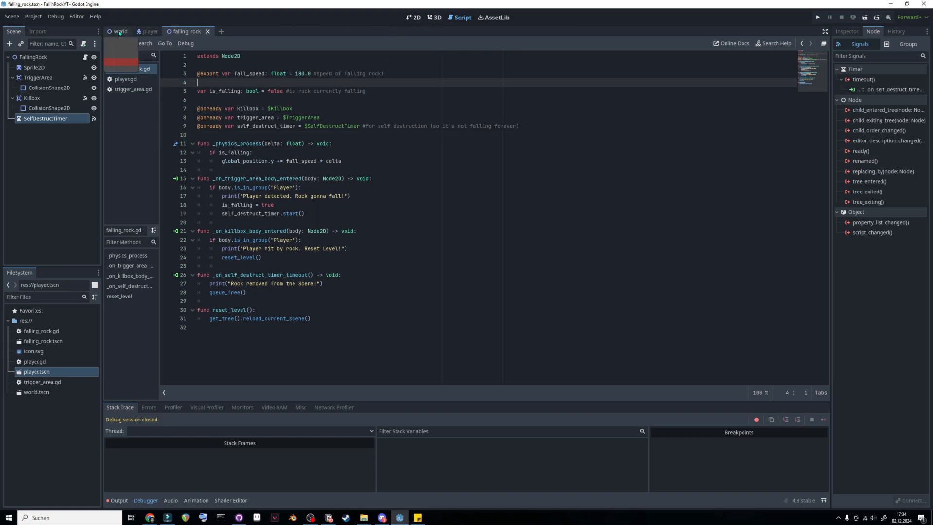
# Step: Drag a falling_rock.tscn instance into the world scene above the ground in 2D
pyautogui.click(121, 31)
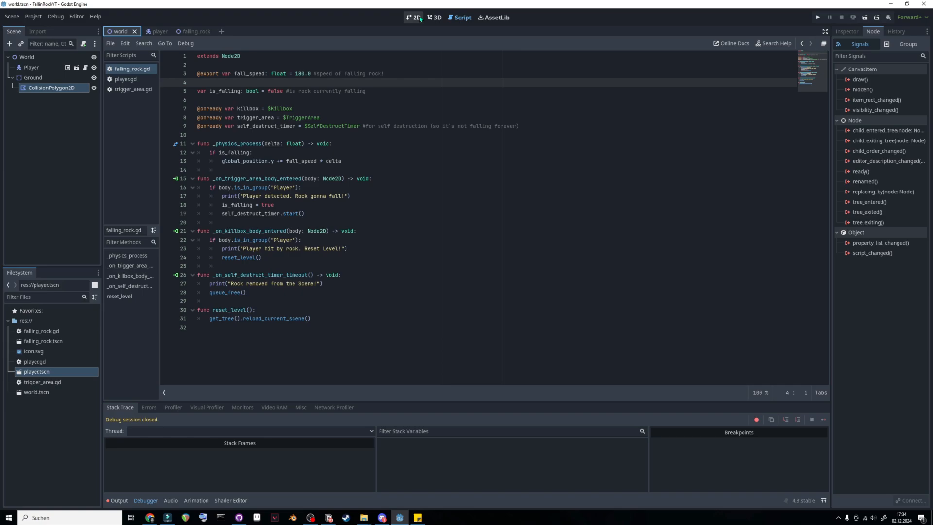
pyautogui.click(413, 17)
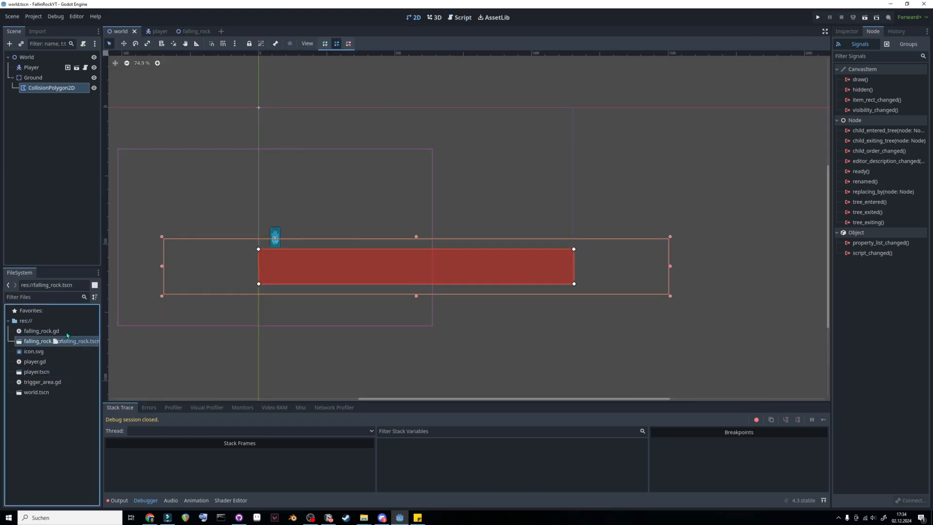
pyautogui.moveTo(57, 340); pyautogui.dragTo(454, 95)
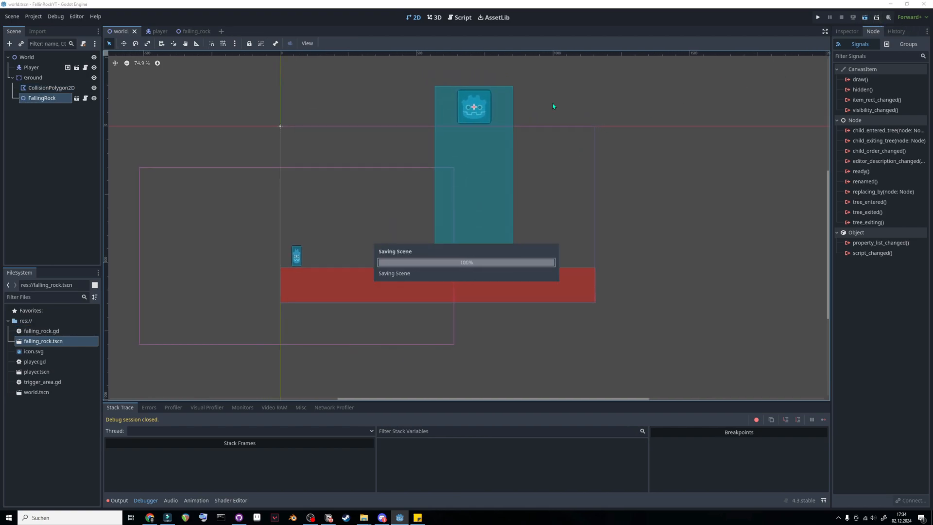
# Step: Playtest the world scene, watch the rock fall and be removed, then stop the game
pyautogui.click(817, 17)
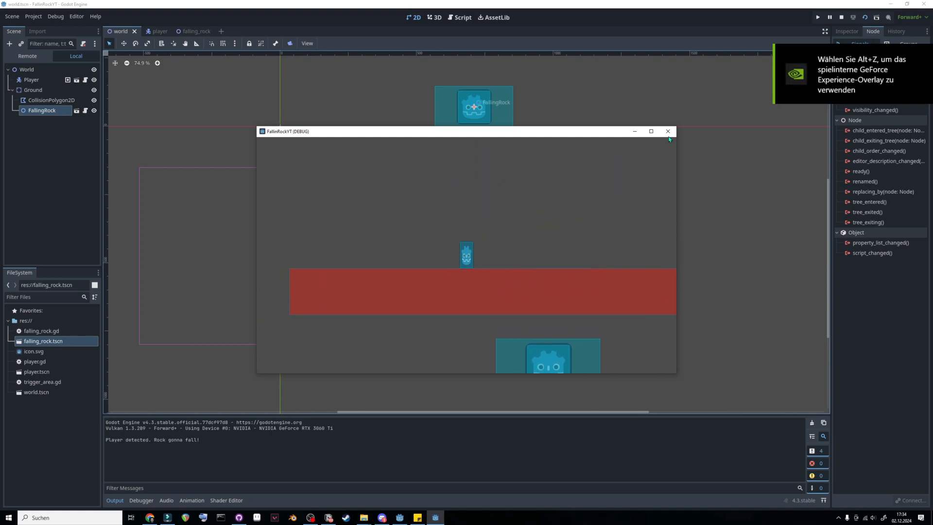
pyautogui.click(667, 131)
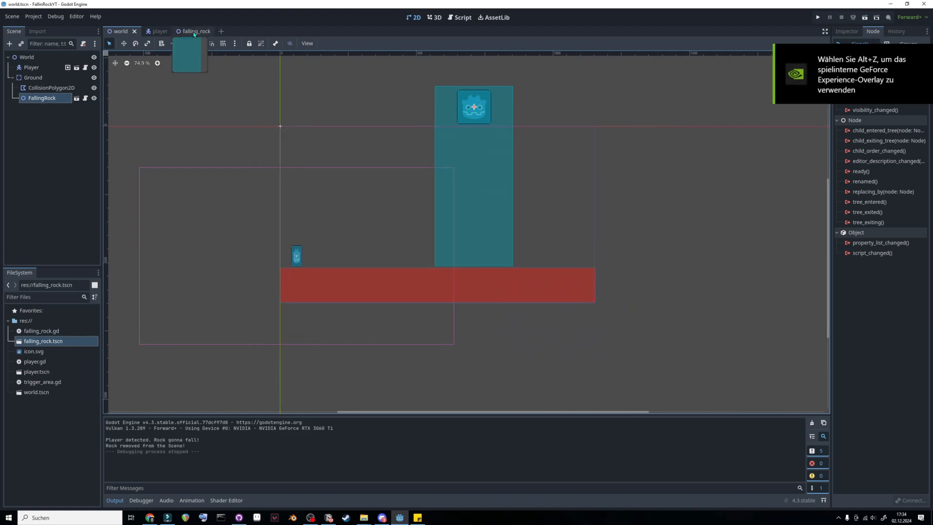
pyautogui.click(195, 31)
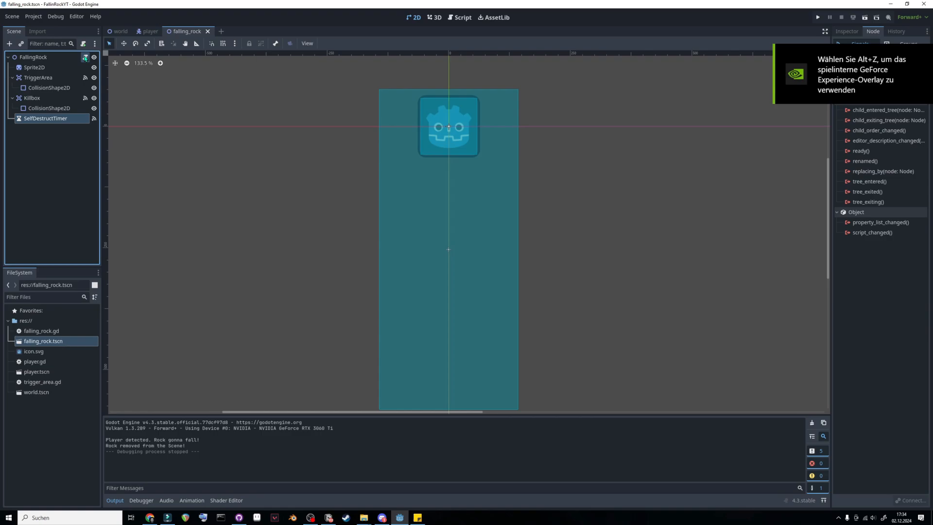
# Step: Change fall_speed from 300.0 to 600.0 in falling_rock.gd and playtest the world scene again
pyautogui.click(463, 16)
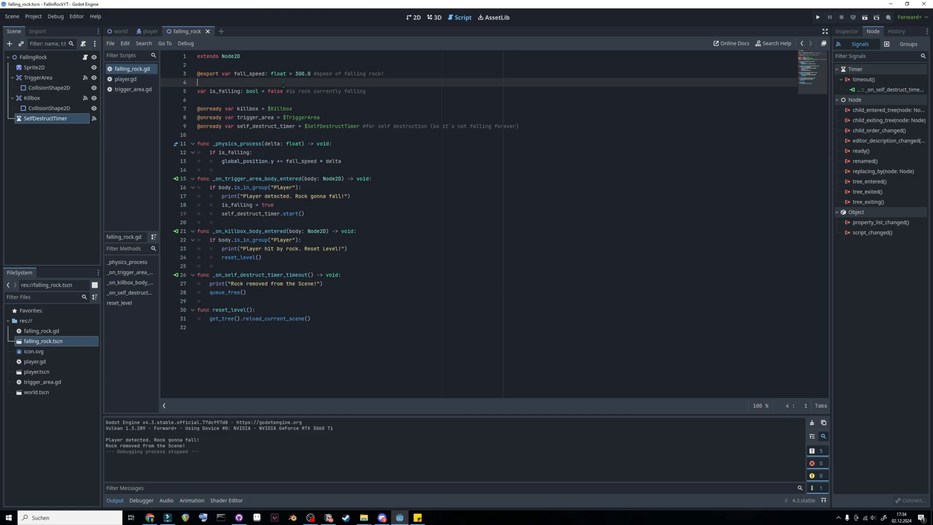
pyautogui.click(120, 31)
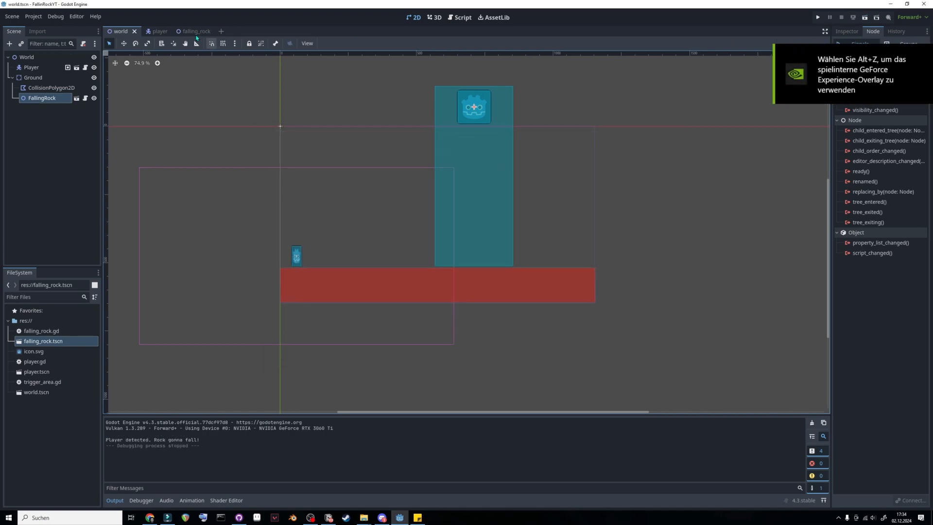
pyautogui.click(190, 31)
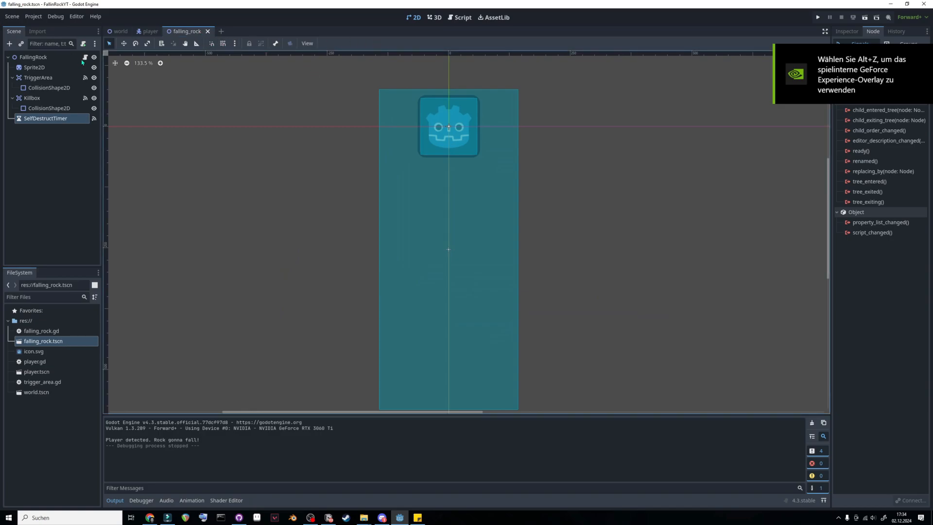
pyautogui.click(462, 16)
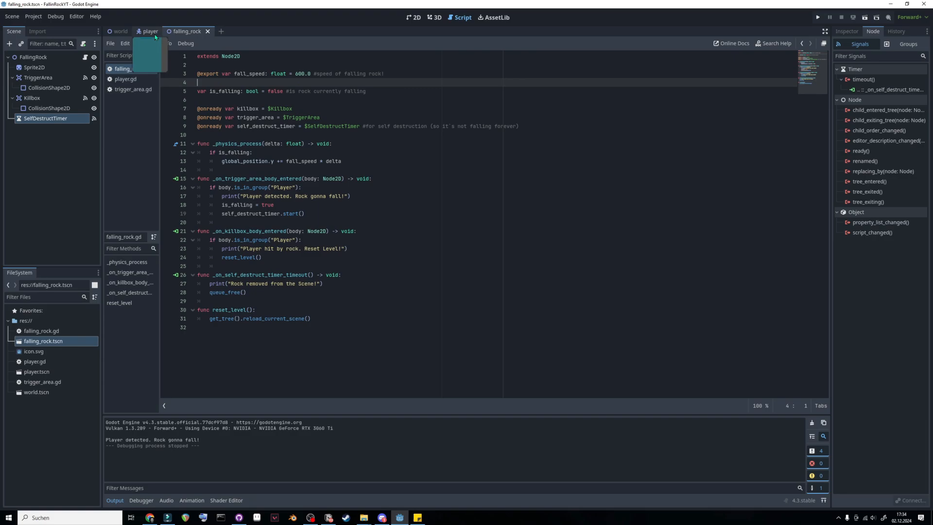
pyautogui.click(118, 31)
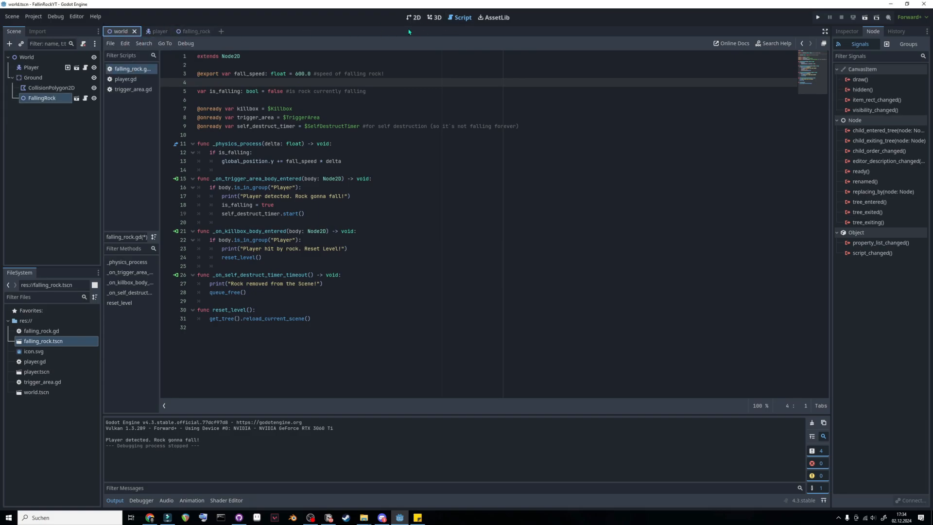
pyautogui.click(414, 18)
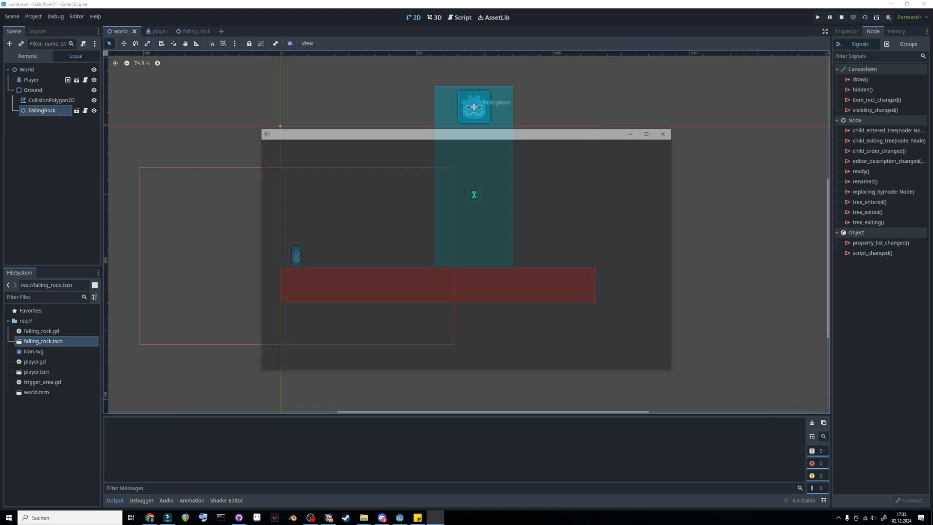